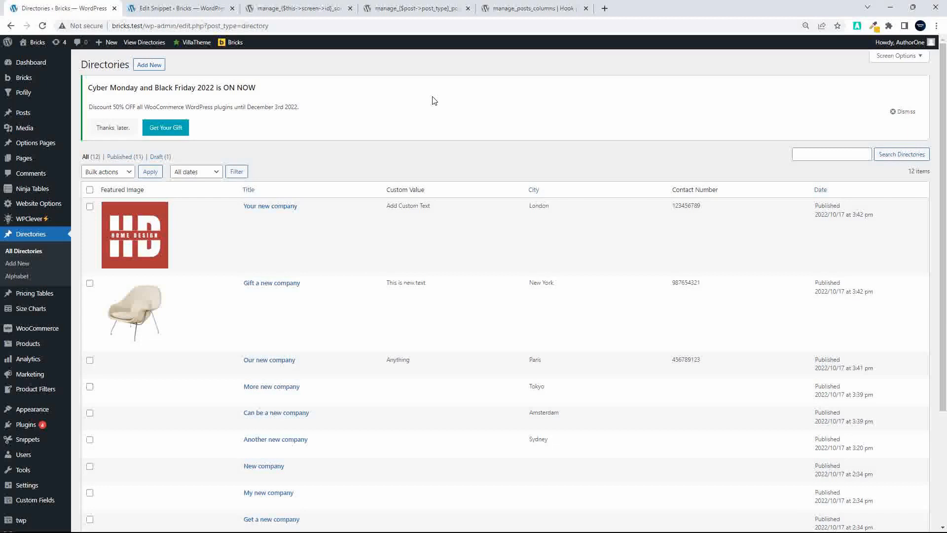
mouse_move(249, 191)
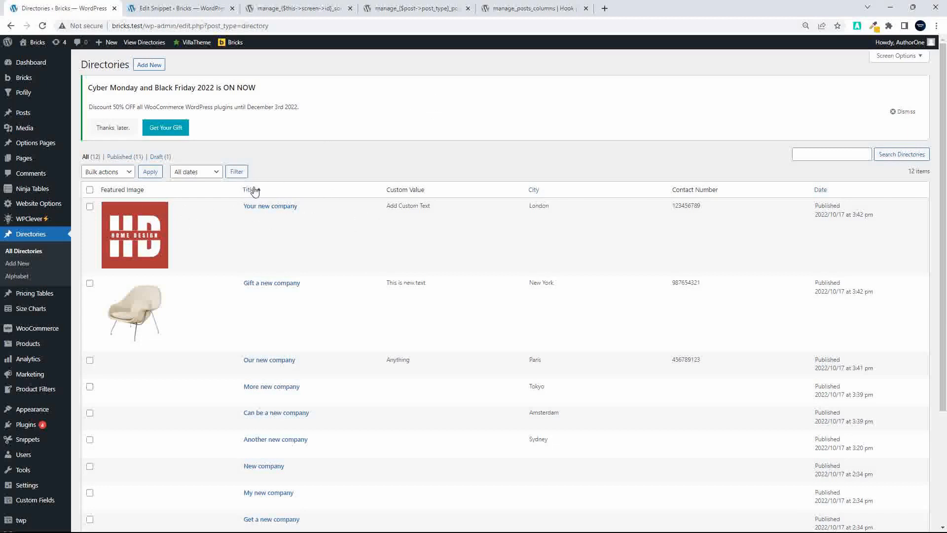
mouse_move(701, 192)
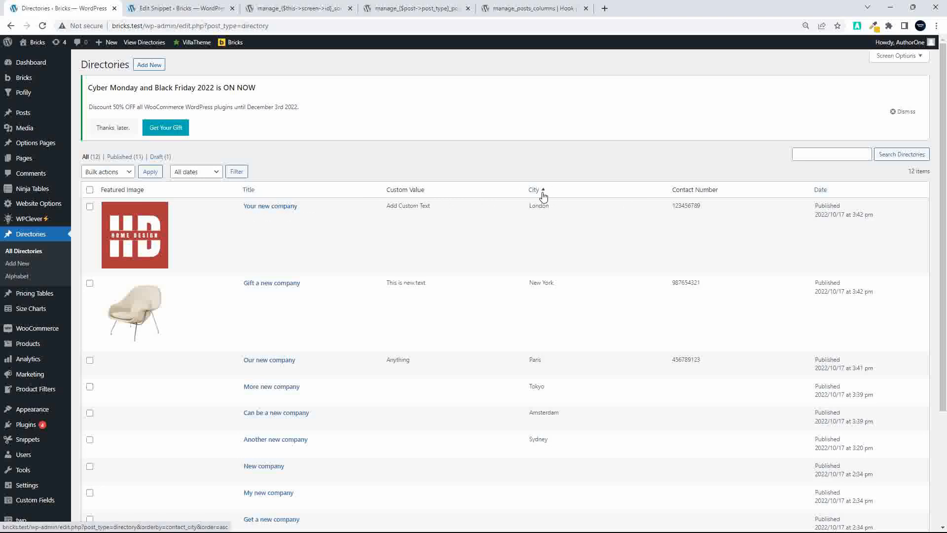
mouse_move(540, 195)
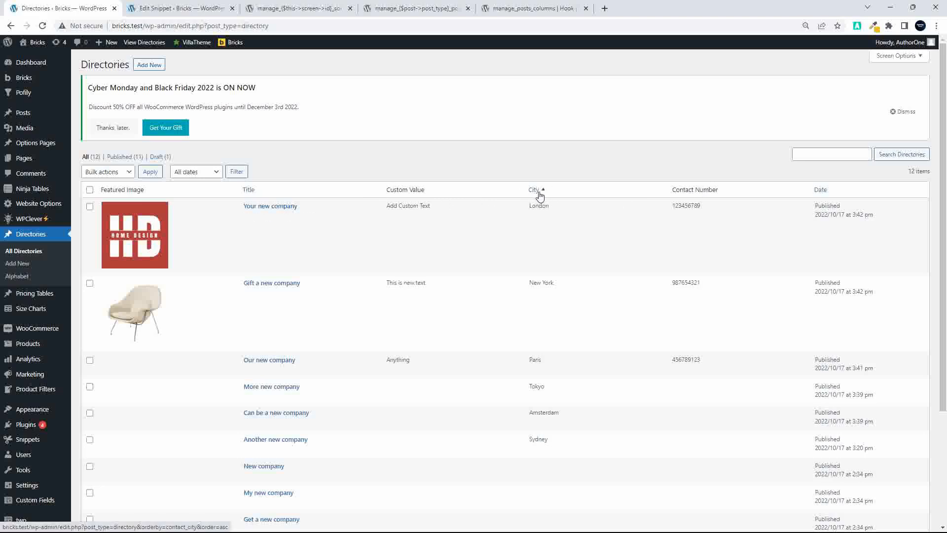
Step: Sort the Directories list by City A to Z, reverse it to Z to A, then back to A to Z with Amsterdam first
left_click(533, 190)
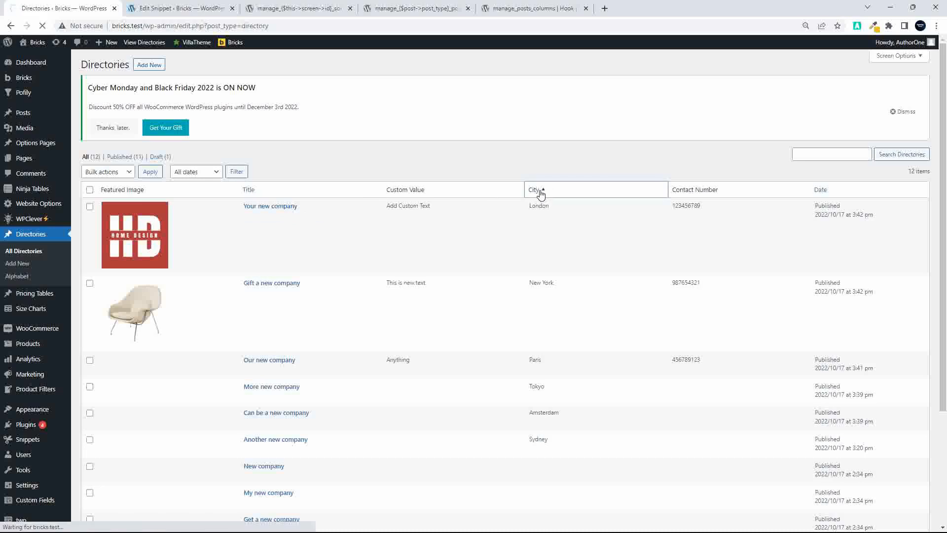
left_click(534, 189)
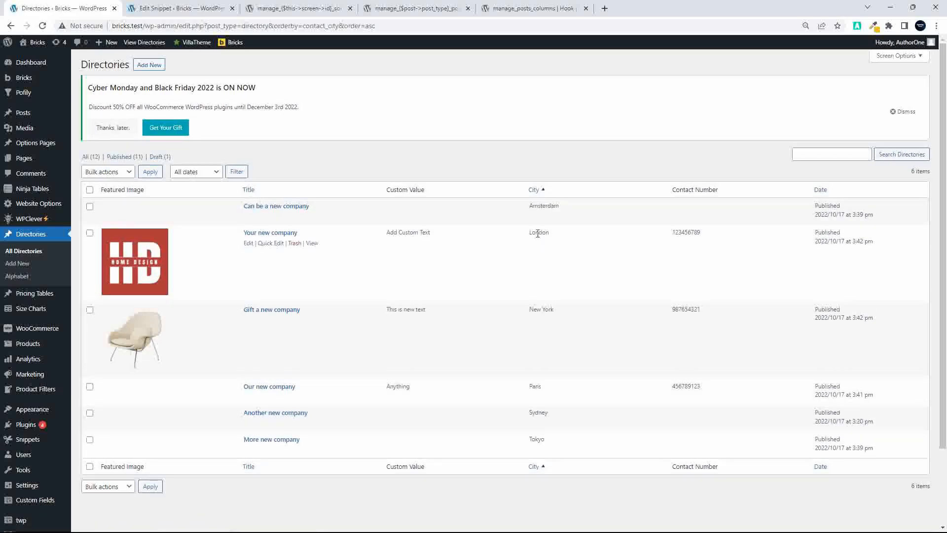
mouse_move(524, 401)
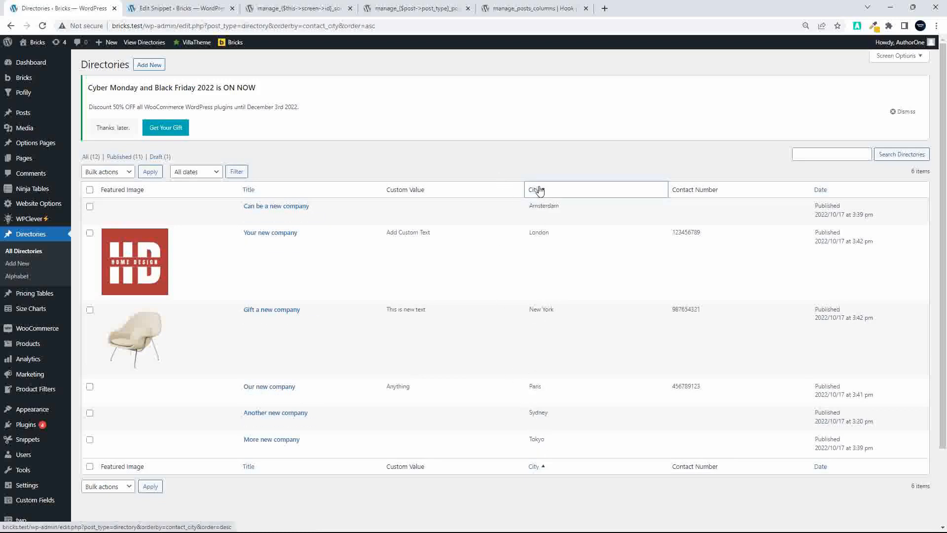
left_click(534, 189)
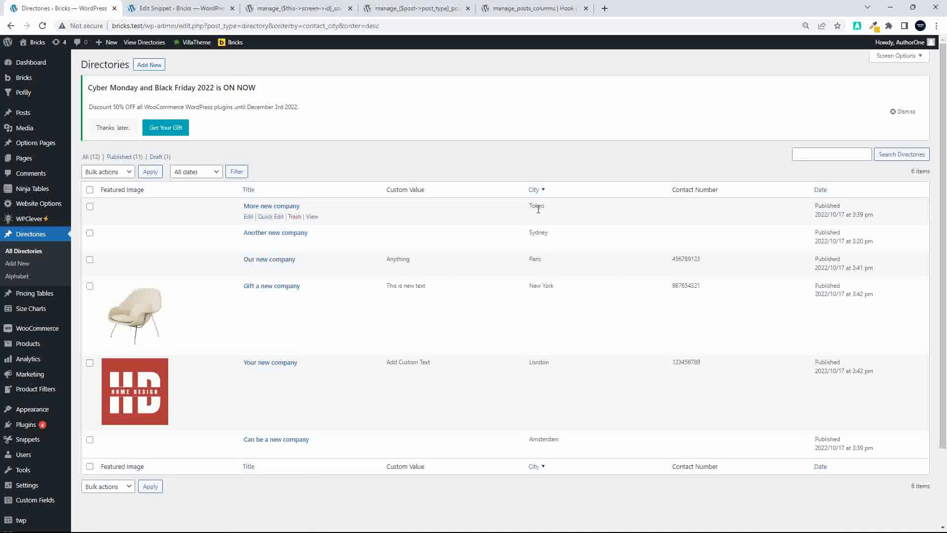
mouse_move(572, 236)
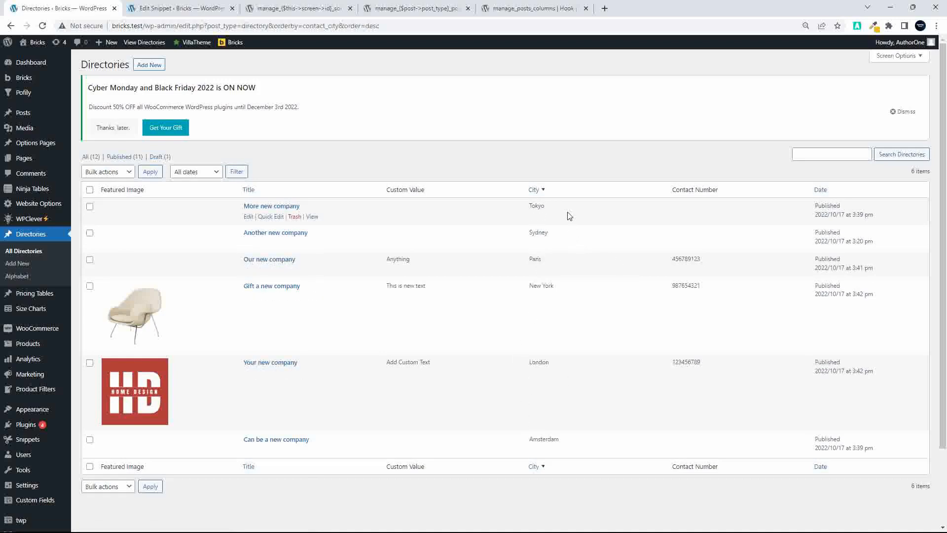
mouse_move(198, 28)
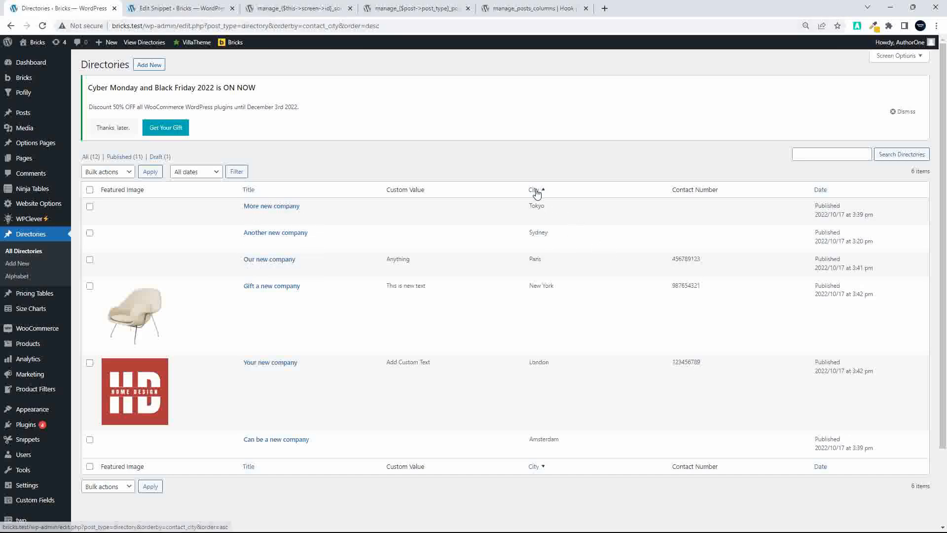
mouse_move(534, 194)
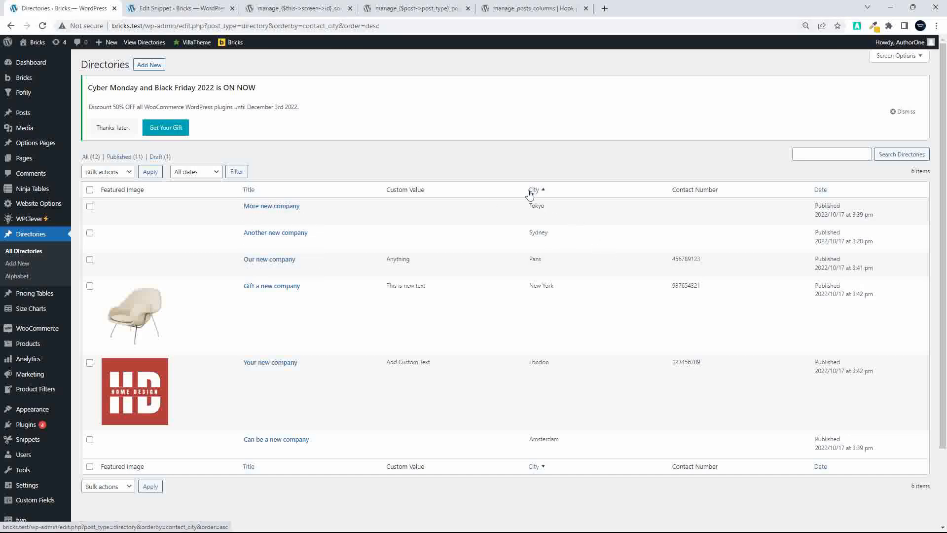
mouse_move(535, 192)
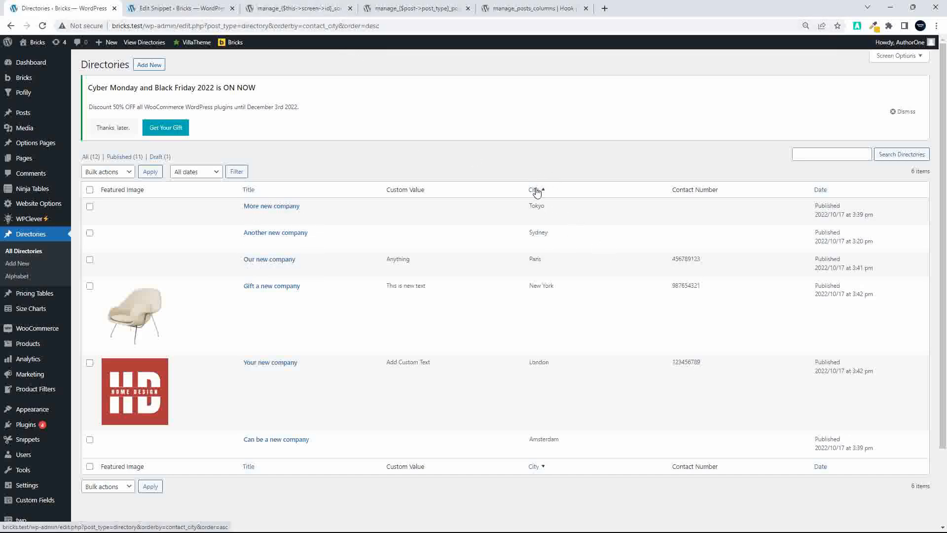
left_click(534, 190)
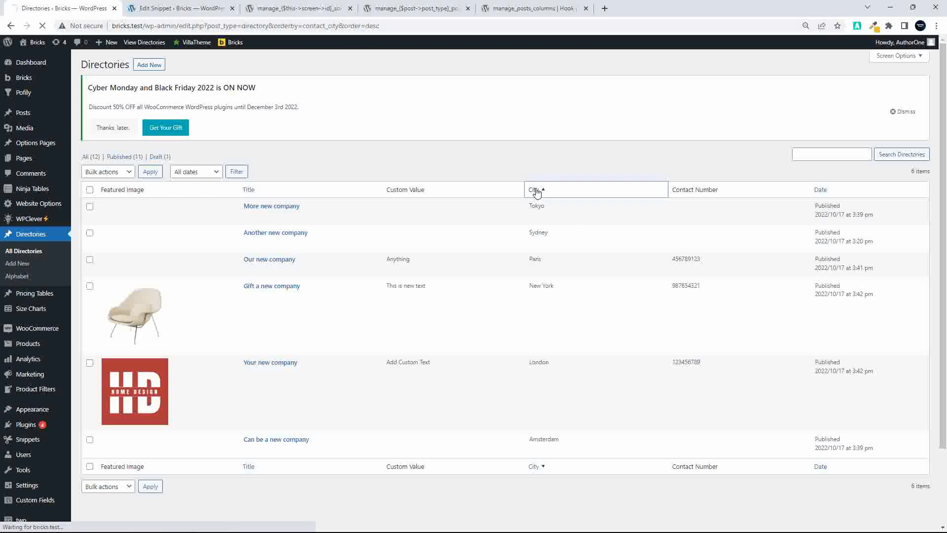
left_click(534, 190)
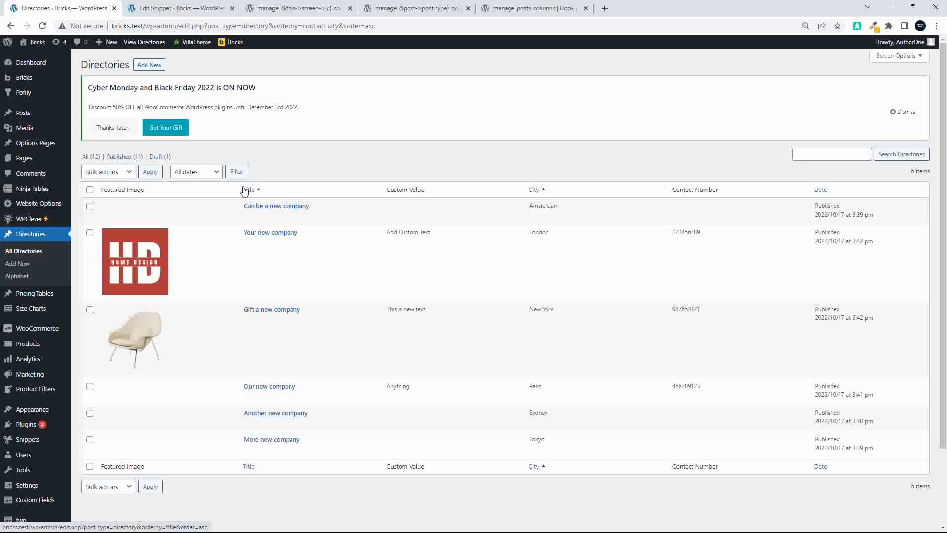
Step: Sort all 12 directories by Title from A to Z, starting with A new company
left_click(248, 190)
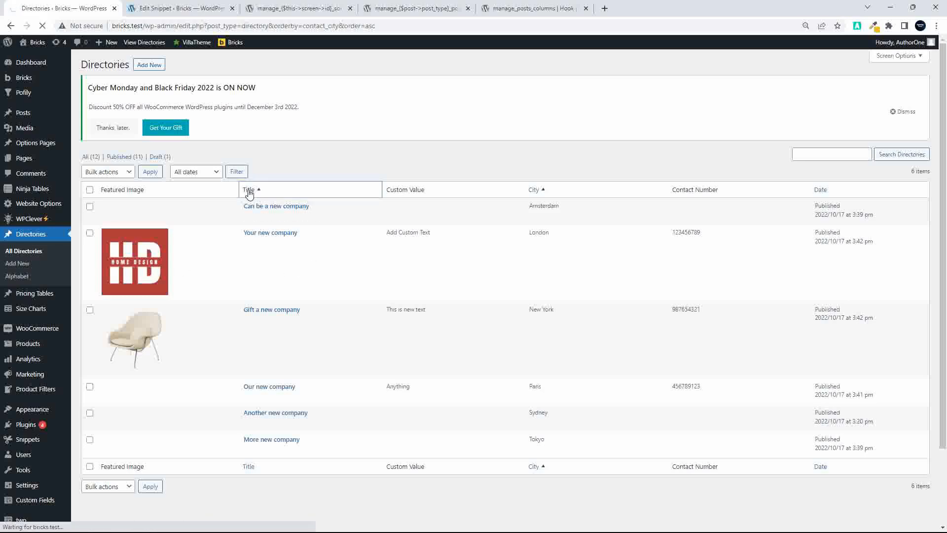
left_click(249, 190)
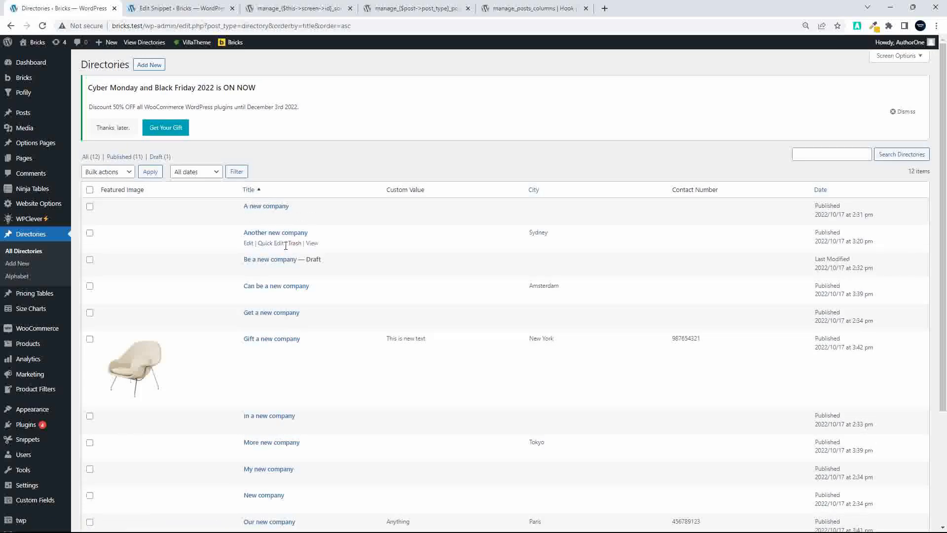
scroll("down", 3)
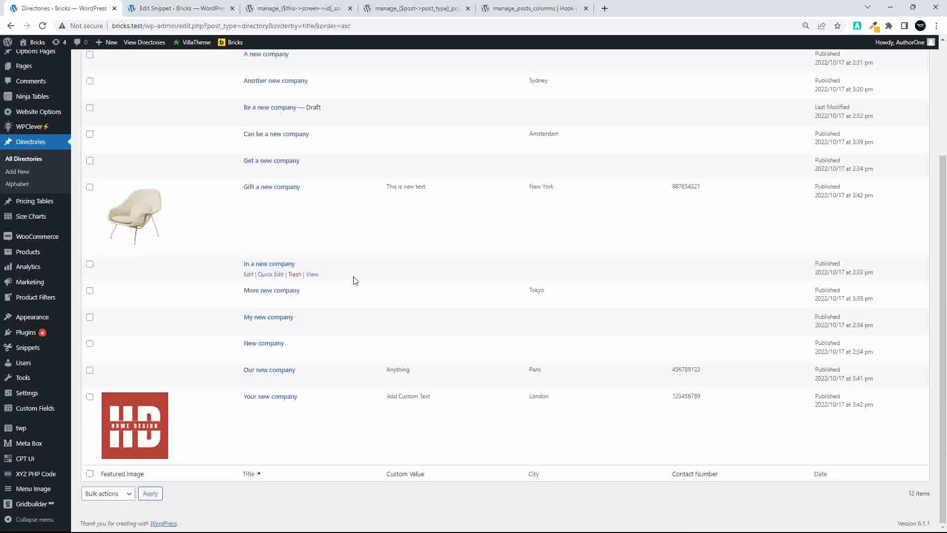
scroll("up", 3)
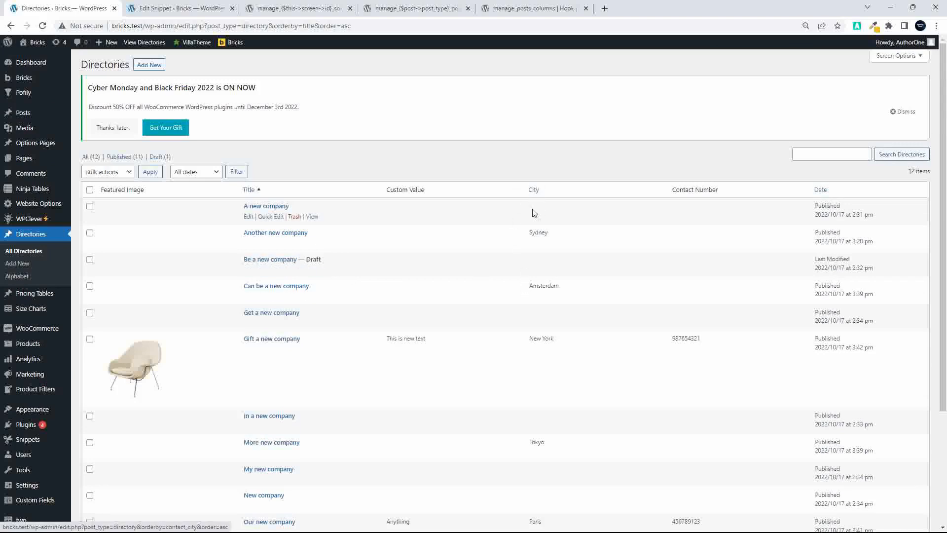
mouse_move(533, 338)
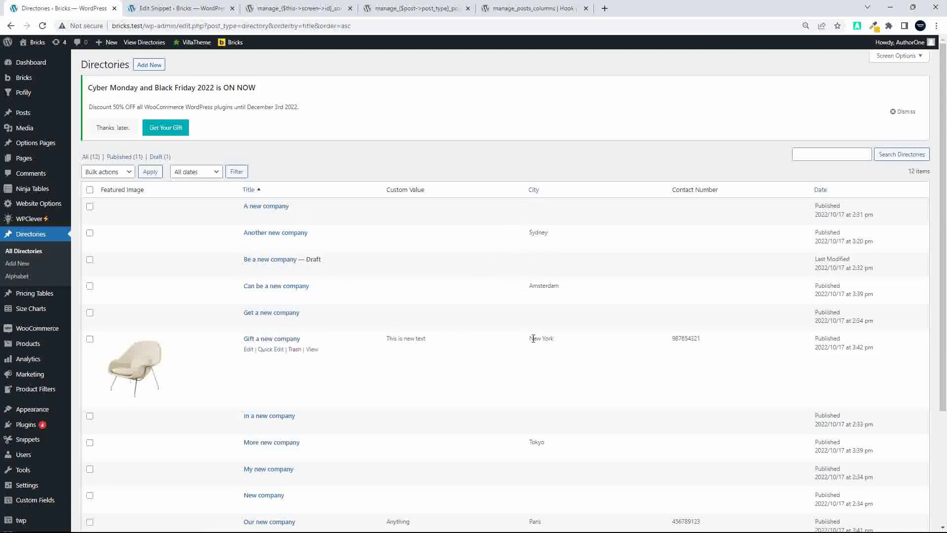
mouse_move(516, 189)
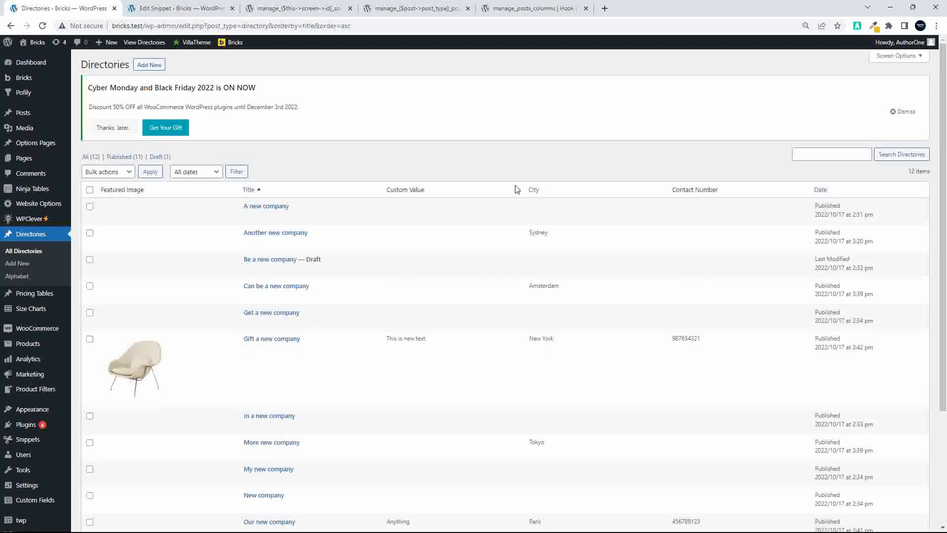
Step: Re-sort by City, then return the list to Title A-to-Z order showing all twelve entries
left_click(532, 190)
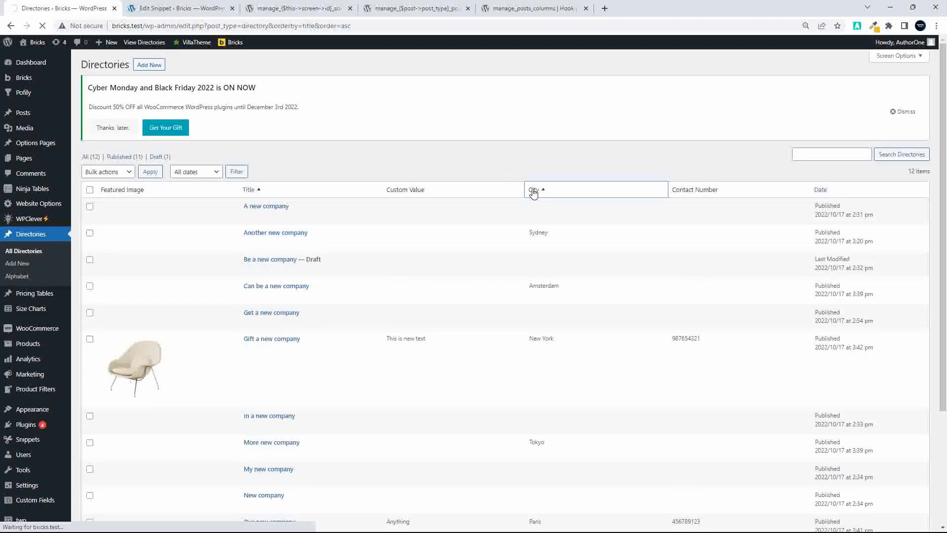
left_click(533, 189)
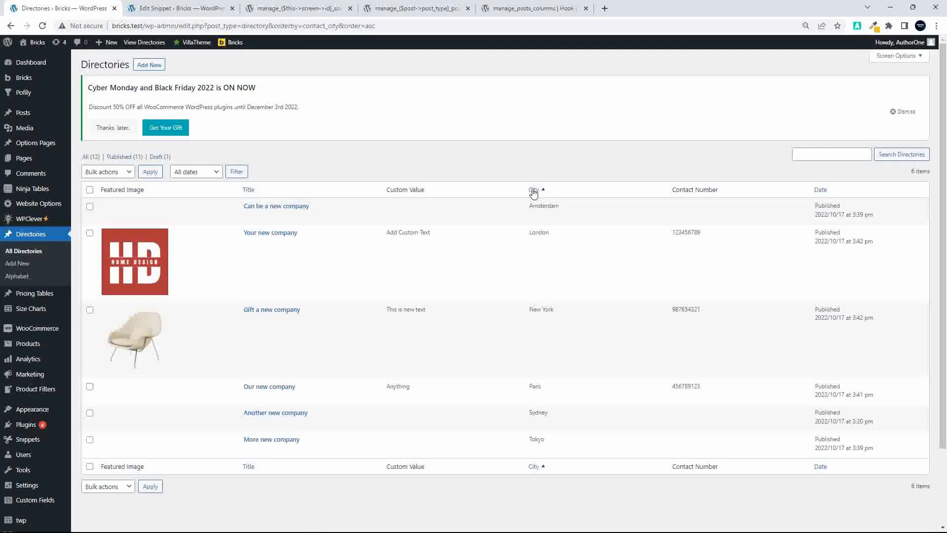
mouse_move(270, 233)
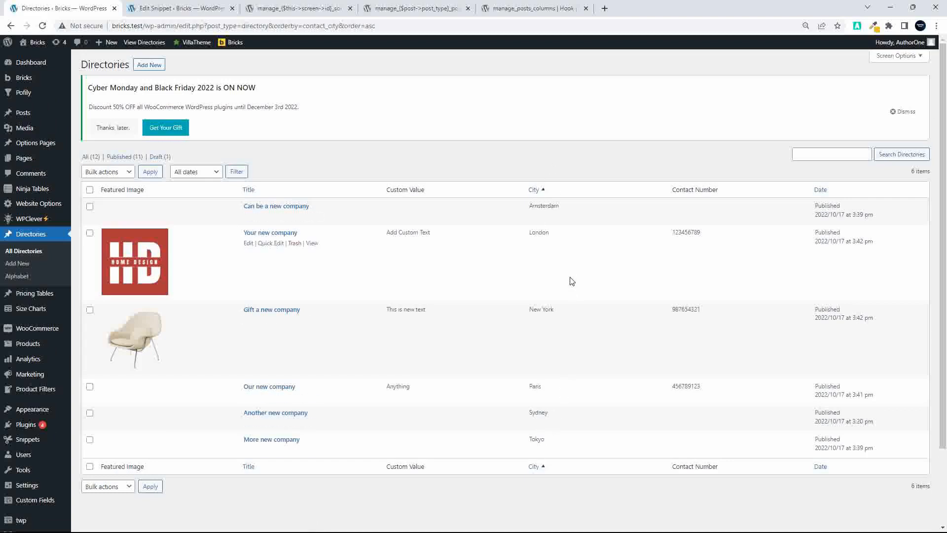
left_click(248, 190)
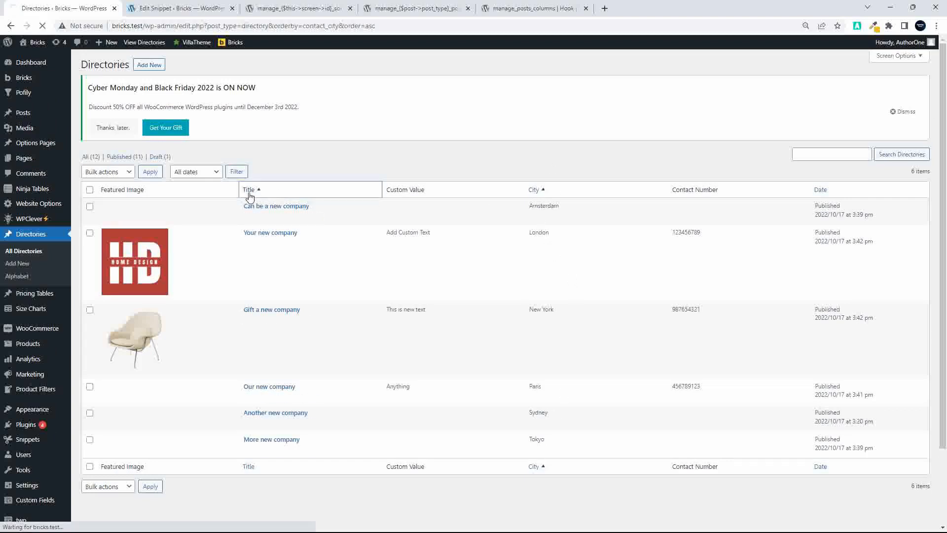
left_click(249, 190)
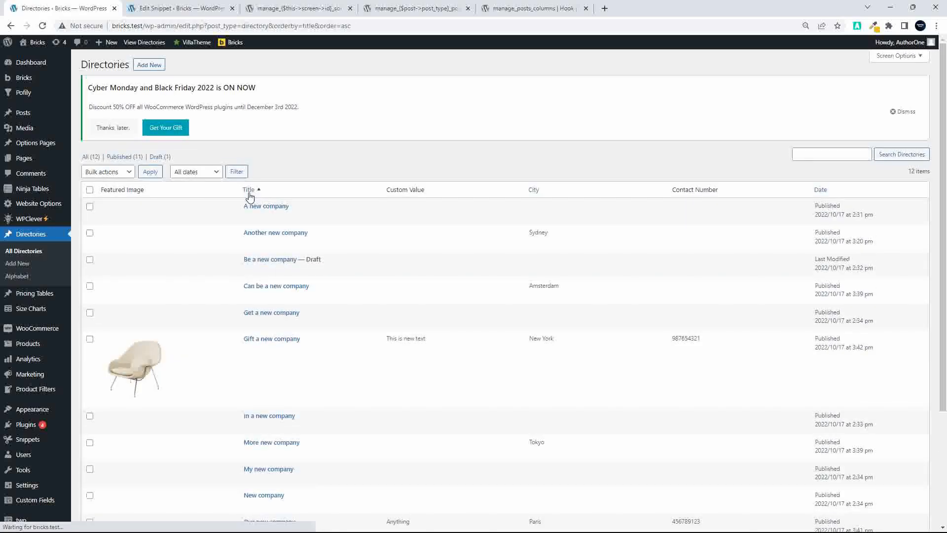
scroll("down", 3)
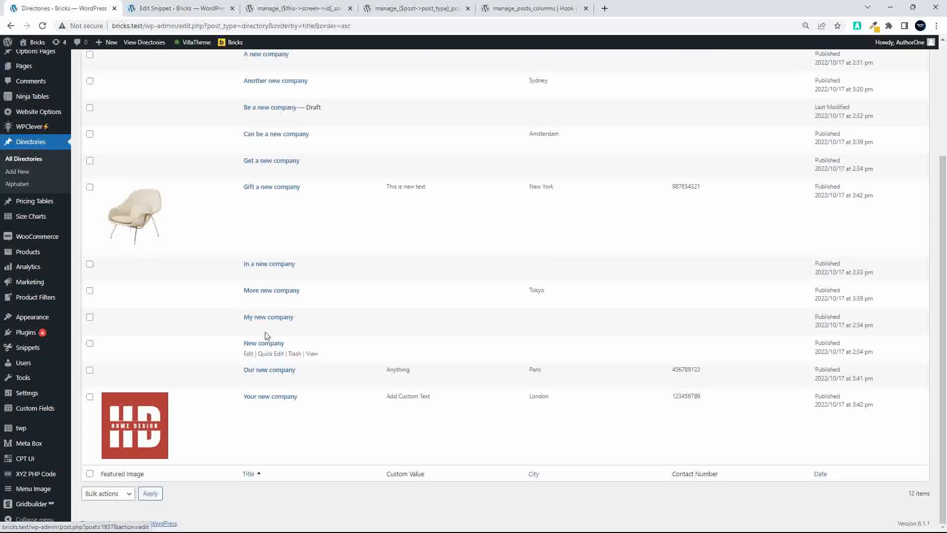
mouse_move(262, 369)
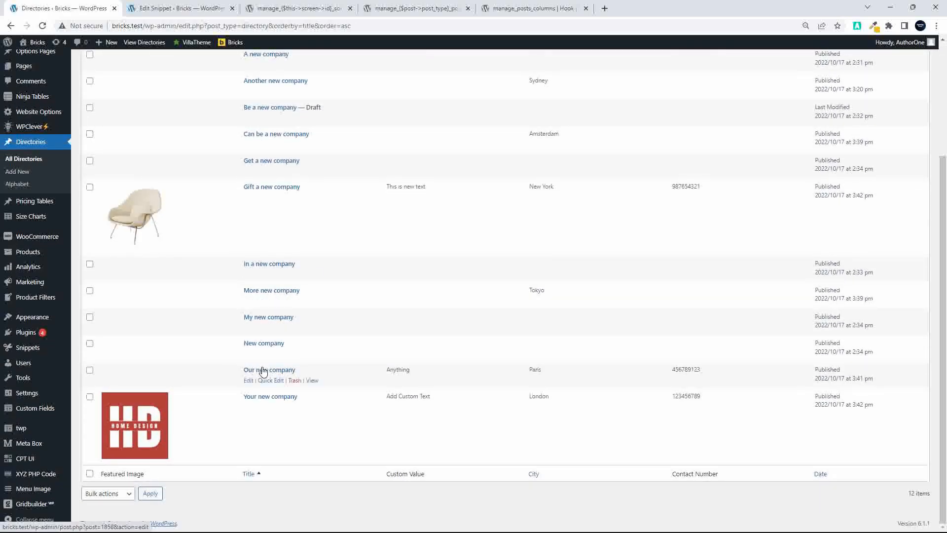
scroll("up", 3)
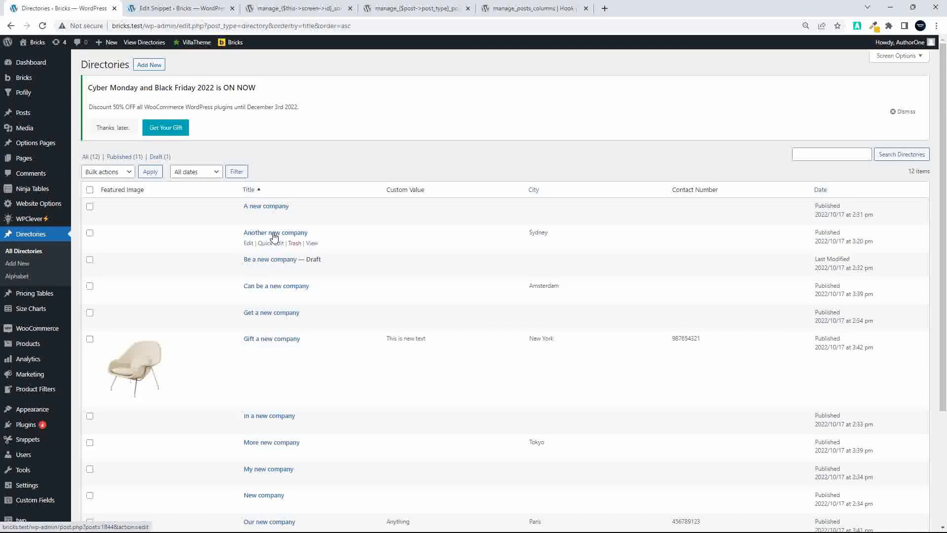
mouse_move(493, 227)
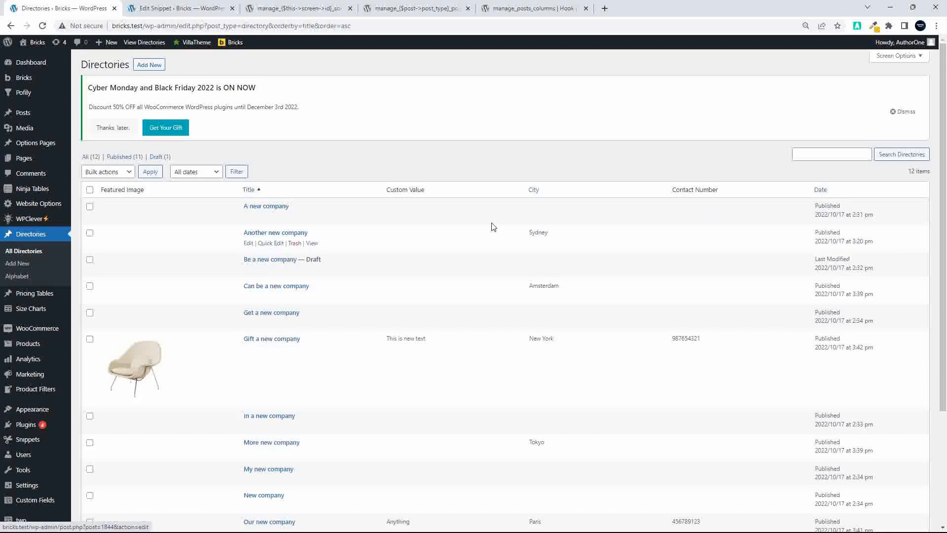
mouse_move(520, 235)
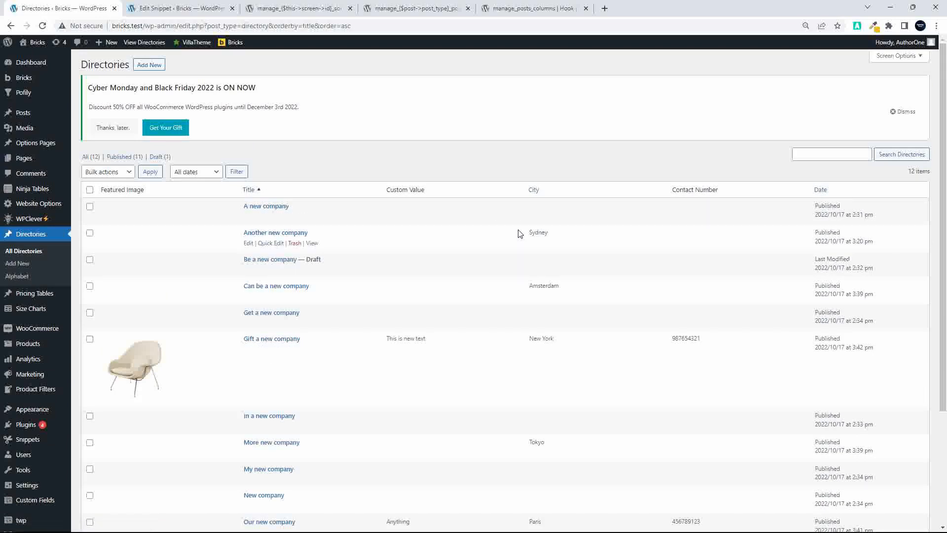
mouse_move(181, 8)
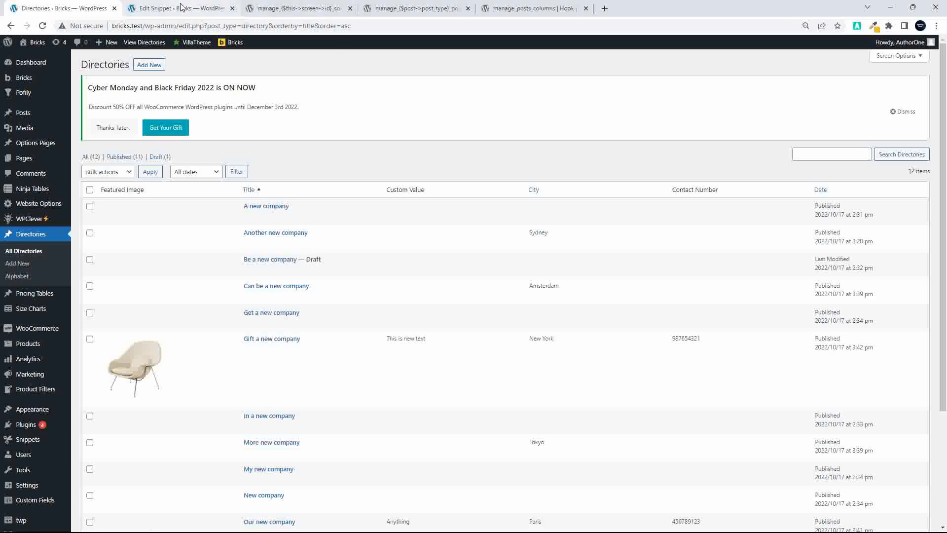
left_click(176, 8)
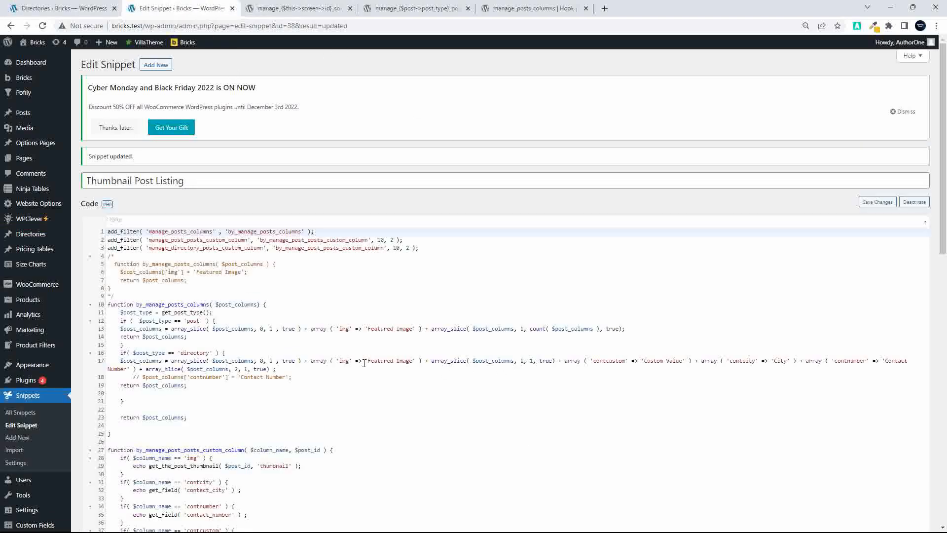
scroll("down", 3)
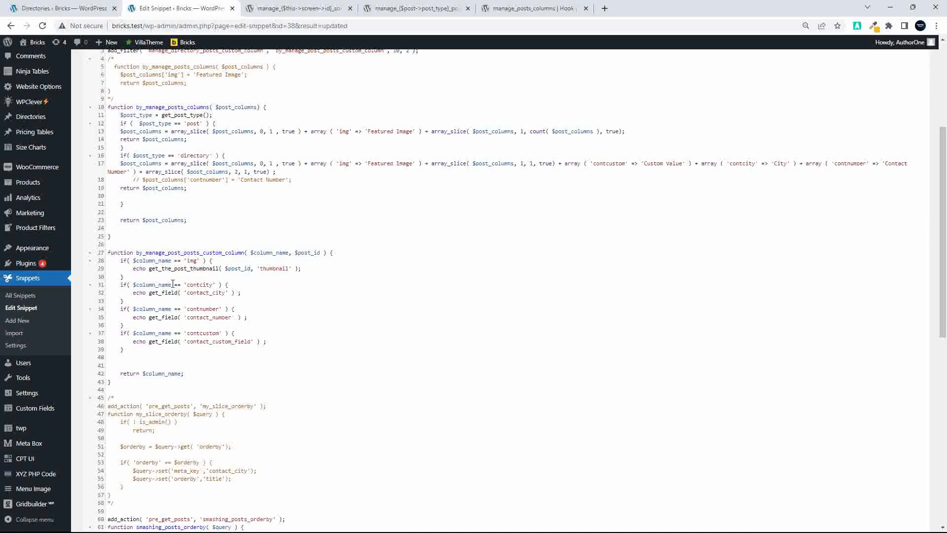
scroll("down", 3)
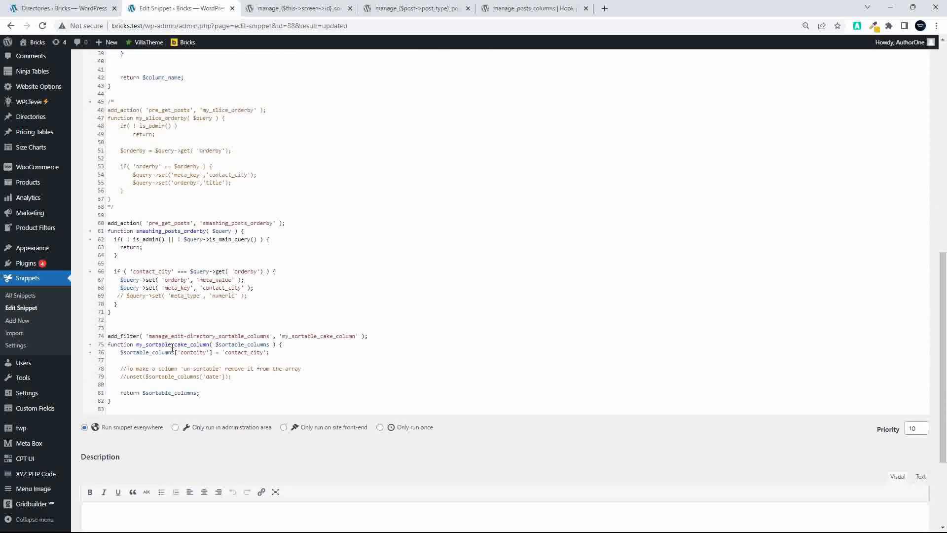
scroll("down", 3)
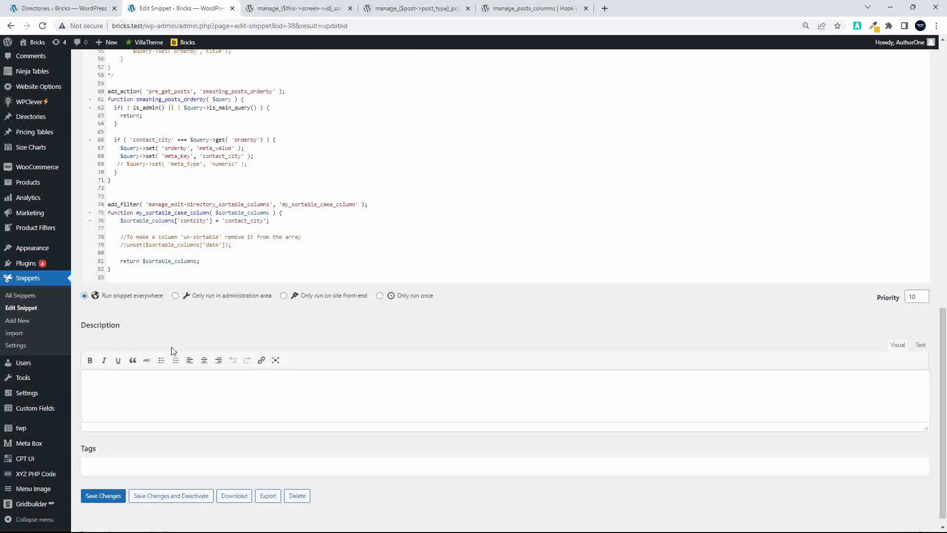
mouse_move(144, 211)
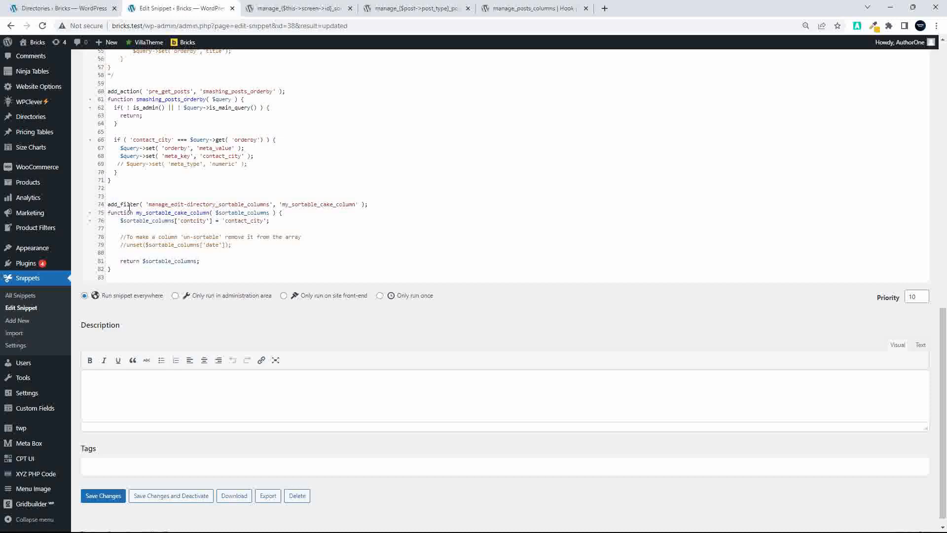
mouse_move(170, 205)
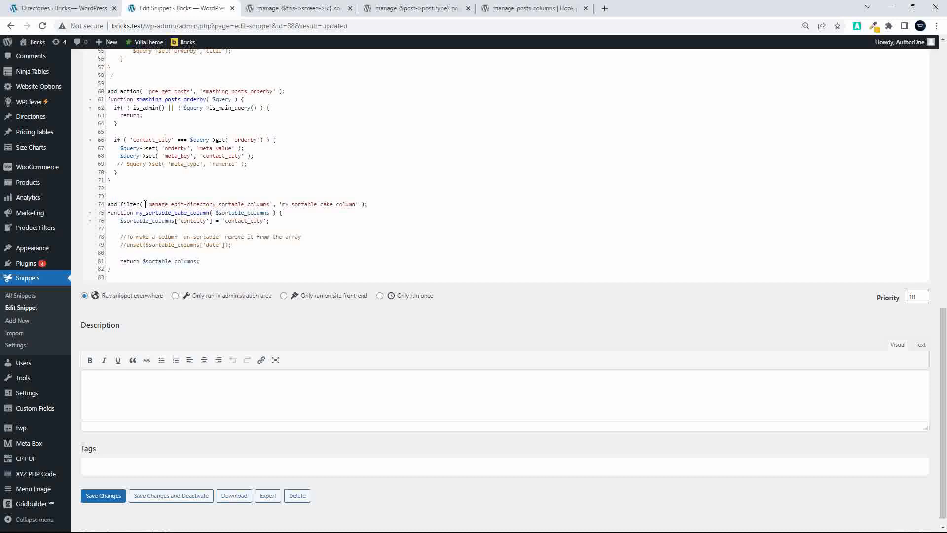
mouse_move(109, 204)
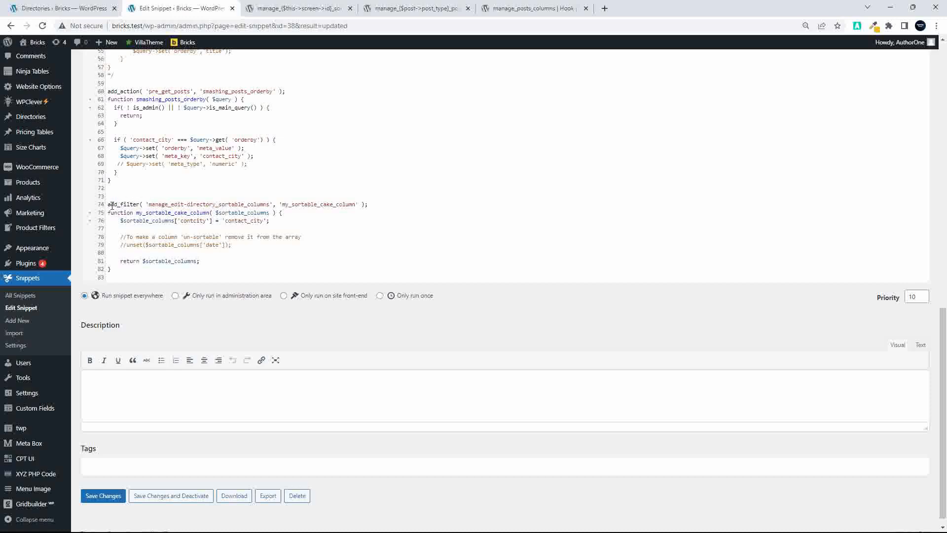
double_click(209, 205)
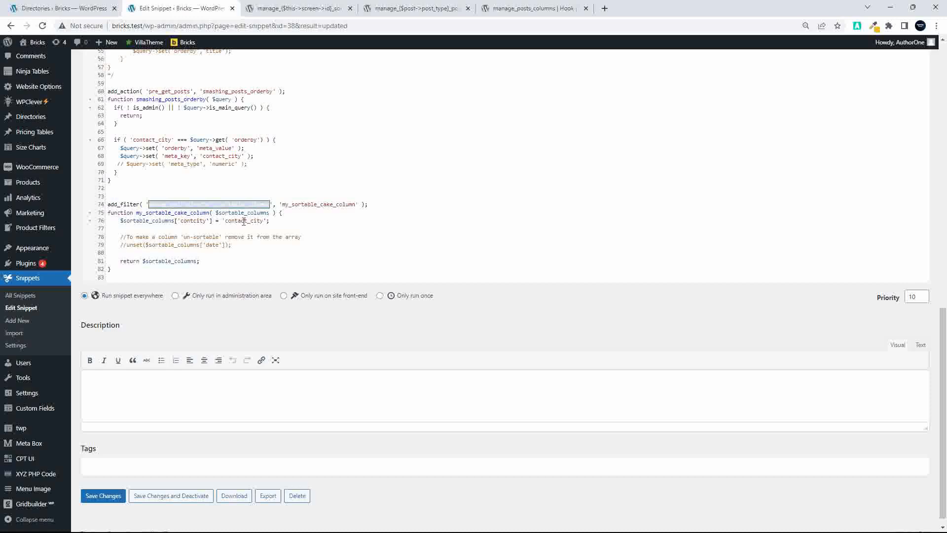
Step: View the manage_{$this->screen->id}_sortable_columns hook reference and highlight its $sortable_columns parameter
left_click(296, 8)
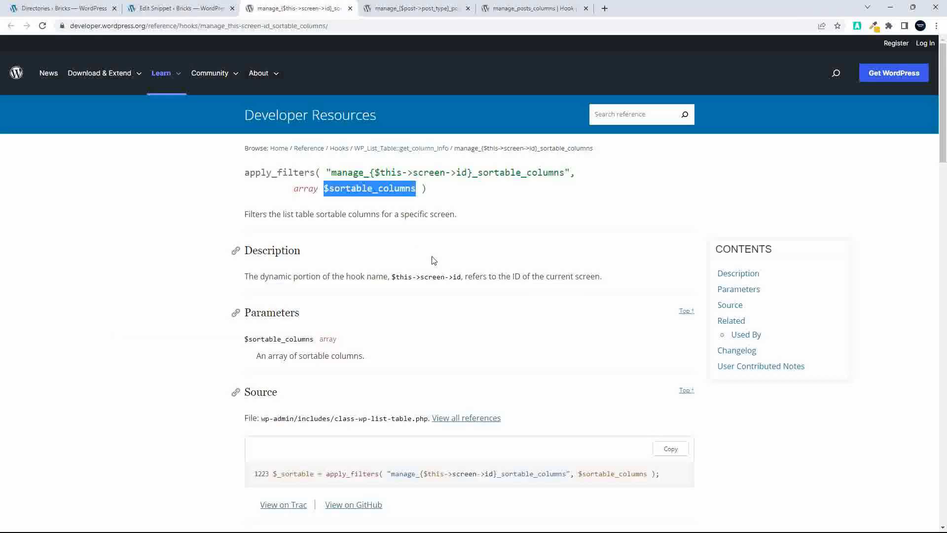
left_click(257, 198)
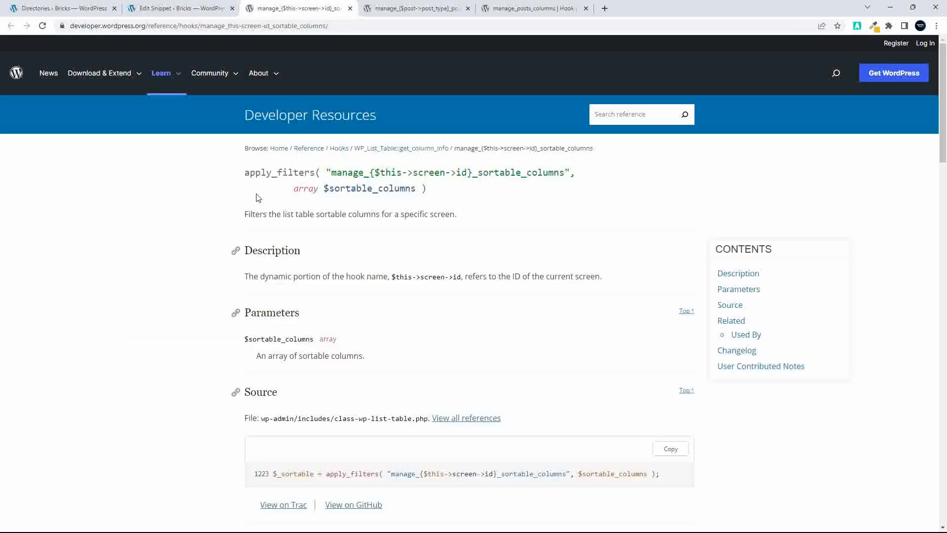
mouse_move(371, 185)
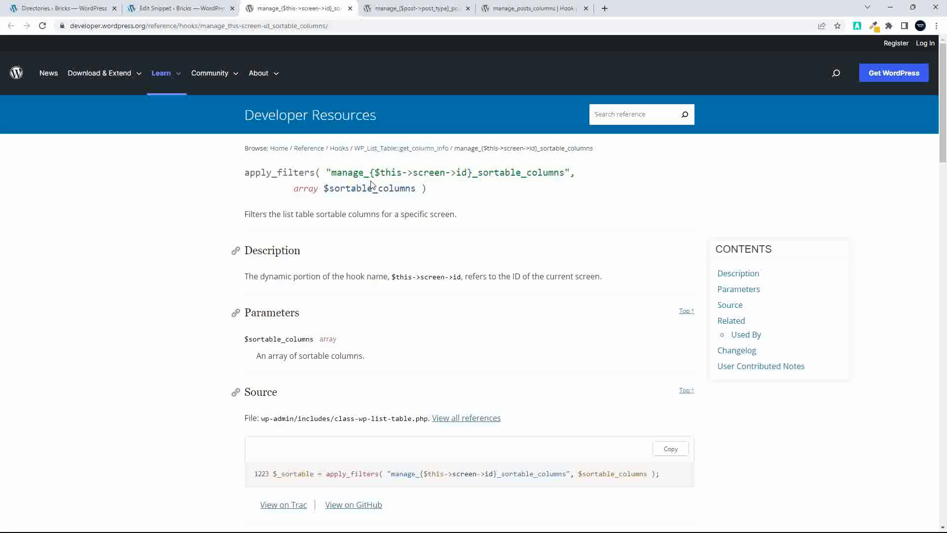
mouse_move(421, 179)
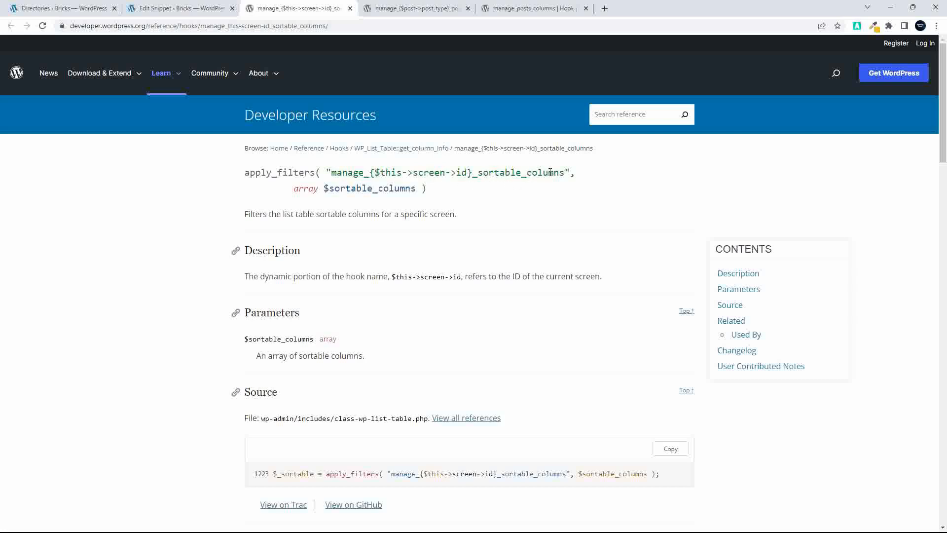
mouse_move(246, 209)
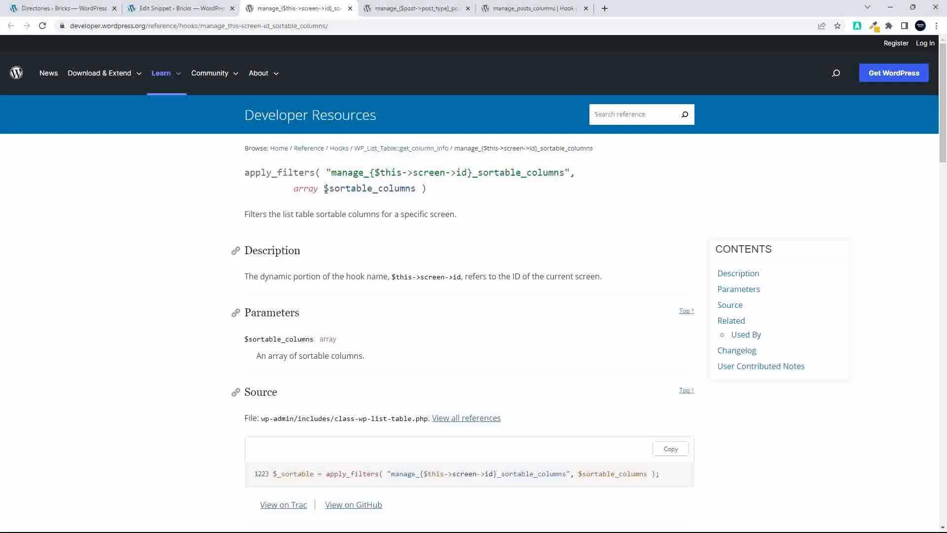
double_click(369, 188)
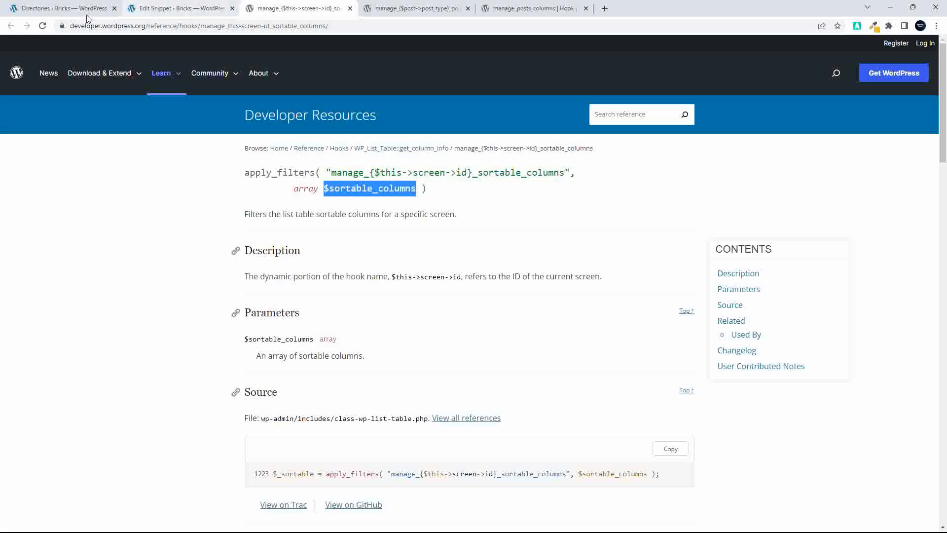
mouse_move(318, 185)
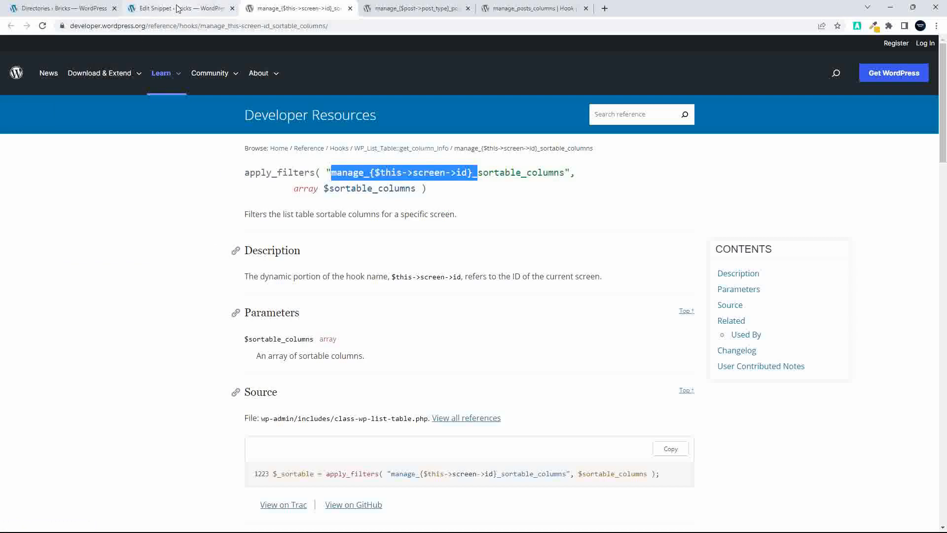
Step: Compare the snippet's manage_edit-directory_sortable_columns hook against the reference, ending on the snippet code
left_click(175, 8)
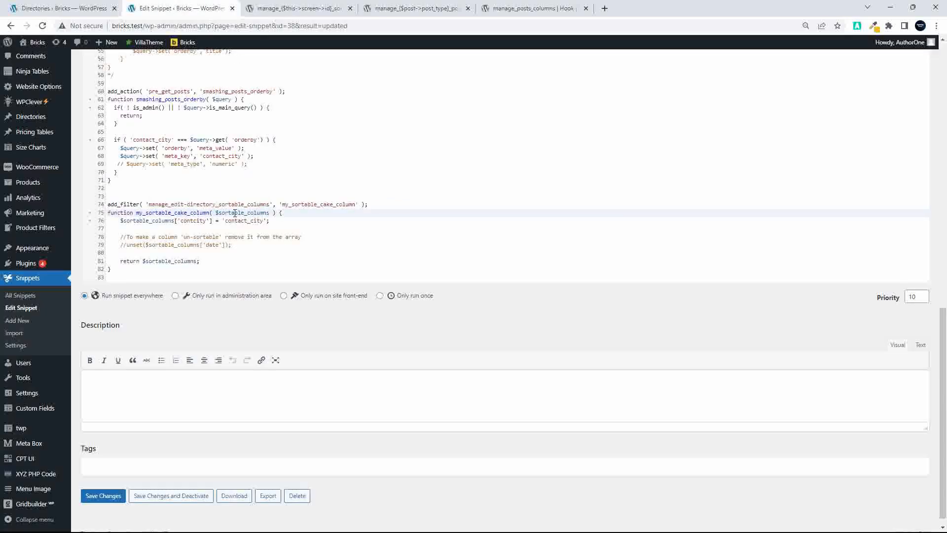
mouse_move(170, 204)
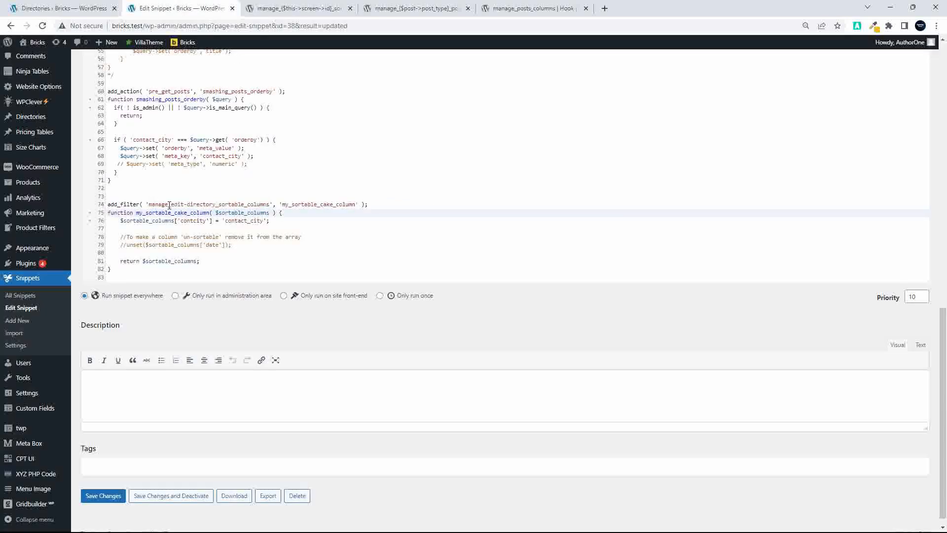
left_click(295, 8)
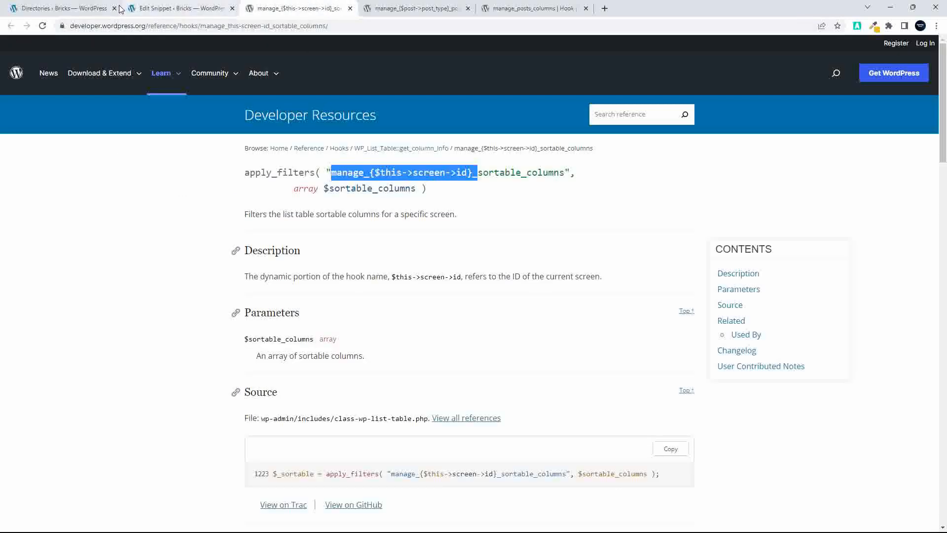
left_click(180, 8)
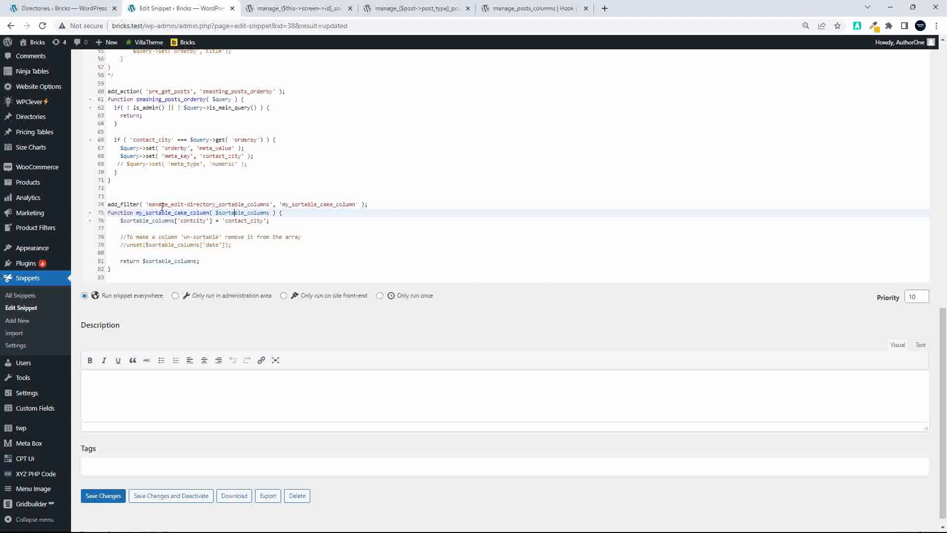
left_click(294, 8)
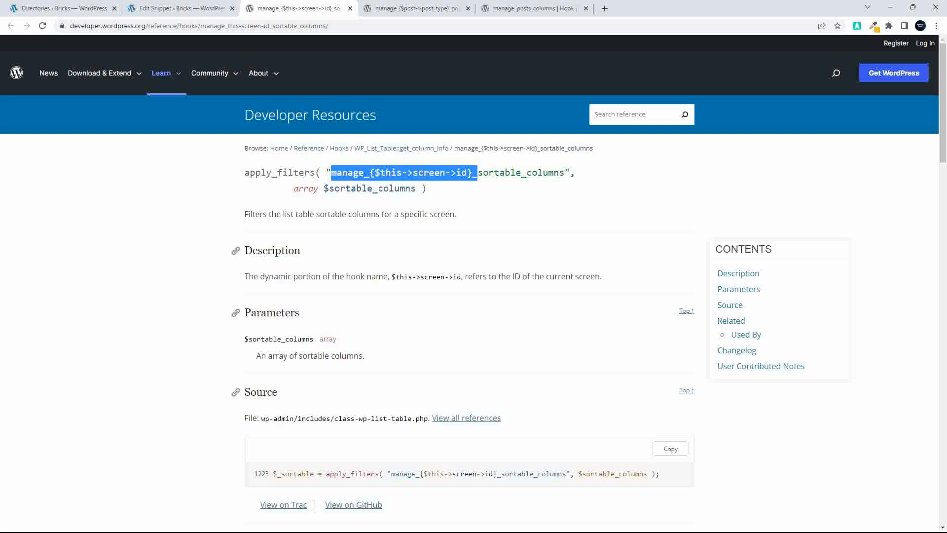
left_click(179, 7)
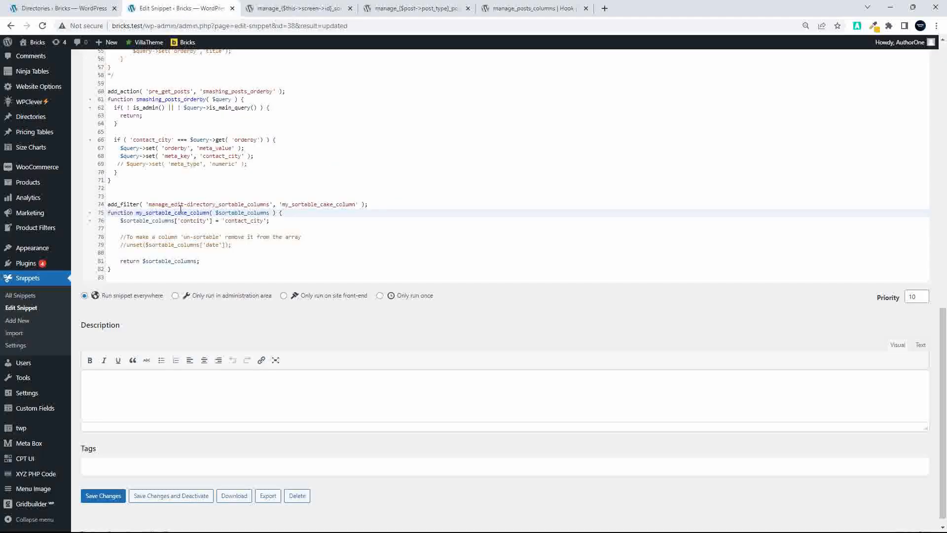
double_click(188, 204)
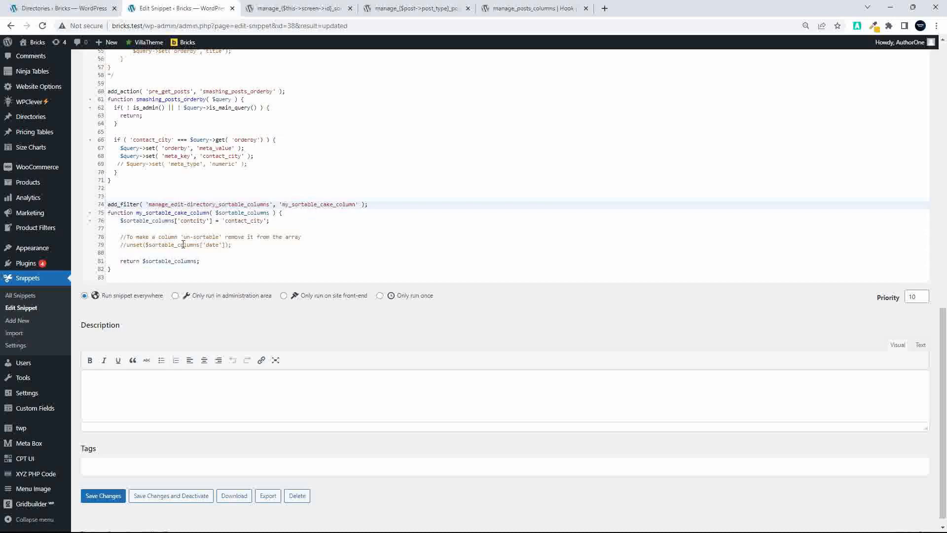
Step: Comment out the pre_get_posts smashing_posts_orderby block with /* and */, then return to the Directories list
scroll("up", 3)
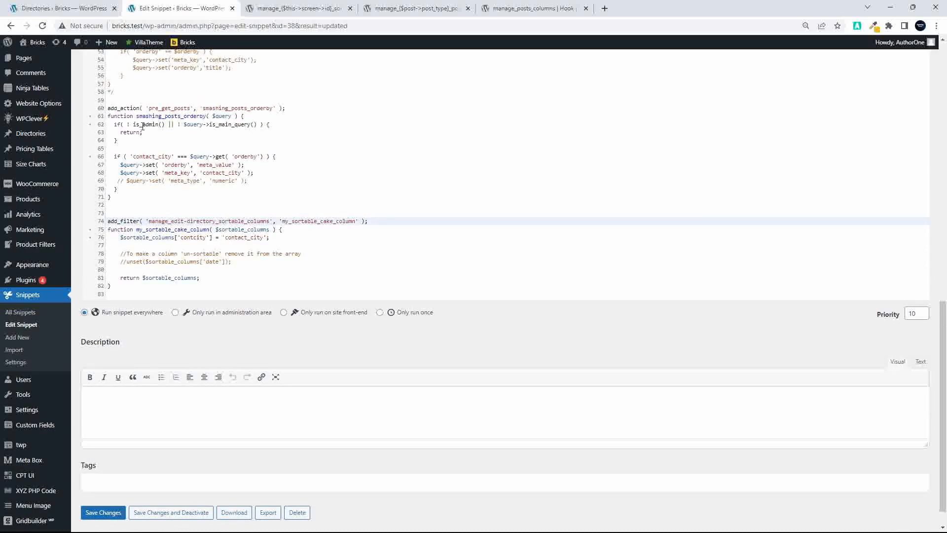
double_click(169, 107)
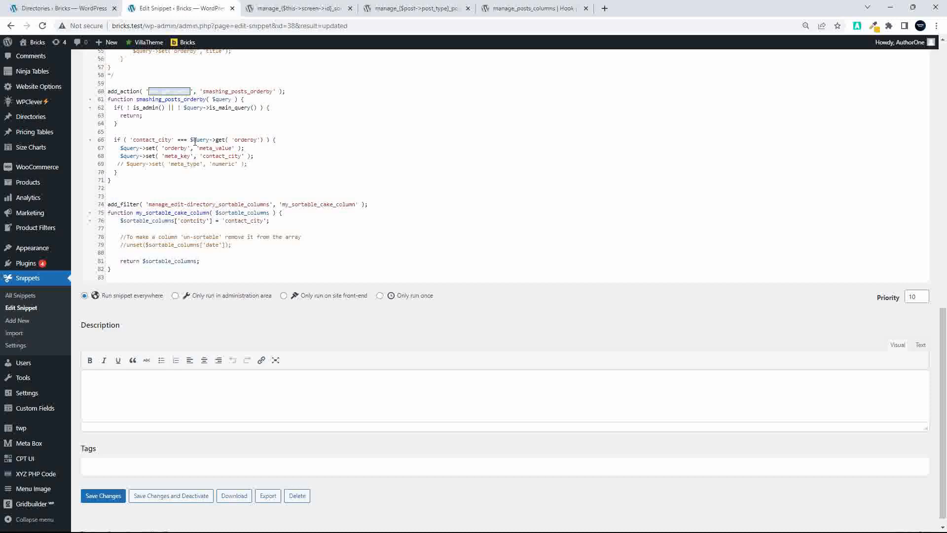
mouse_move(275, 140)
type("*/")
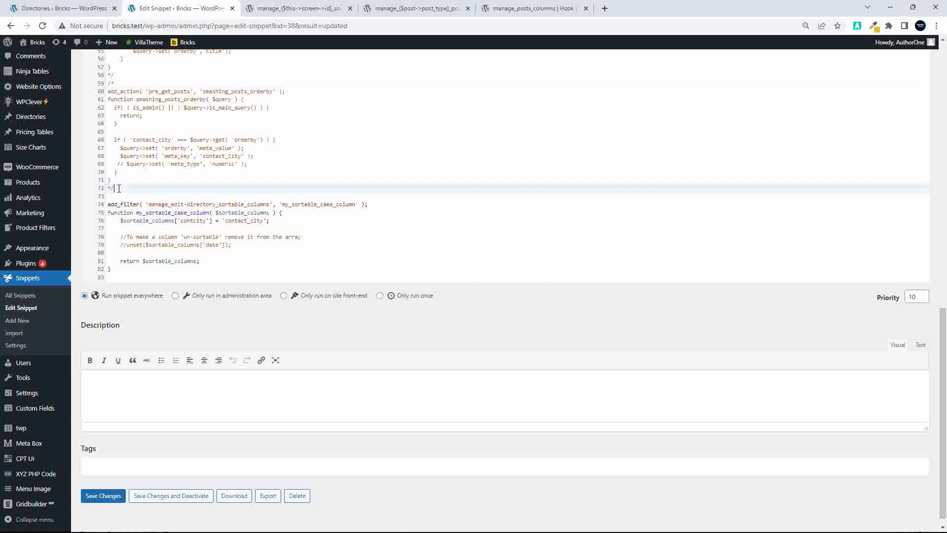
left_click(103, 485)
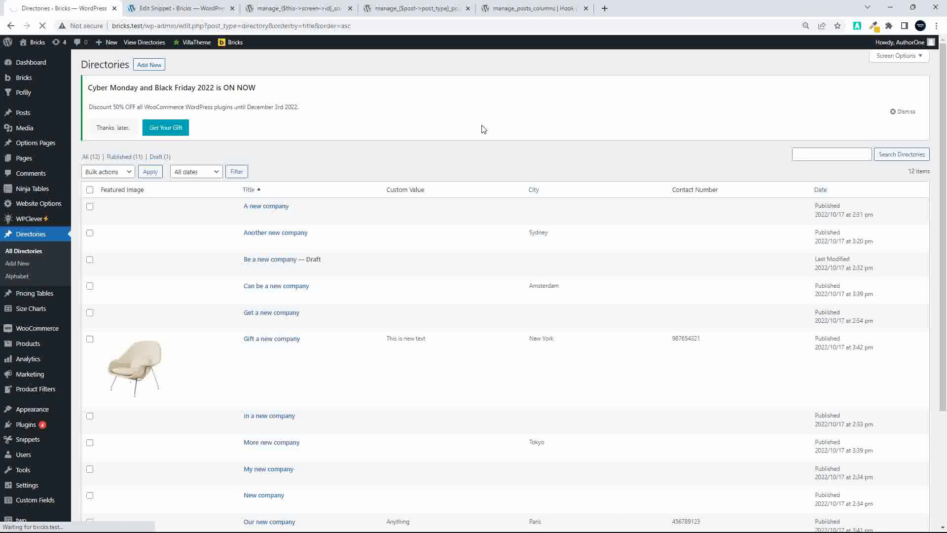
Step: Toggle the Directories list between City ascending and descending order several times
left_click(533, 190)
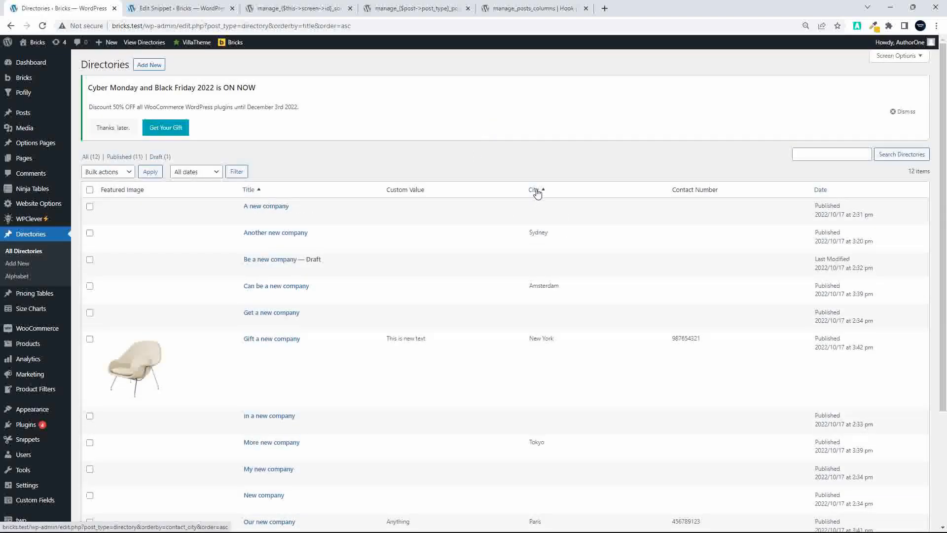
left_click(532, 189)
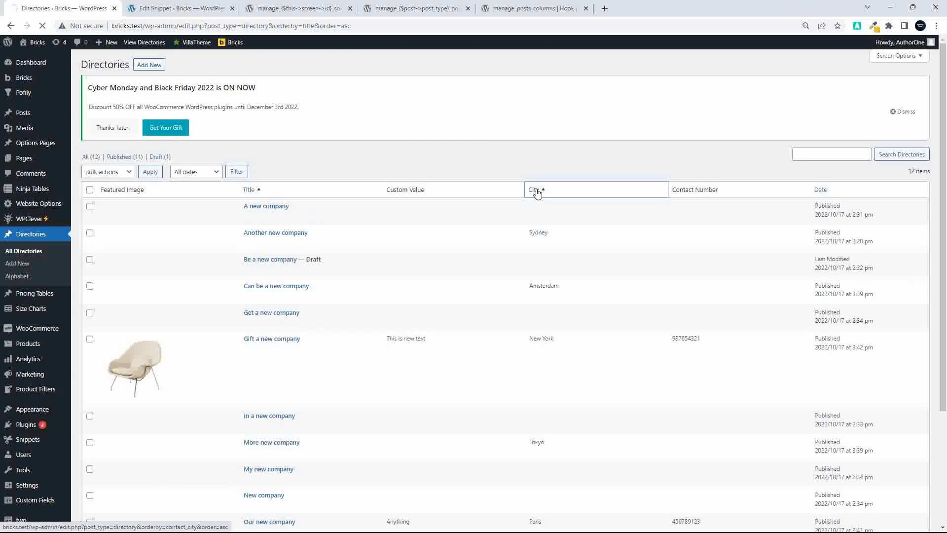
left_click(533, 189)
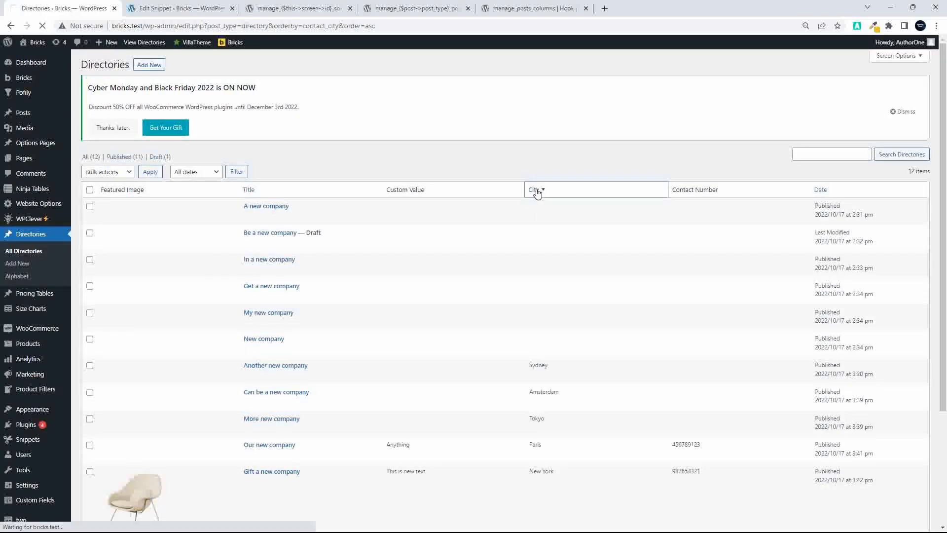
left_click(534, 190)
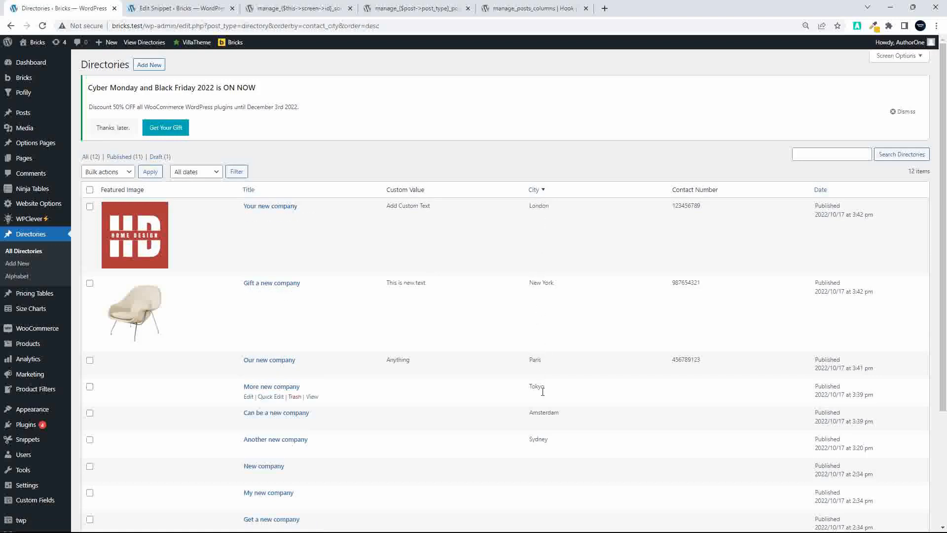
mouse_move(134, 253)
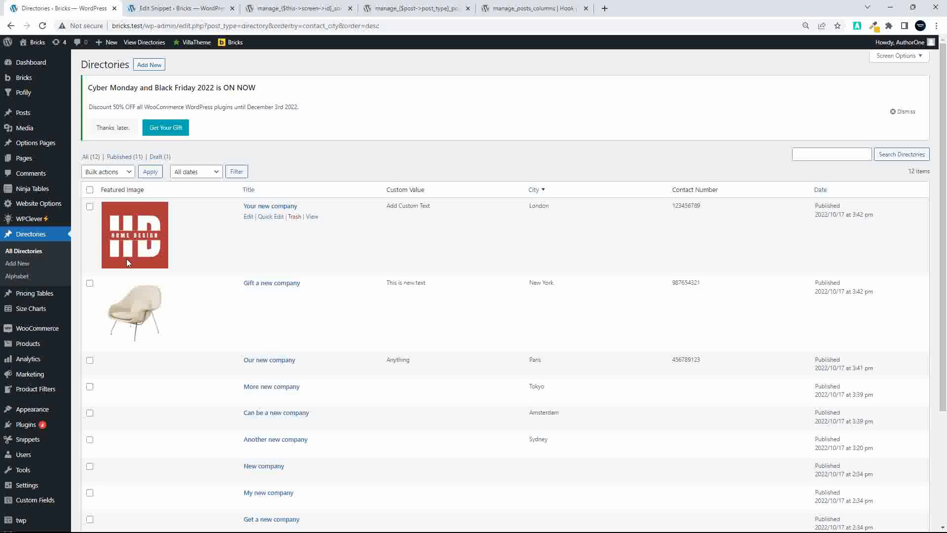
left_click(534, 189)
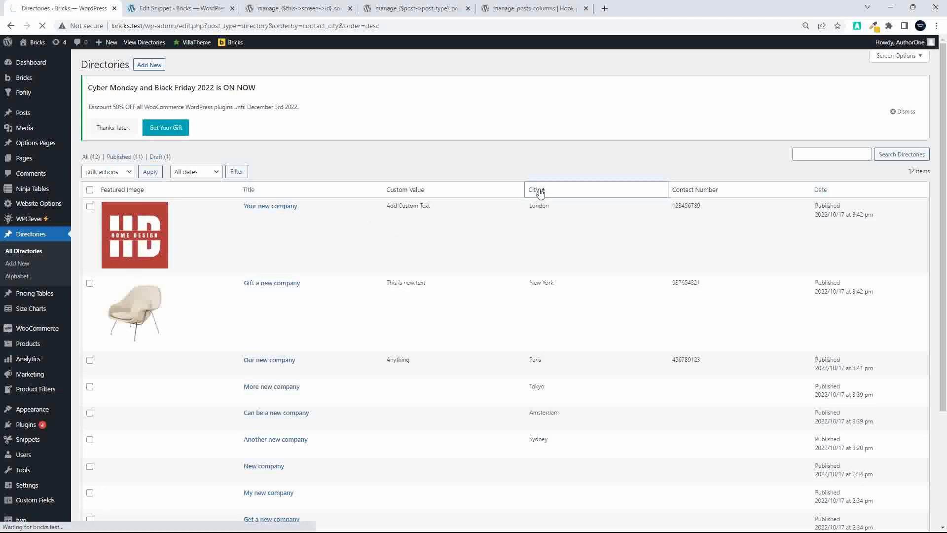
left_click(534, 190)
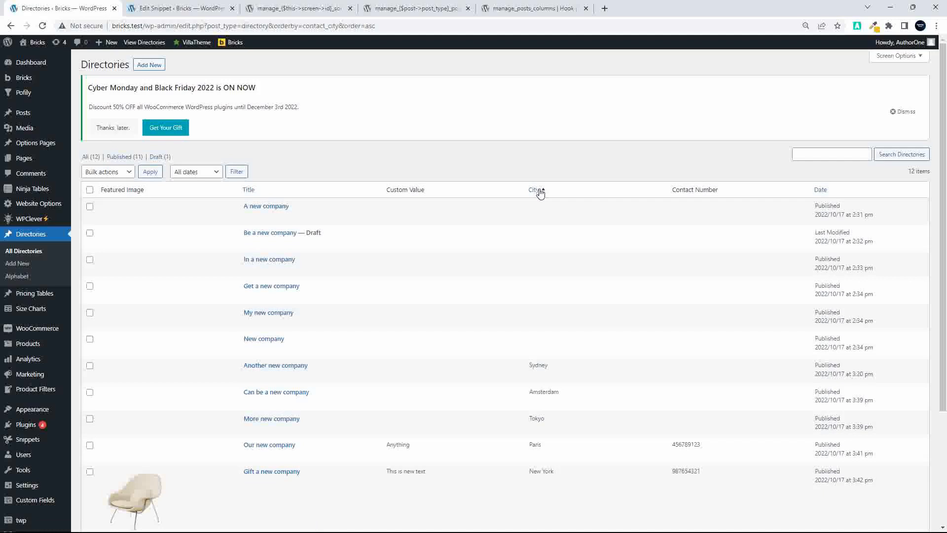
left_click(534, 190)
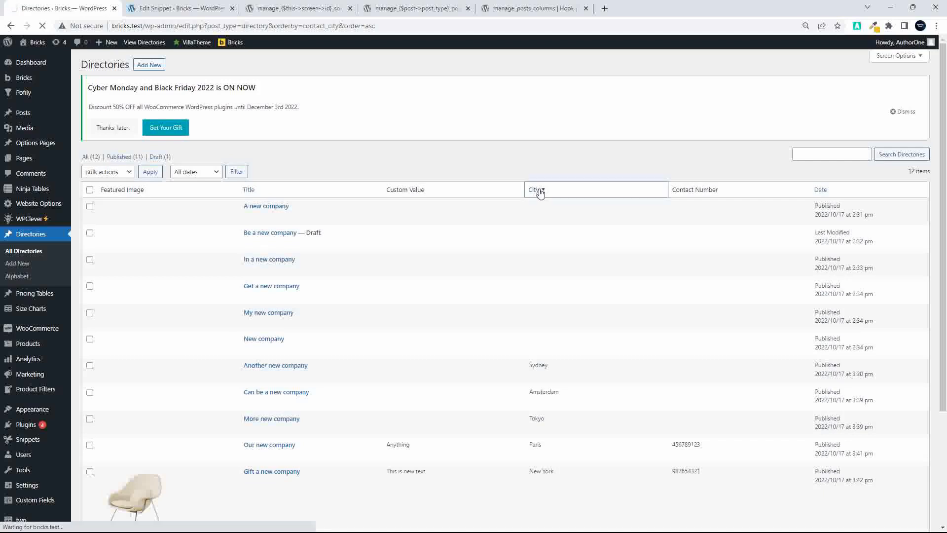
left_click(535, 190)
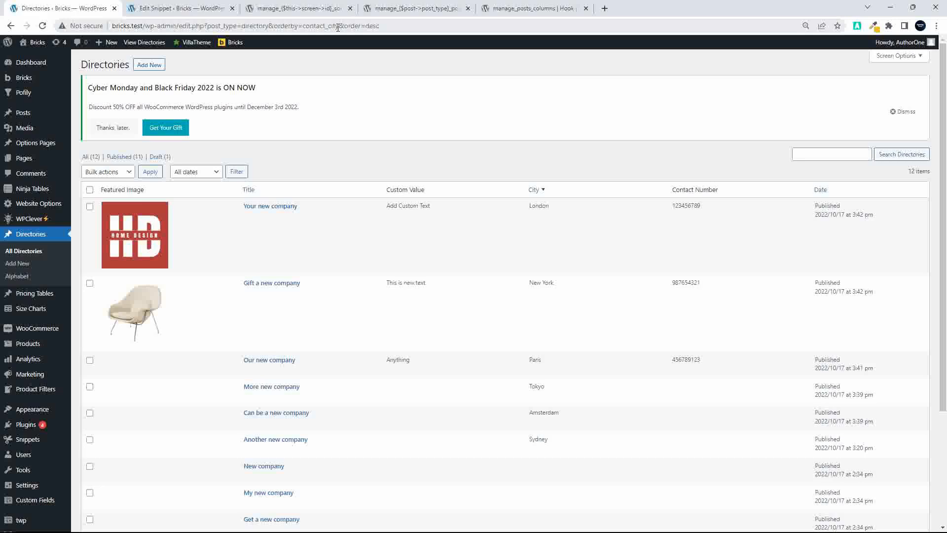
mouse_move(270, 205)
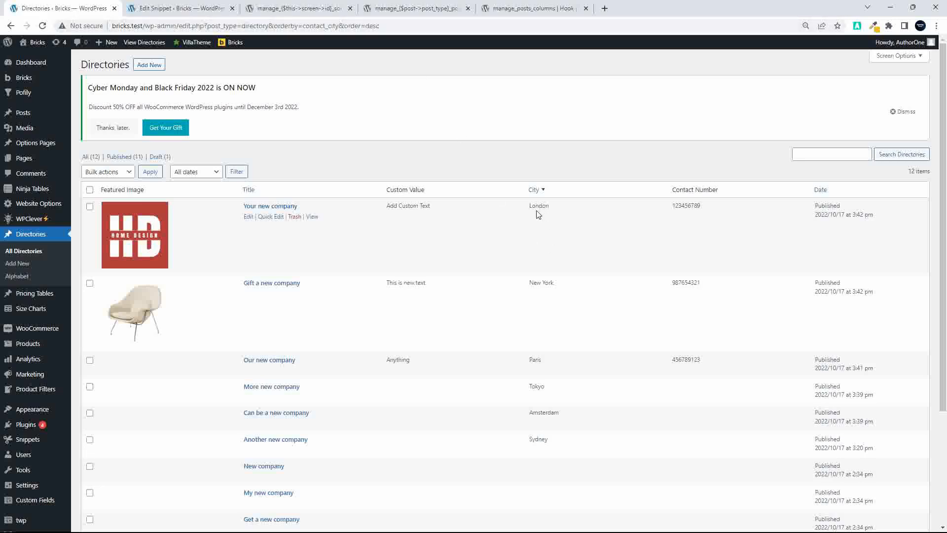
mouse_move(549, 386)
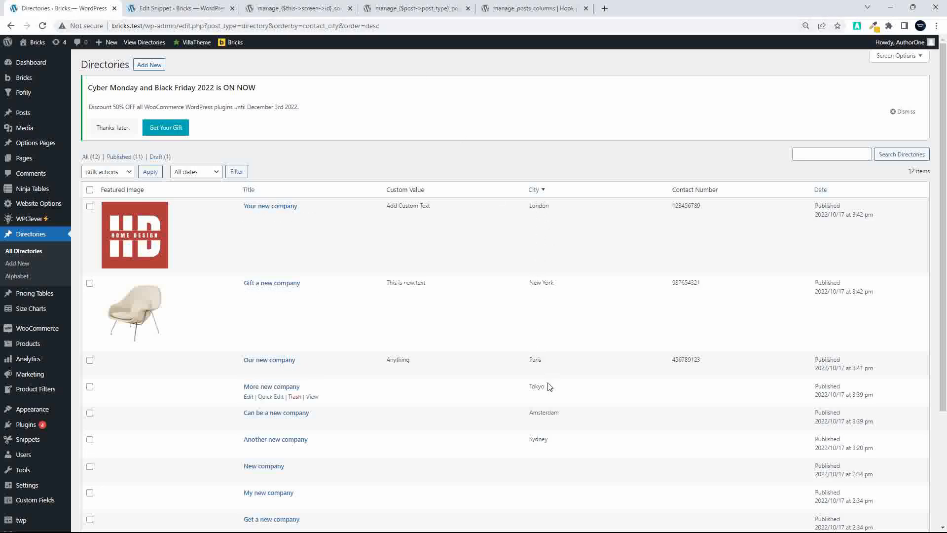
Step: Bring the smashing_posts_orderby sorting snippet back up in the Edit Snippet editor
scroll("up", 3)
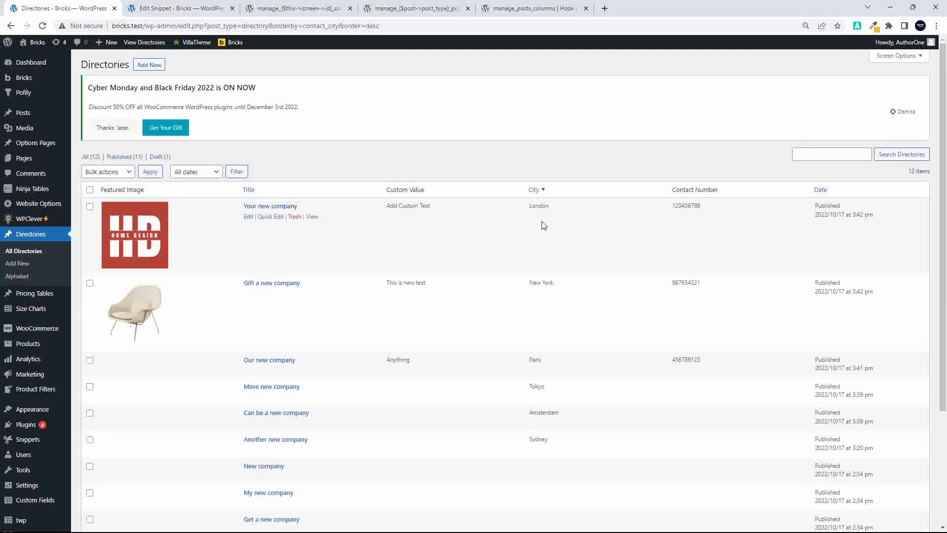
left_click(176, 8)
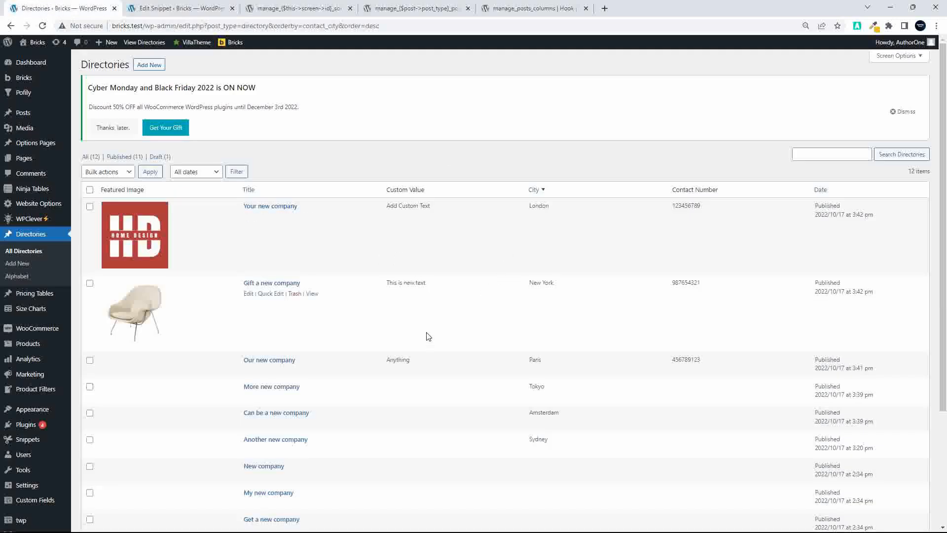
mouse_move(403, 253)
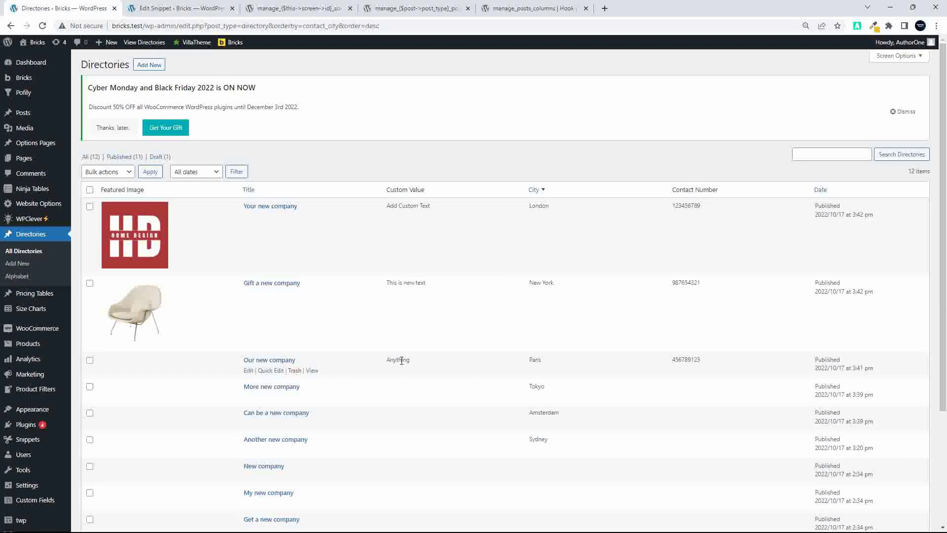
mouse_move(420, 383)
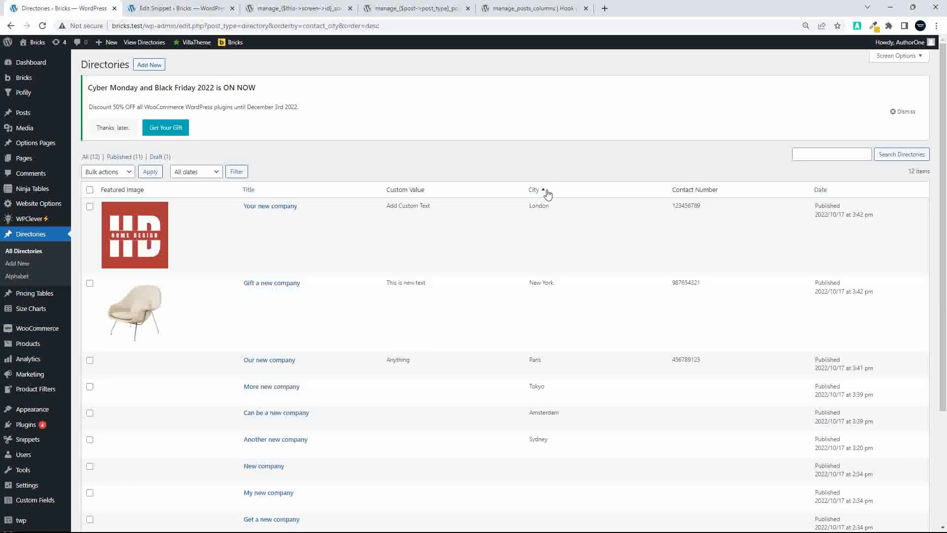
mouse_move(270, 206)
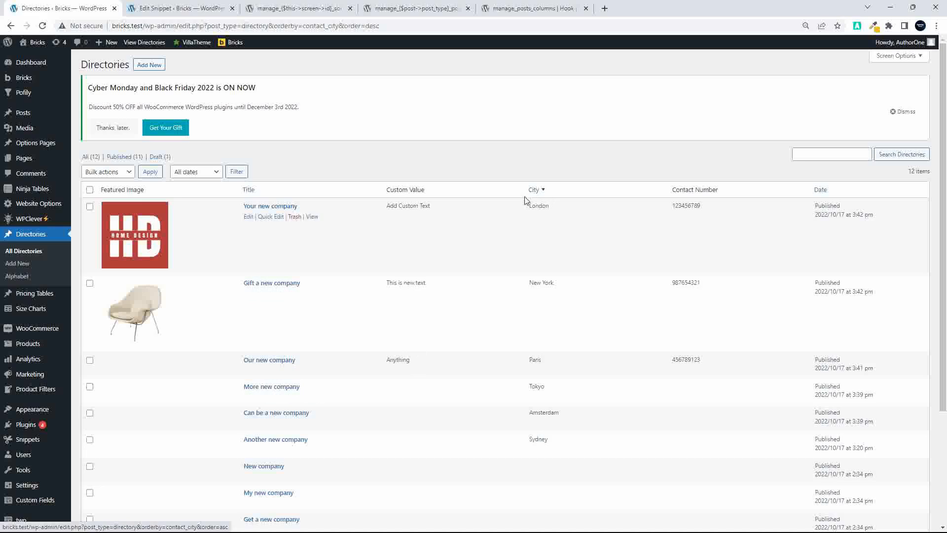
left_click(178, 7)
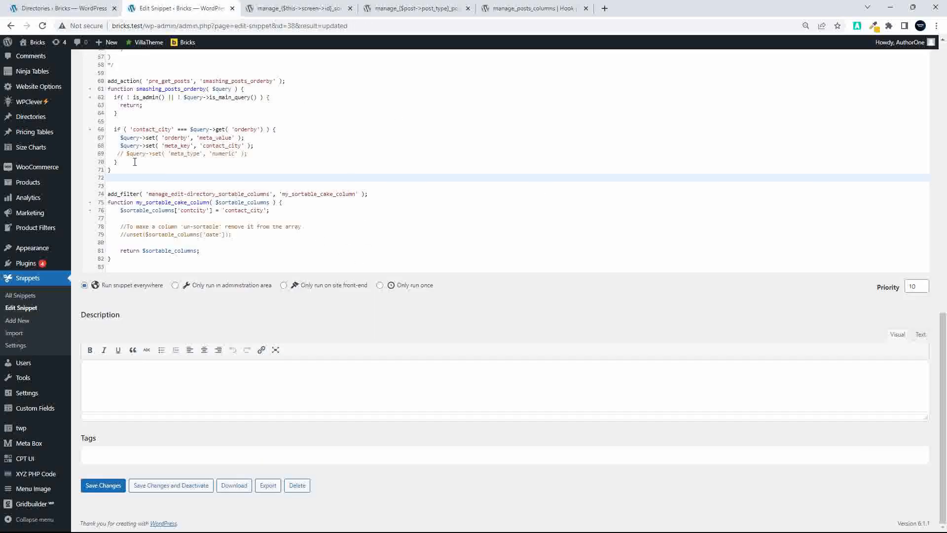
Step: Duplicate the contact_city if-block as a second orderby condition using the contact_custom_field meta key
left_click(275, 130)
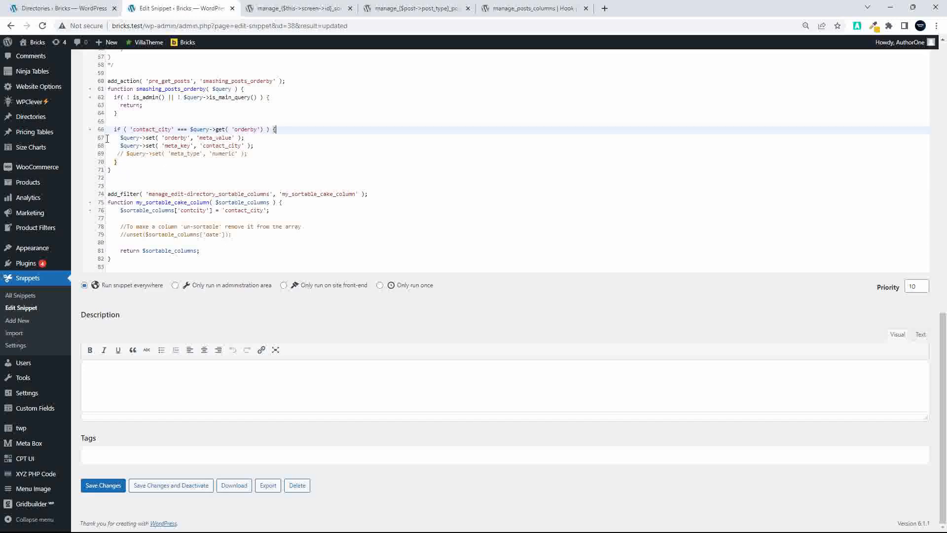
left_click_drag(275, 129, 149, 162)
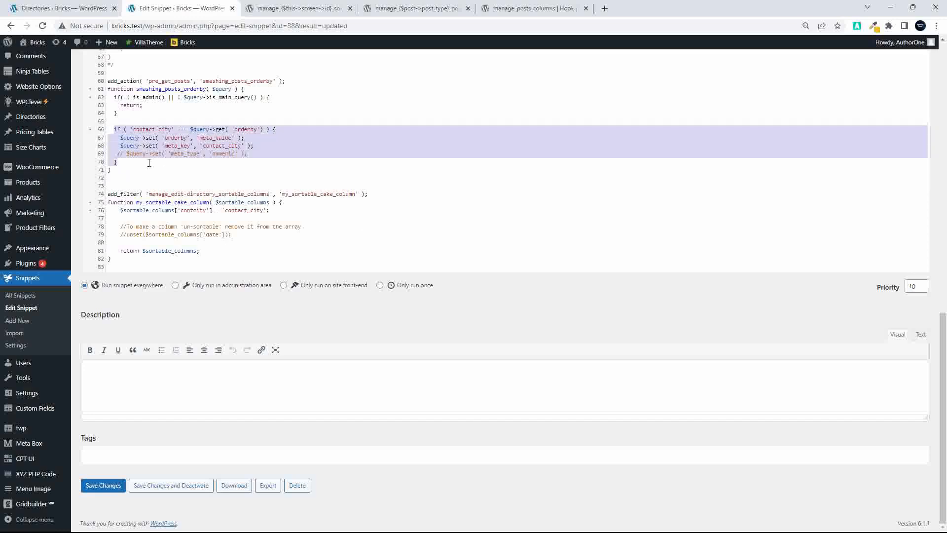
left_click(130, 163)
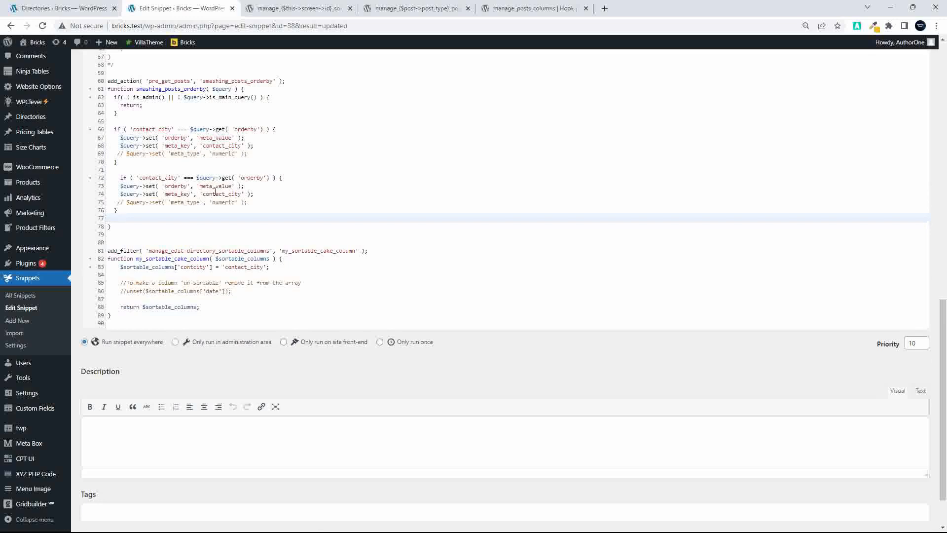
scroll("up", 3)
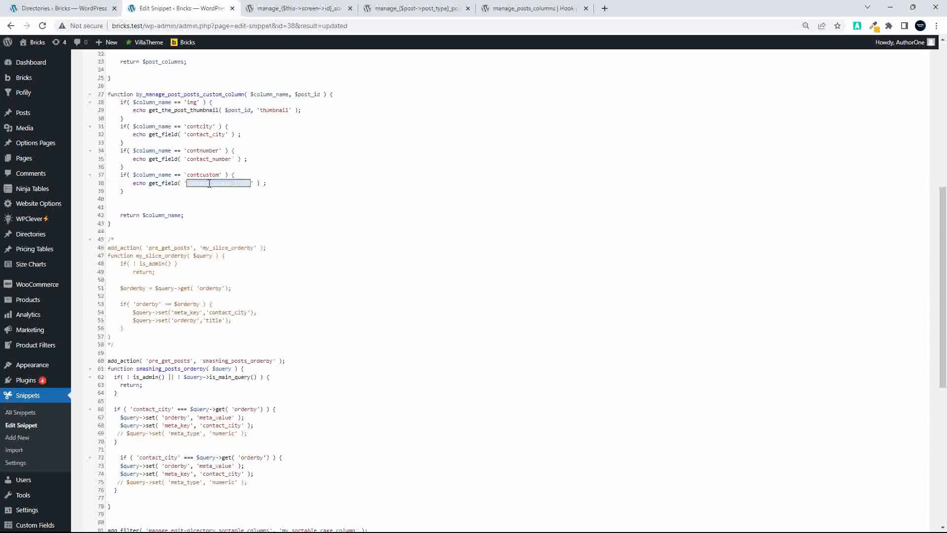
scroll("down", 3)
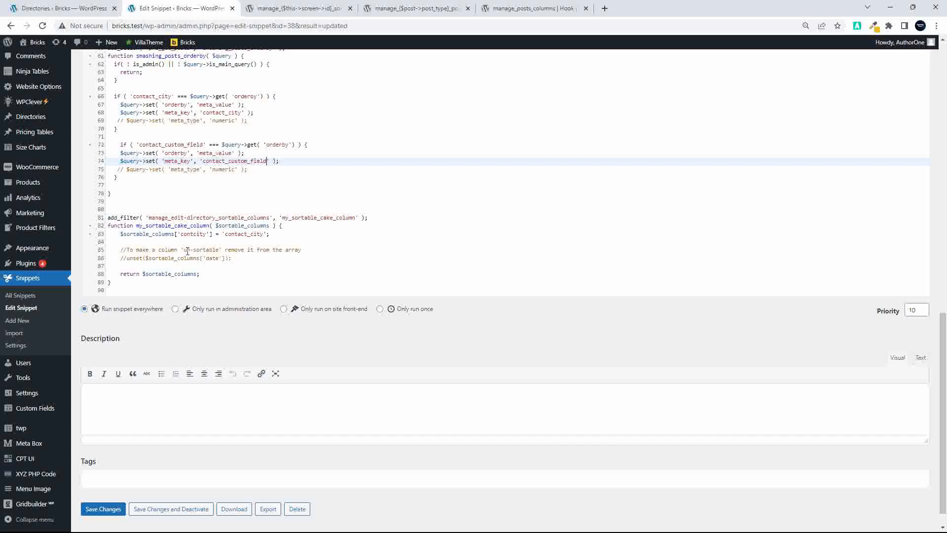
mouse_move(123, 241)
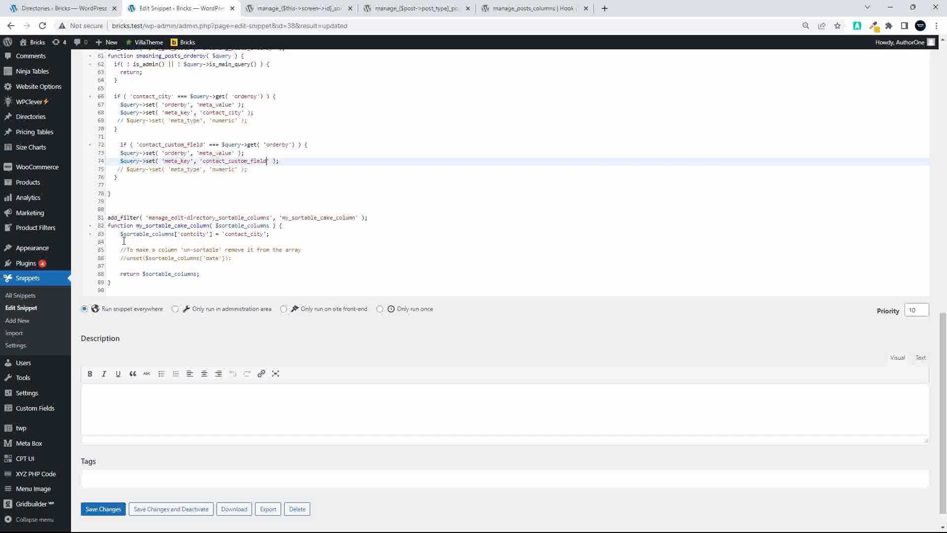
Step: Add $sortable_columns['contcustom'] = 'contact_custom_field'; under the contcity line, then return to the Directories list
double_click(145, 233)
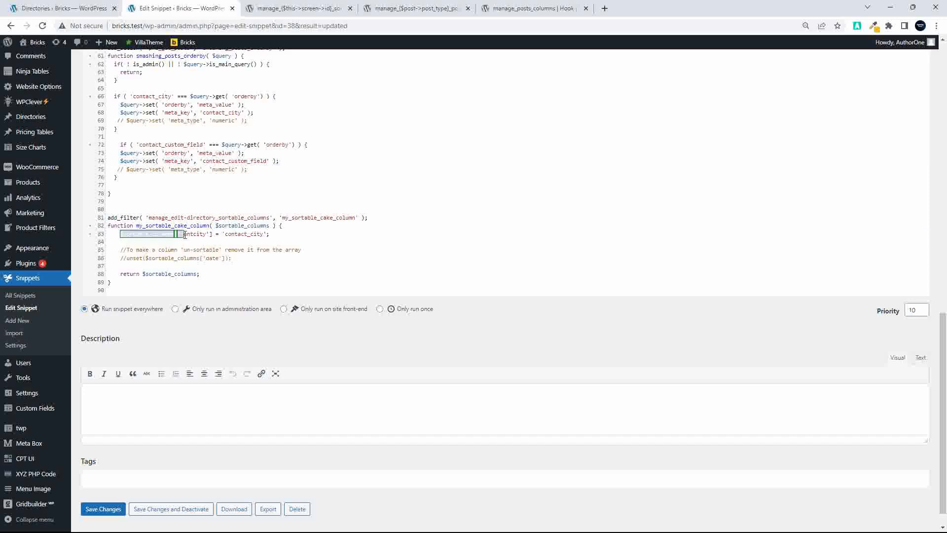
scroll("up", 3)
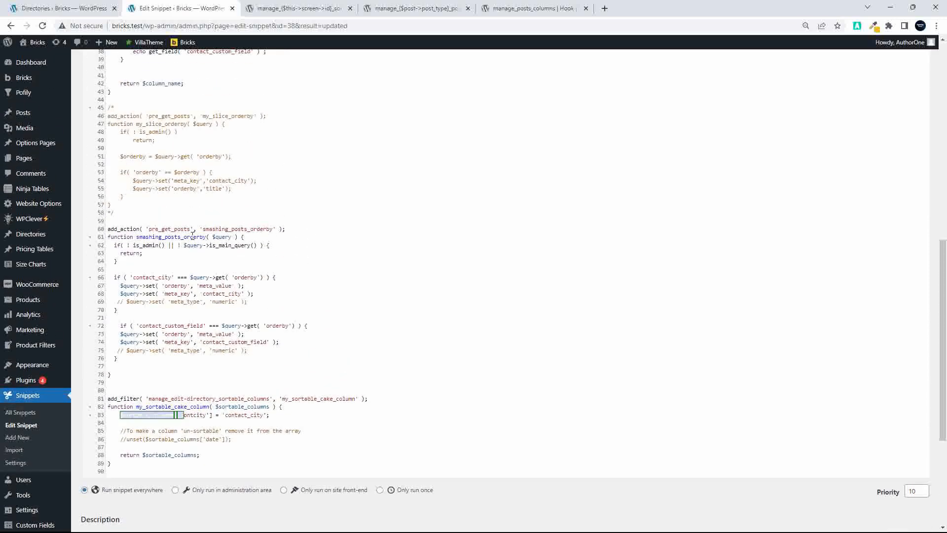
scroll("up", 3)
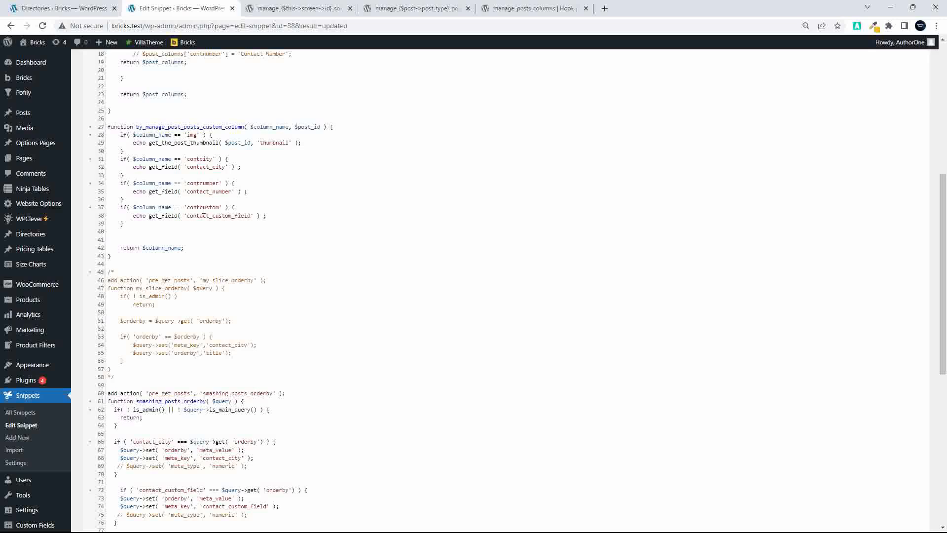
double_click(203, 207)
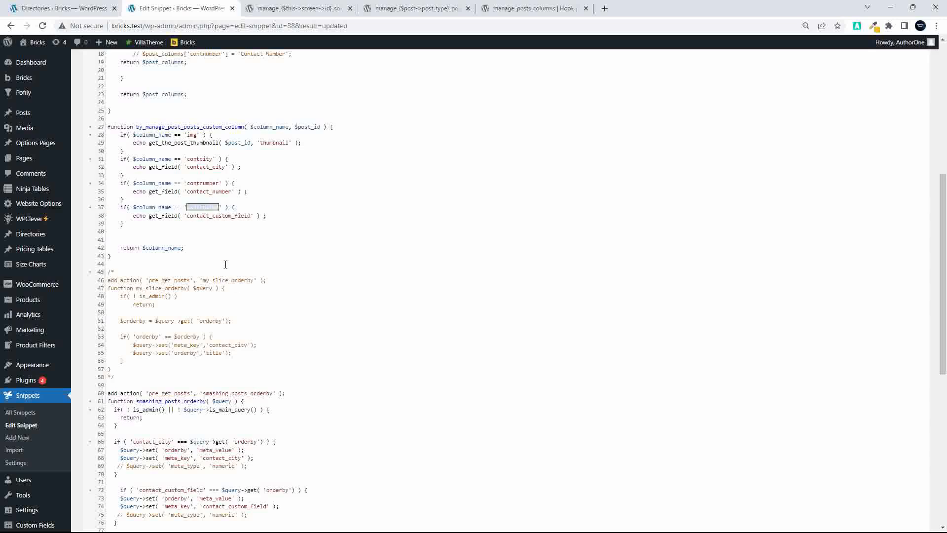
scroll("down", 3)
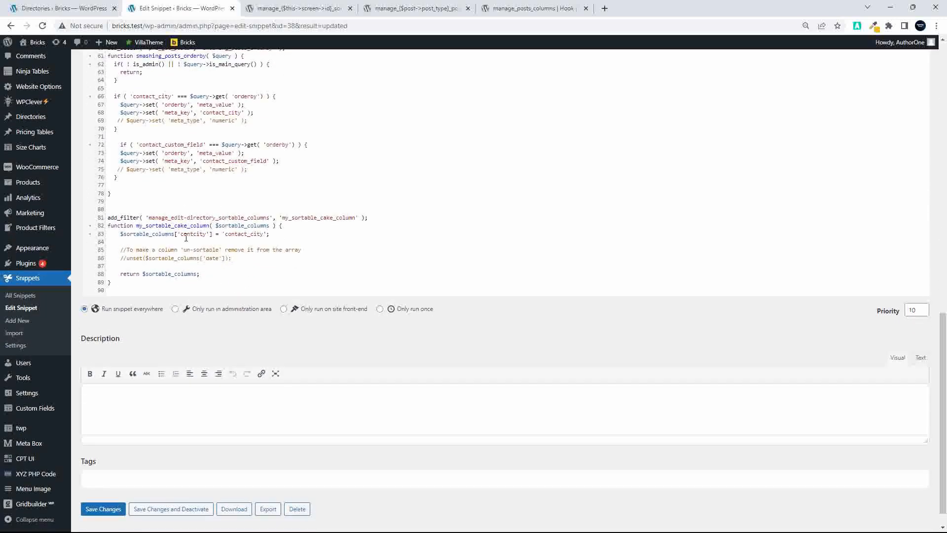
type("contcustom")
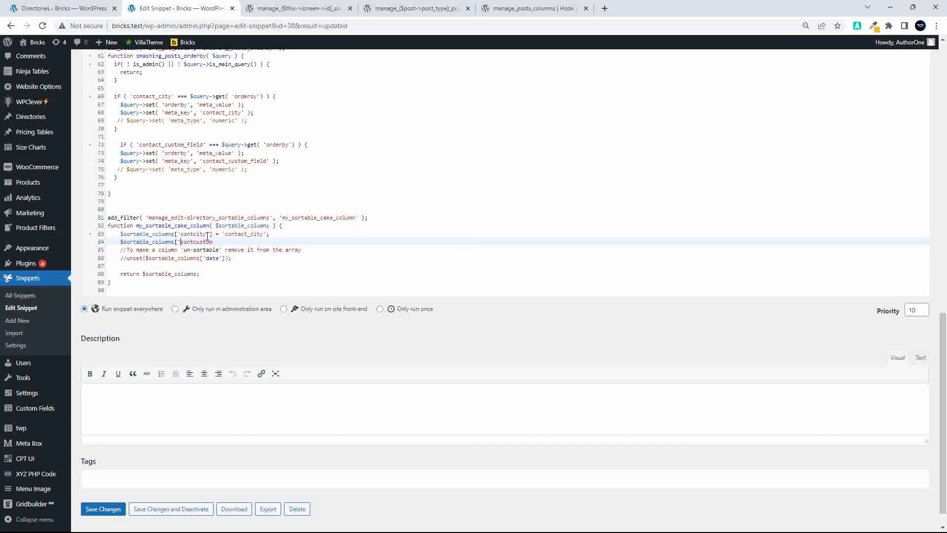
double_click(241, 234)
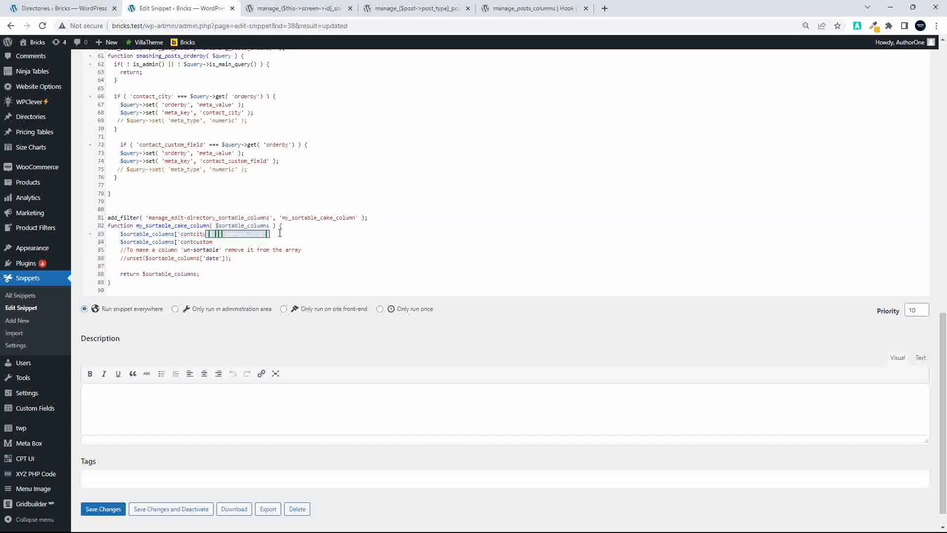
type("= 'contact_city';")
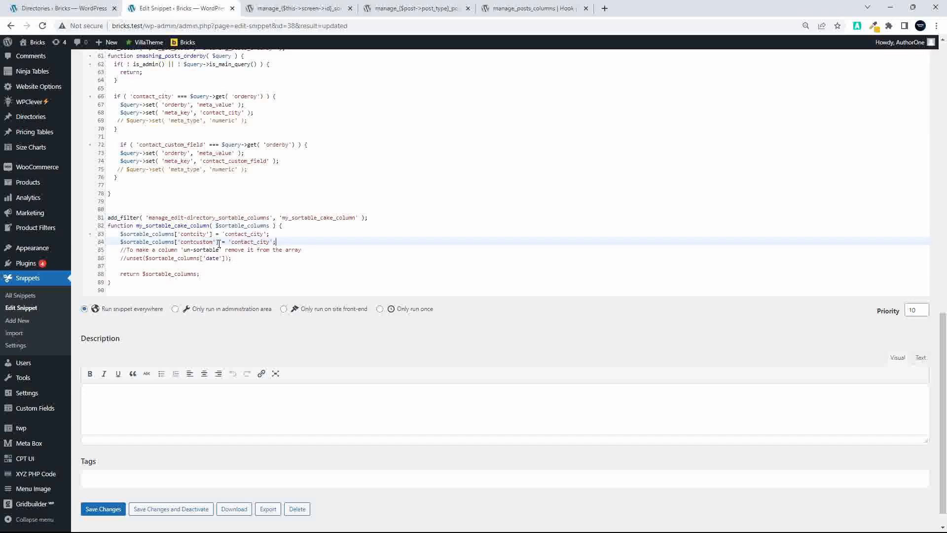
left_click(242, 241)
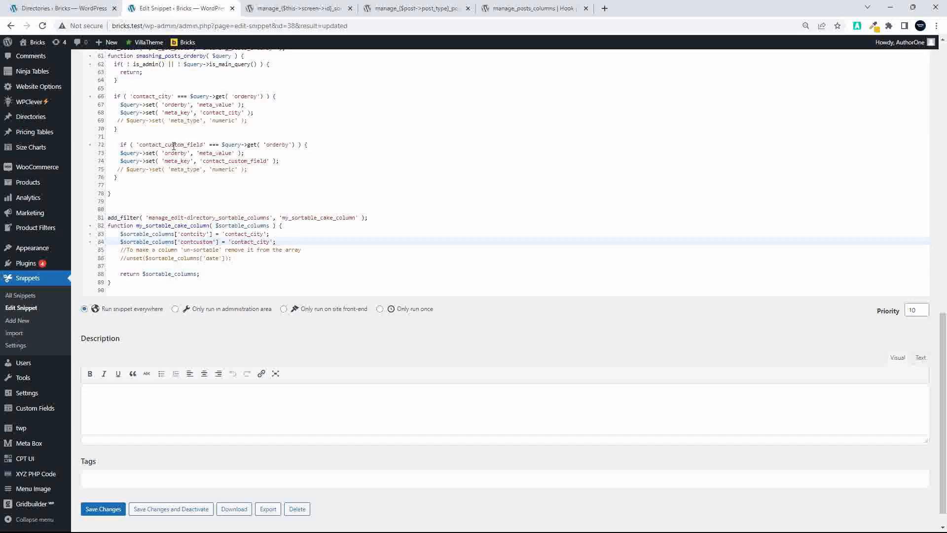
double_click(170, 144)
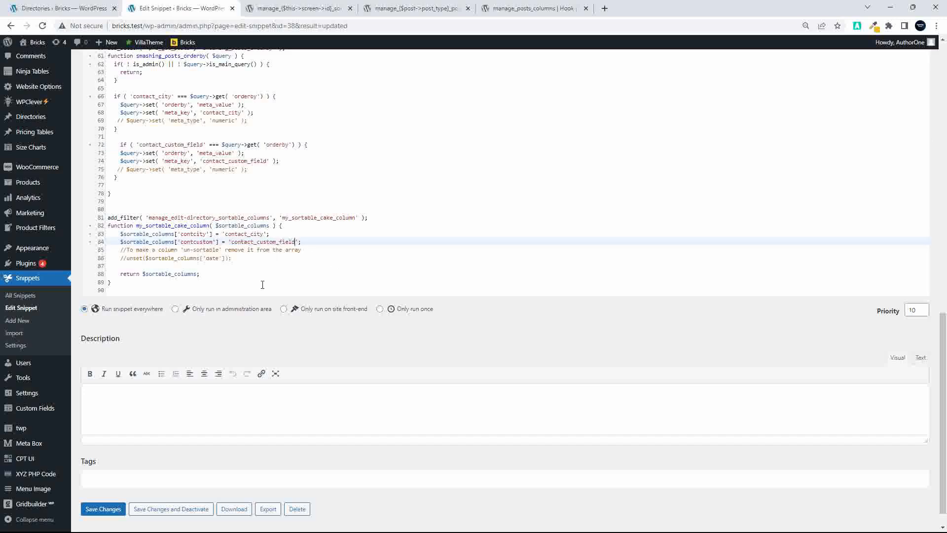
left_click(102, 508)
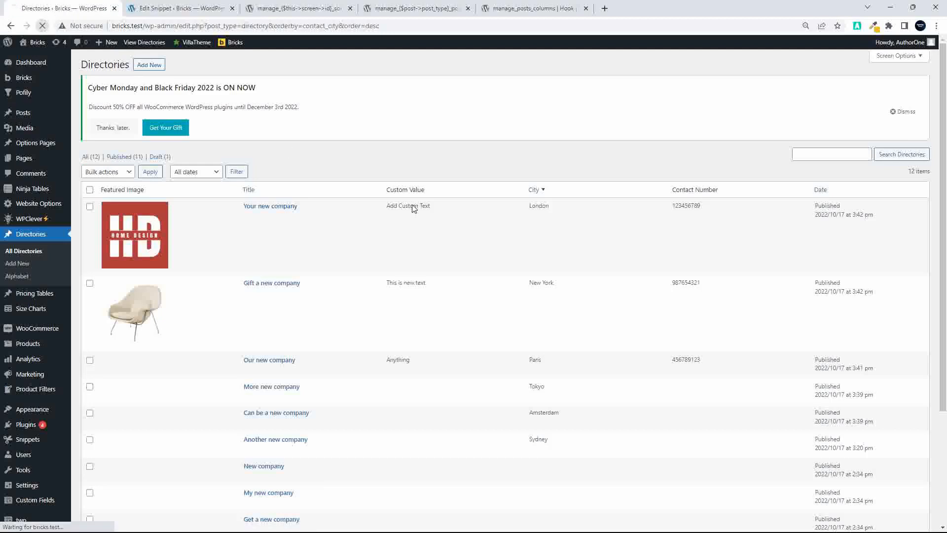
Step: Sort the Directories list by Title, then by City, then by Custom Value ascending
left_click(534, 190)
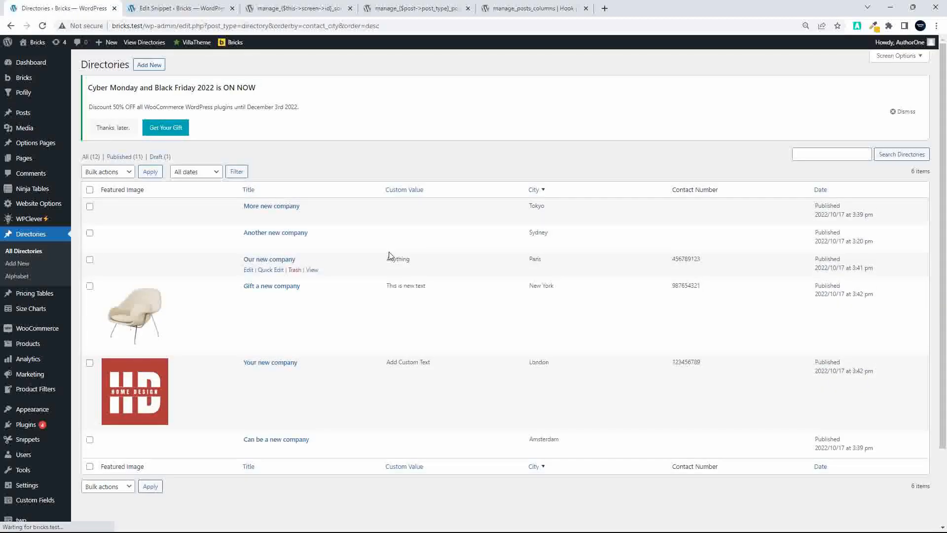
left_click(403, 189)
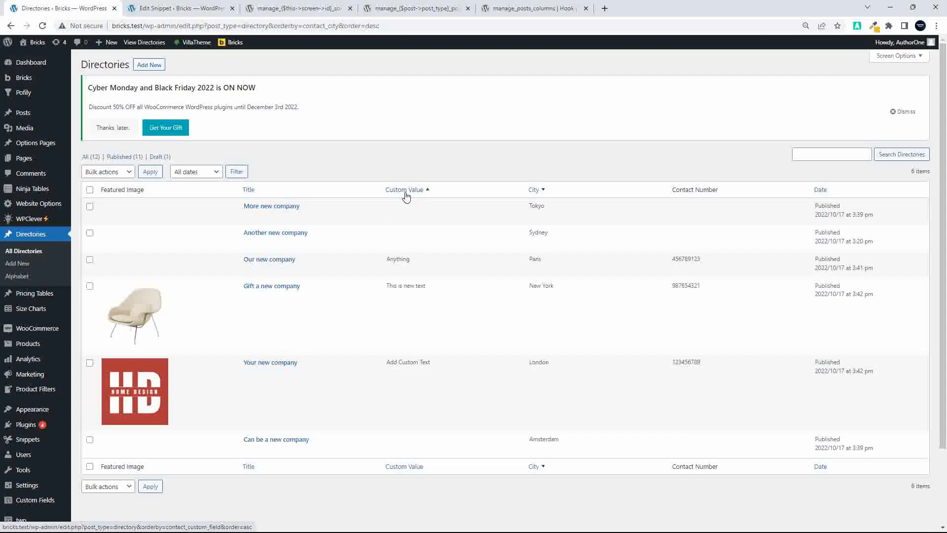
mouse_move(340, 246)
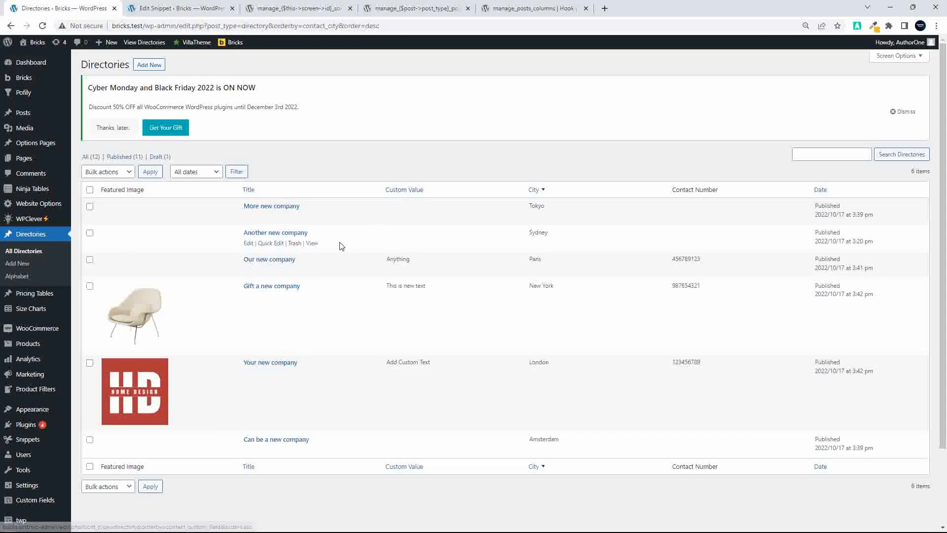
left_click(248, 189)
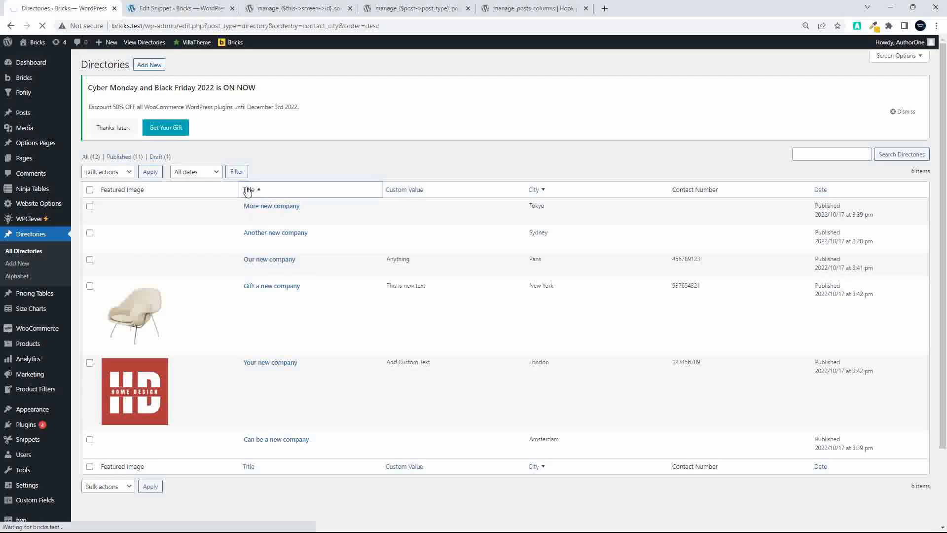
left_click(248, 190)
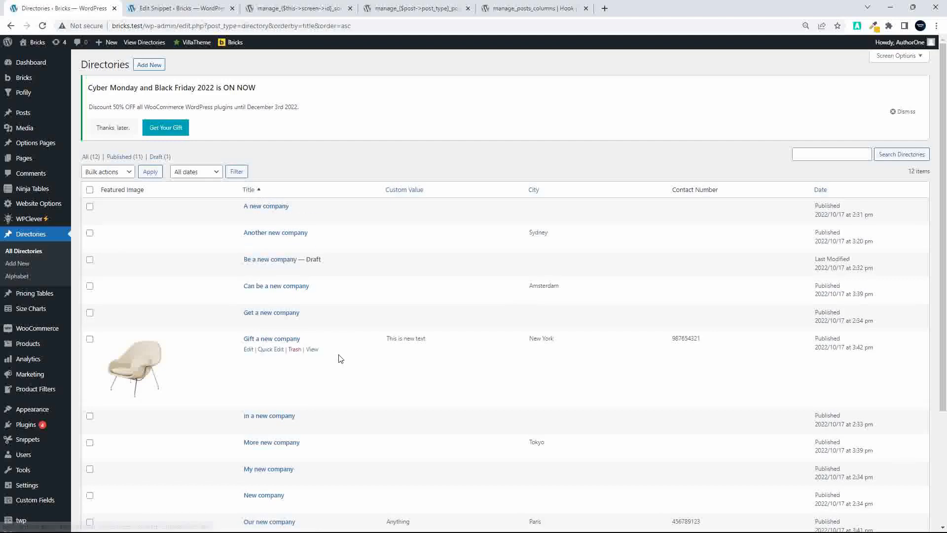
mouse_move(456, 294)
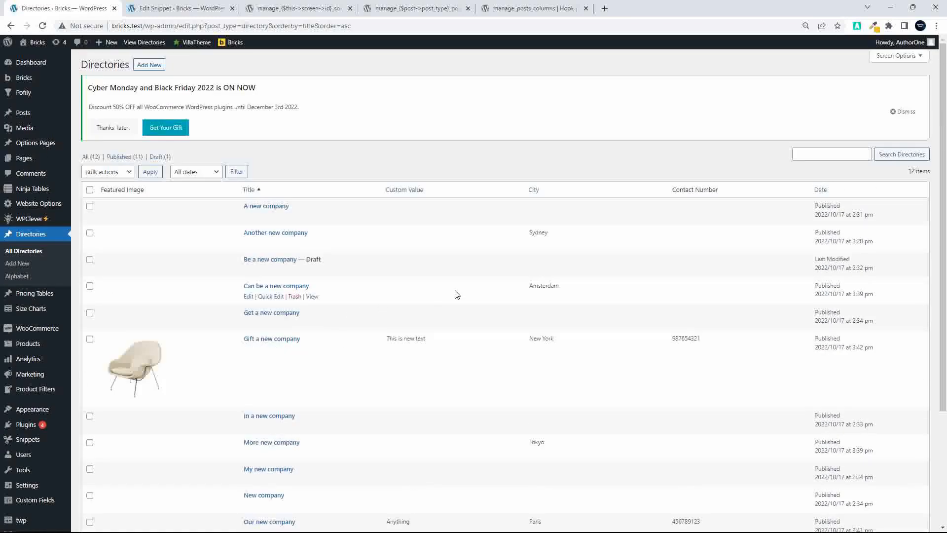
left_click(534, 189)
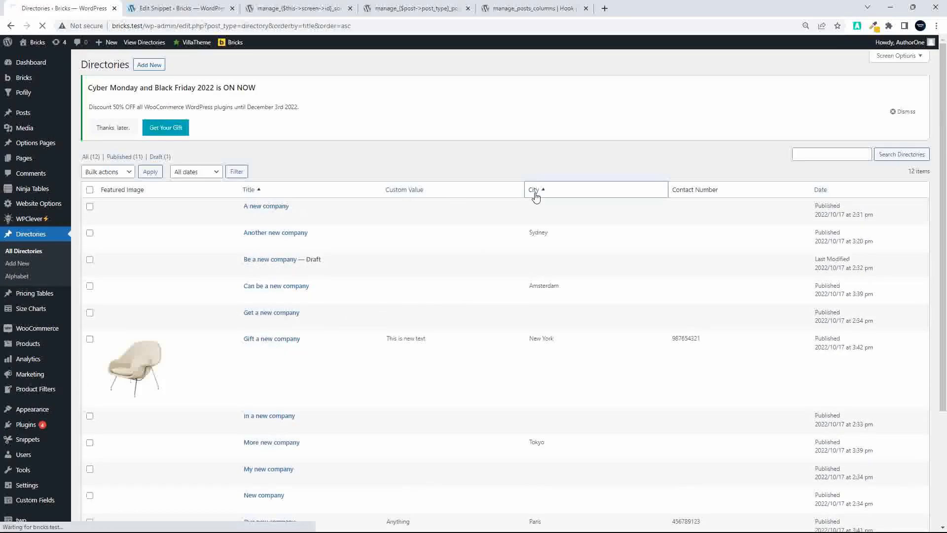
left_click(533, 189)
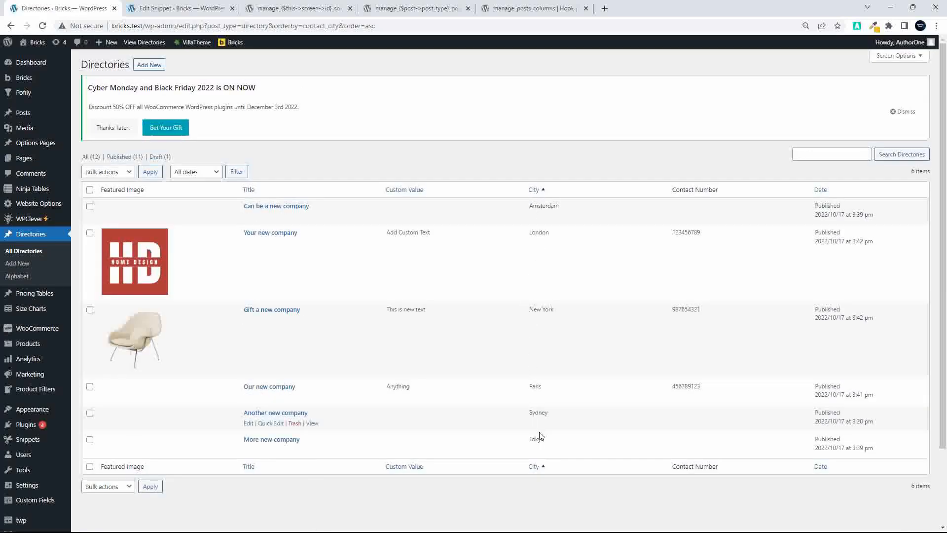
left_click(404, 189)
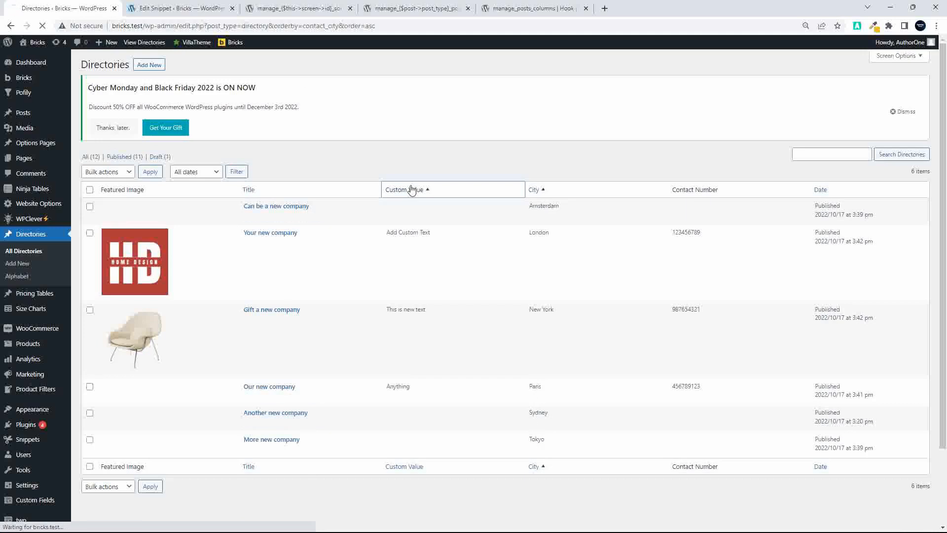
left_click(405, 190)
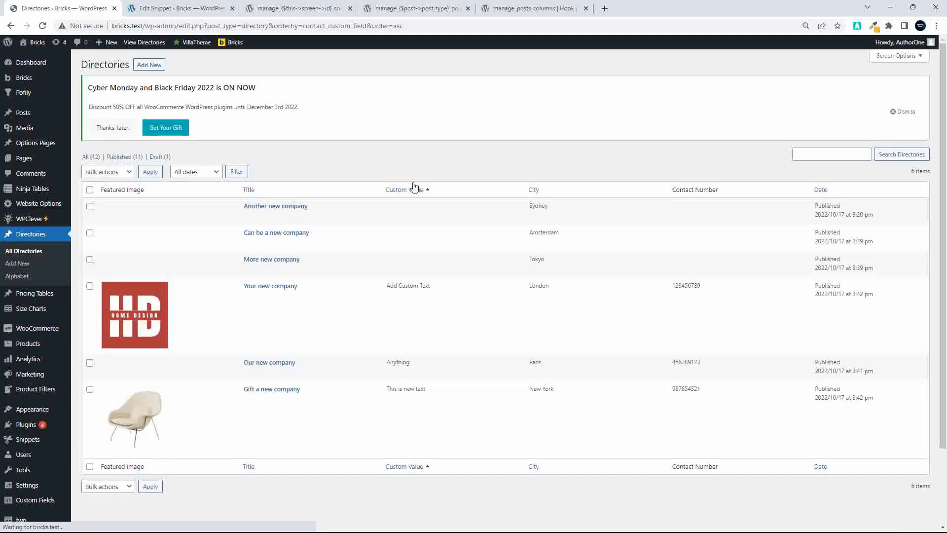
mouse_move(397, 373)
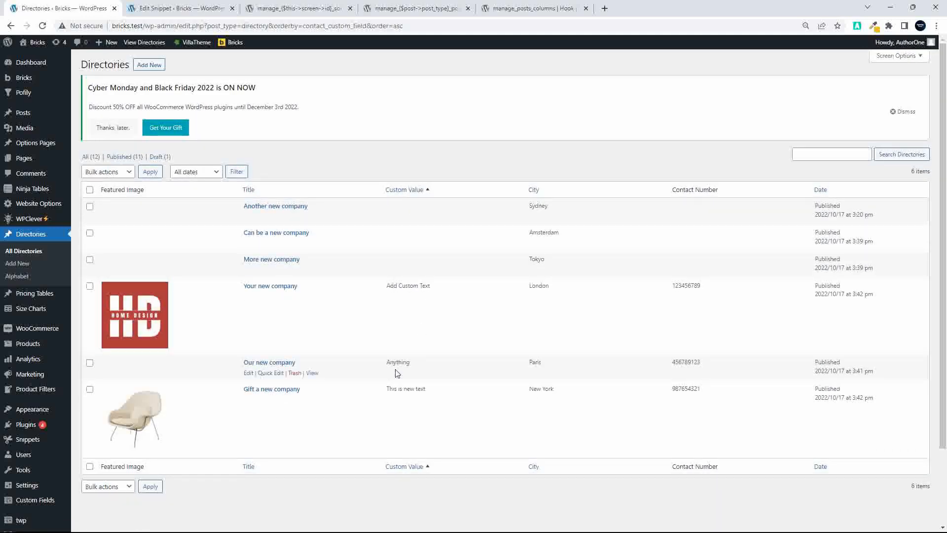
mouse_move(432, 398)
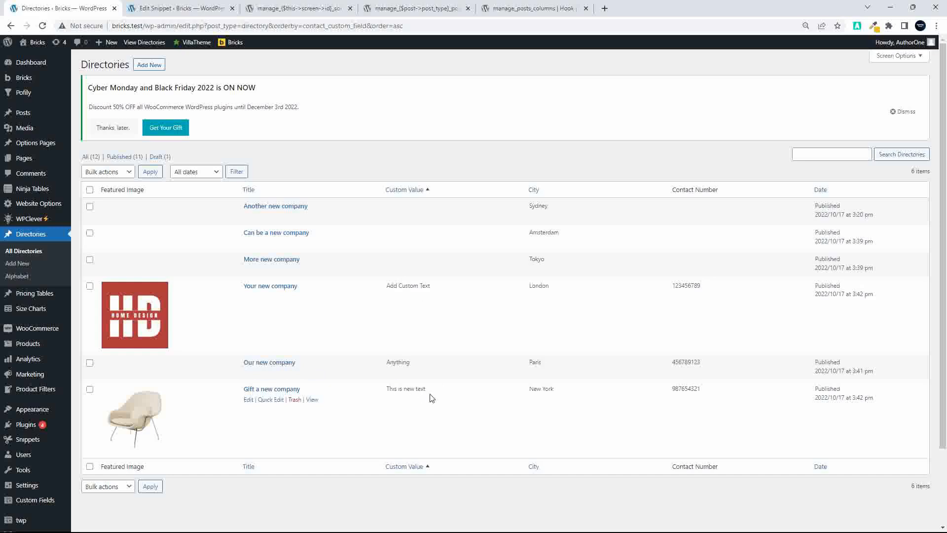
Step: Reverse Custom Value to descending and back to ascending, then leave the list in City A-to-Z order
left_click(403, 190)
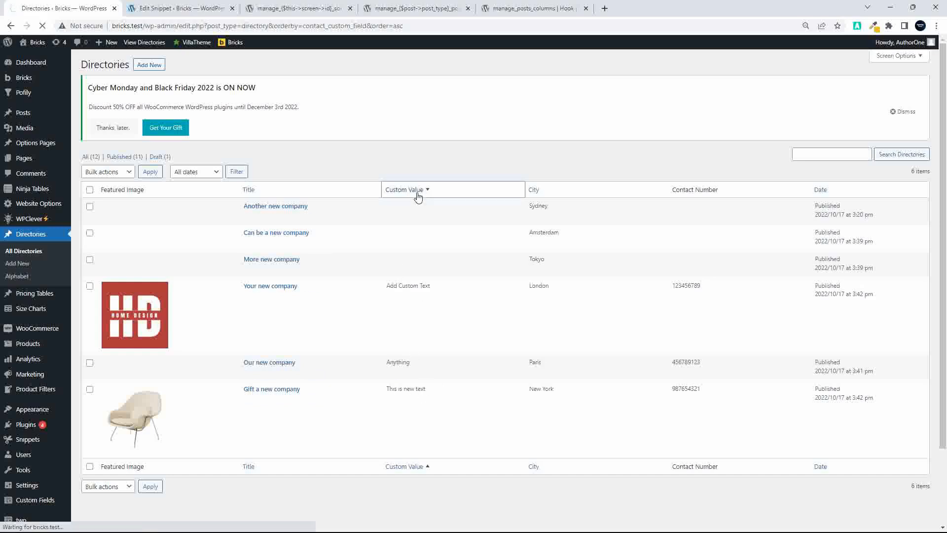
left_click(404, 189)
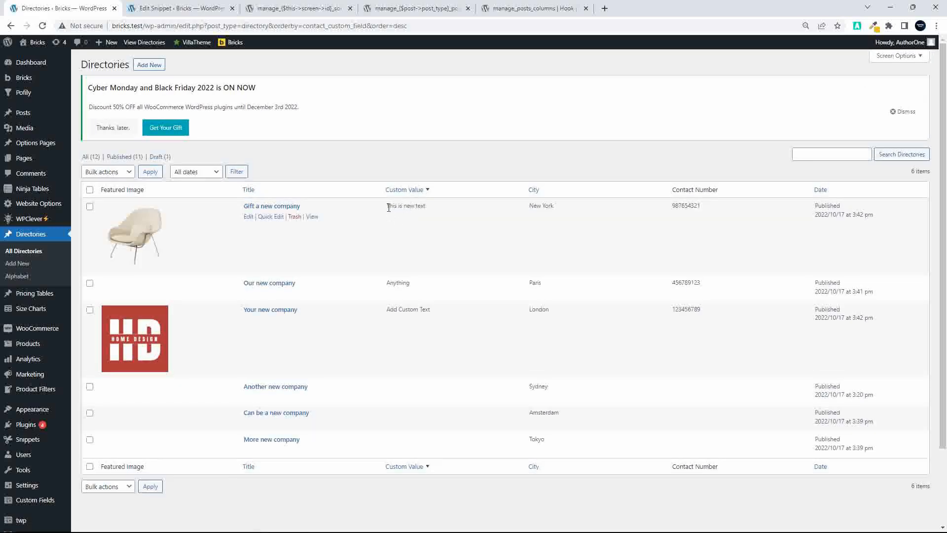
mouse_move(404, 270)
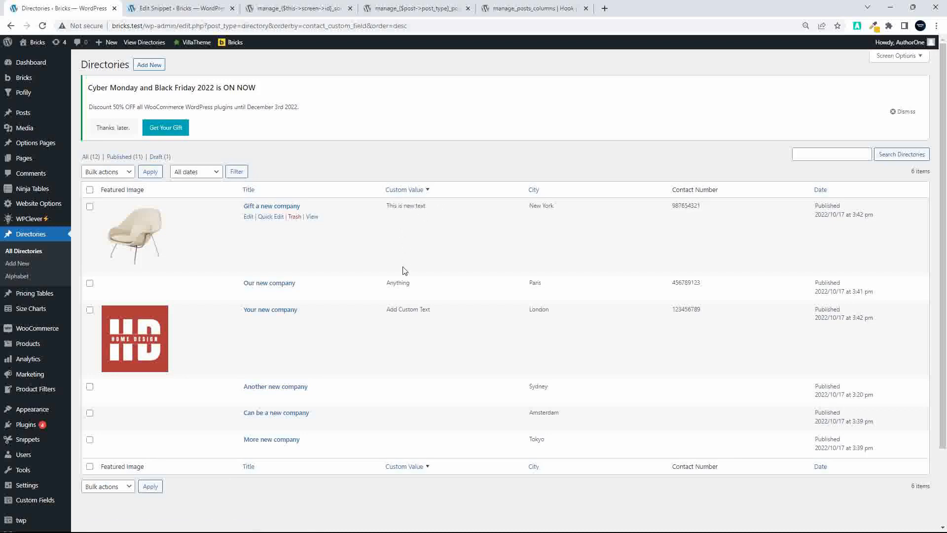
mouse_move(402, 317)
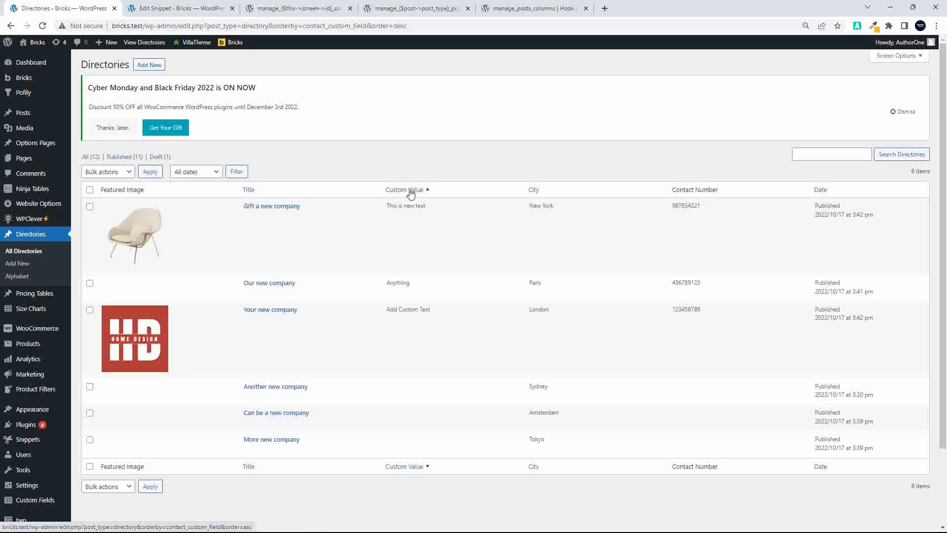
left_click(405, 190)
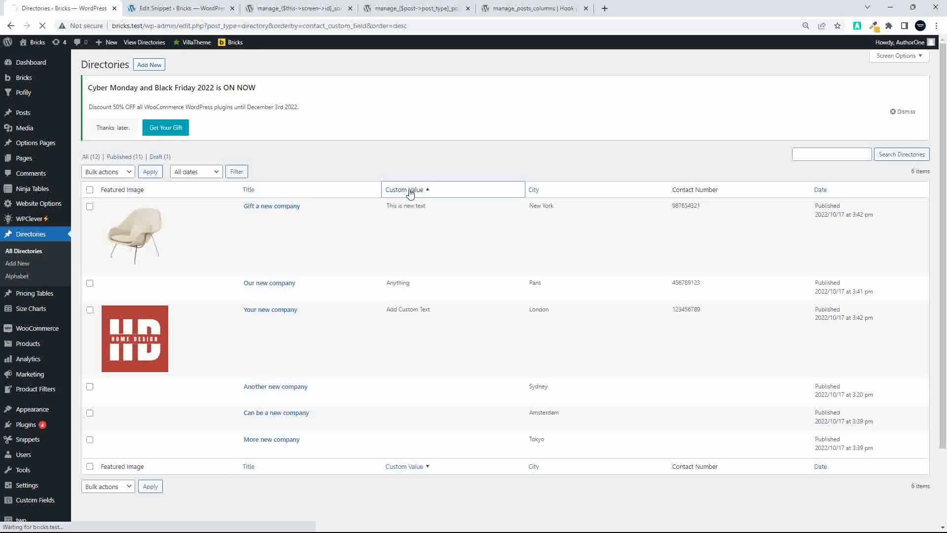
left_click(403, 189)
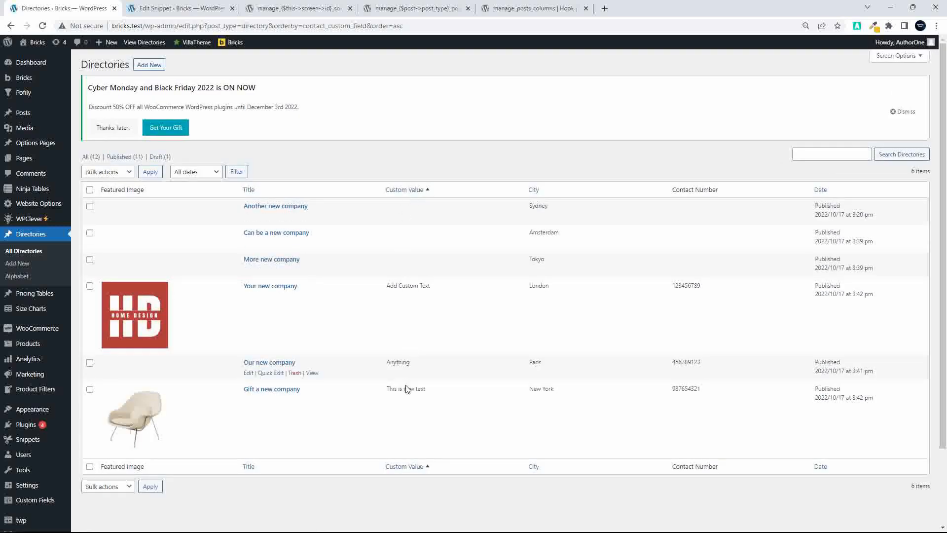
mouse_move(432, 235)
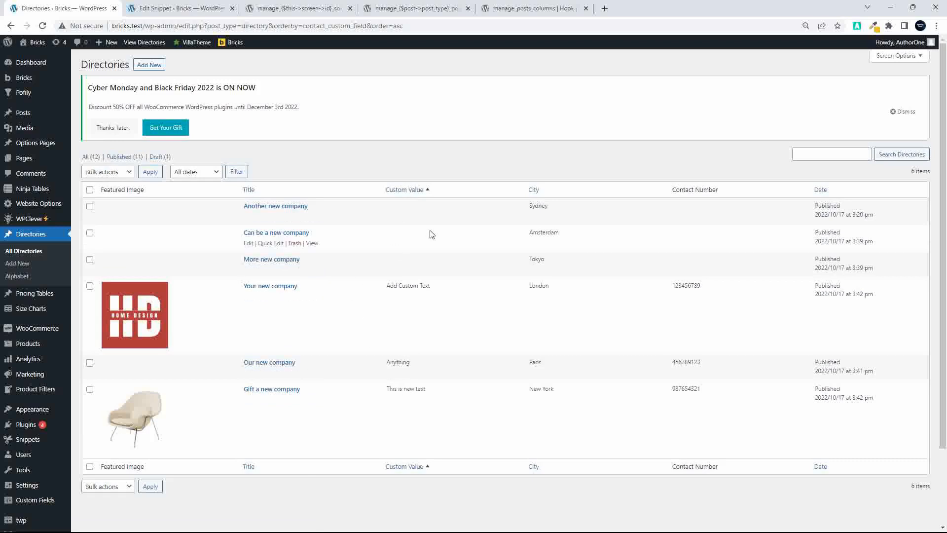
left_click(534, 190)
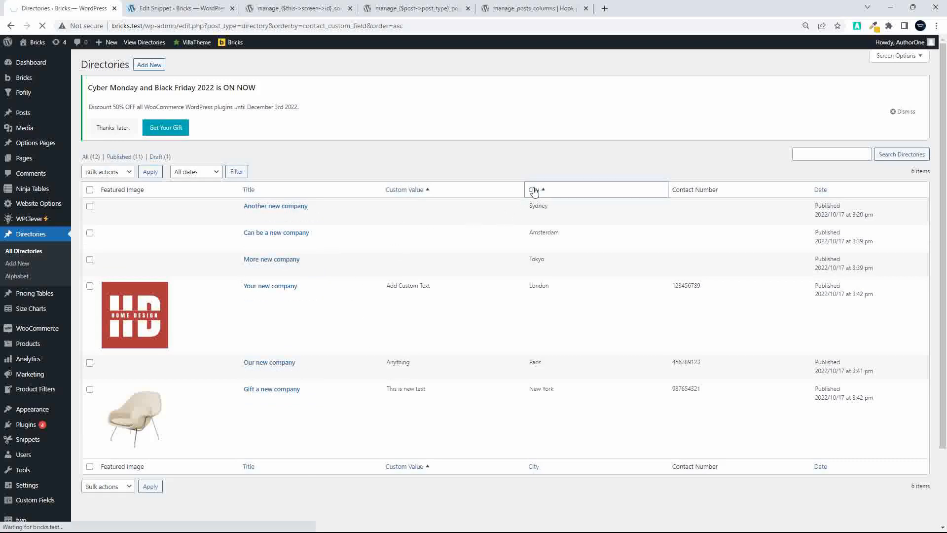
left_click(533, 189)
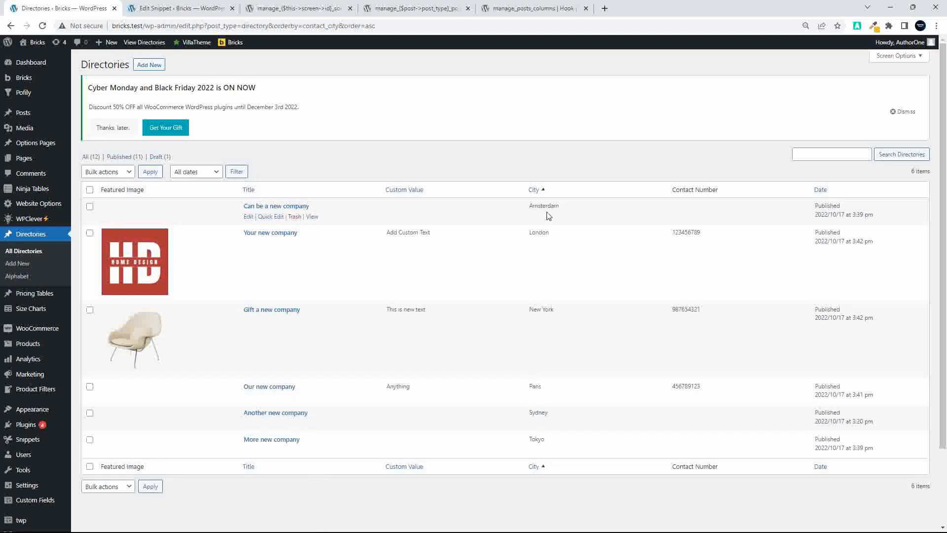
left_click(404, 189)
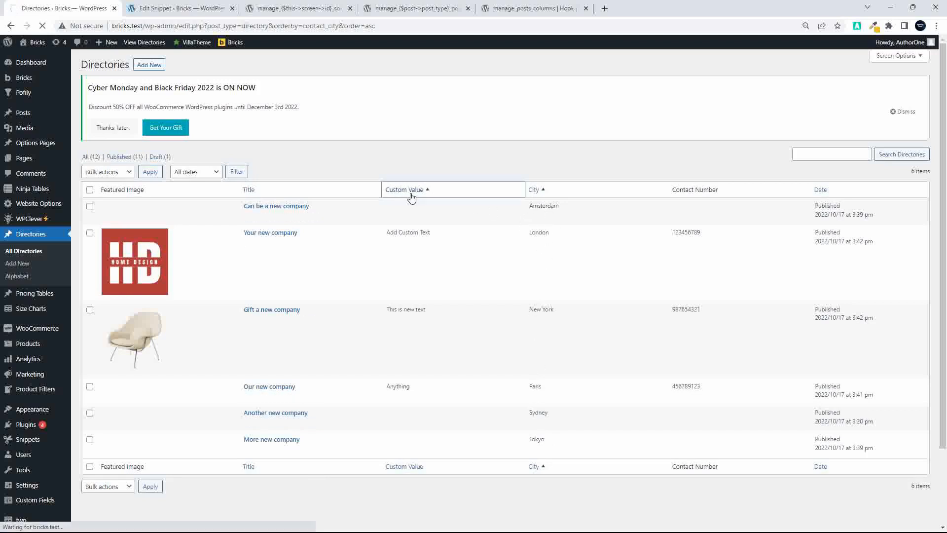
Step: Sort the Directories list by Custom Value ascending, blank-value entries first
left_click(405, 189)
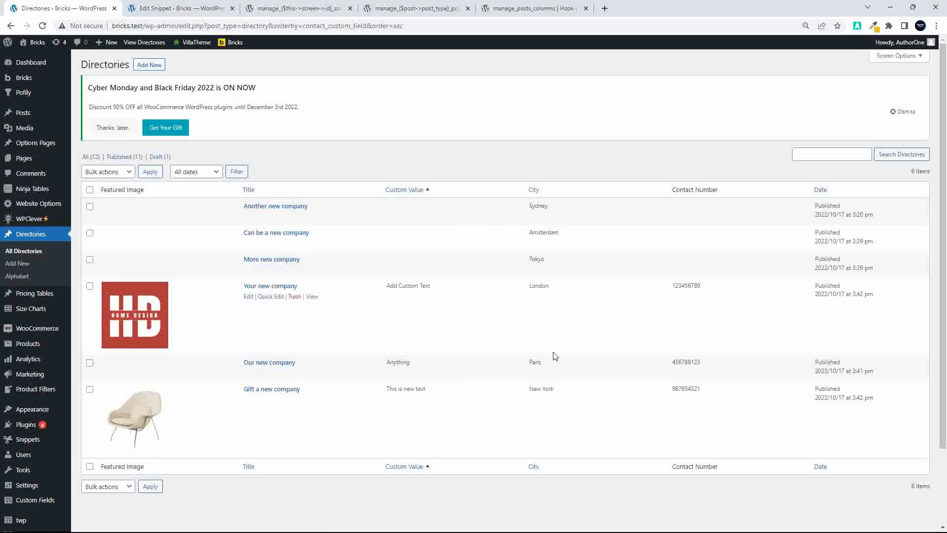
mouse_move(403, 195)
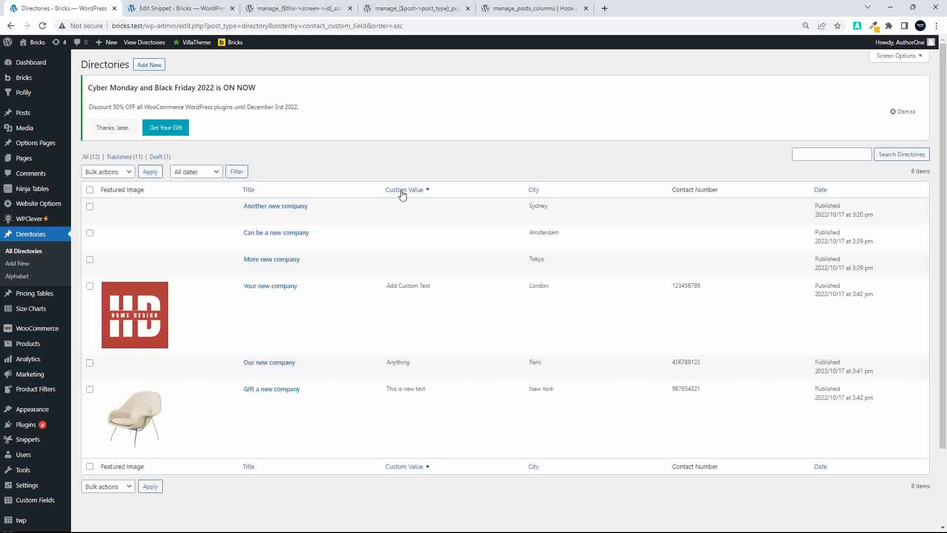
mouse_move(536, 193)
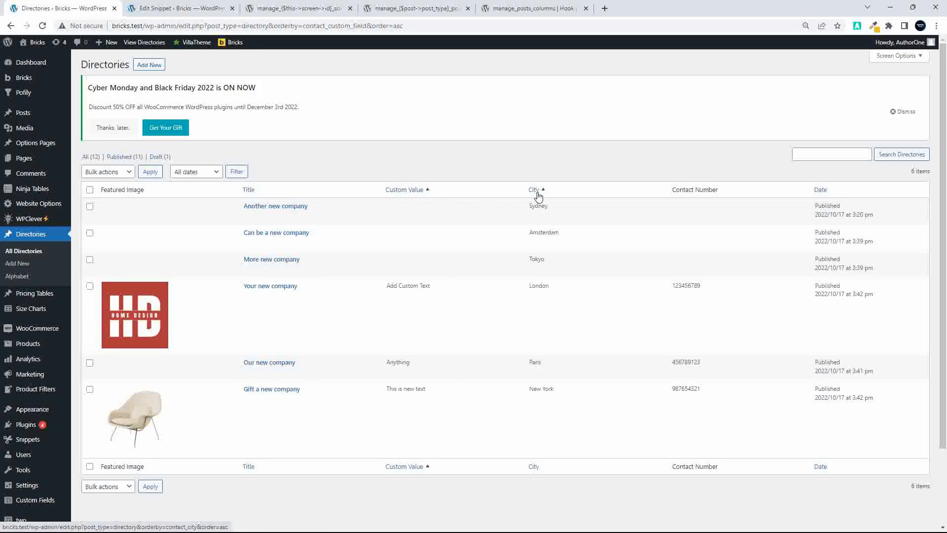
mouse_move(534, 198)
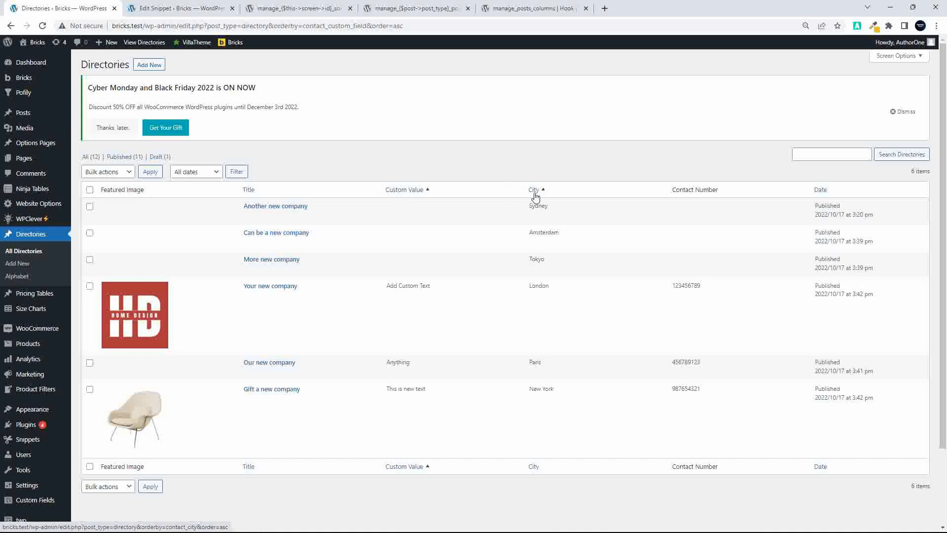
mouse_move(537, 199)
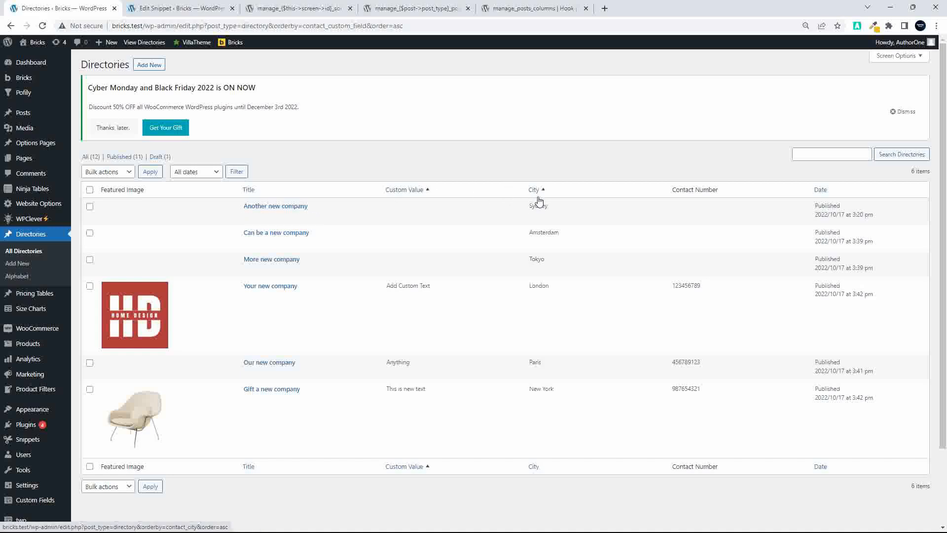
mouse_move(276, 206)
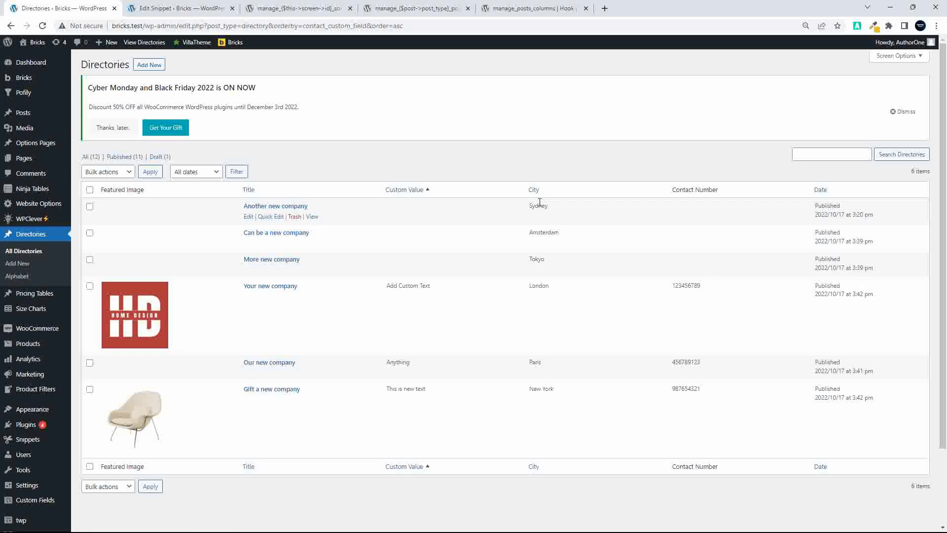
mouse_move(552, 204)
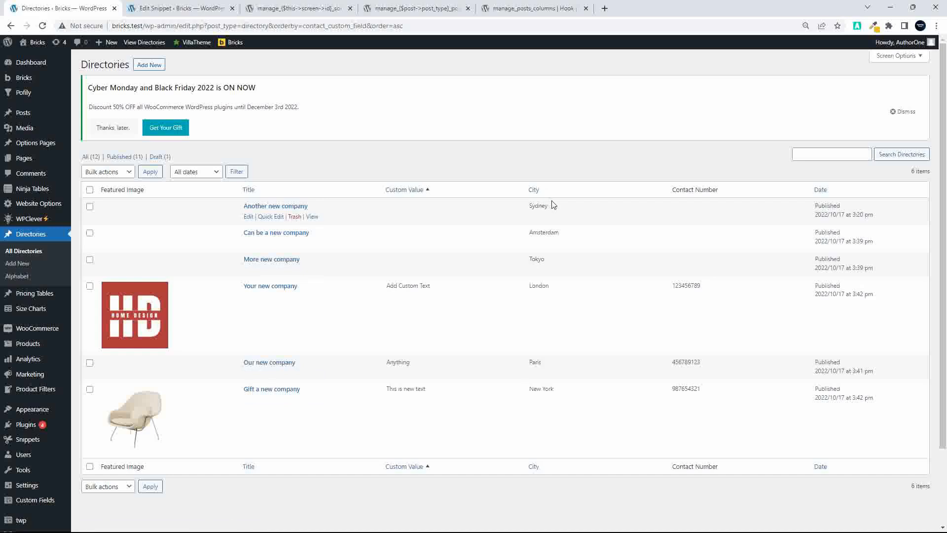
mouse_move(250, 193)
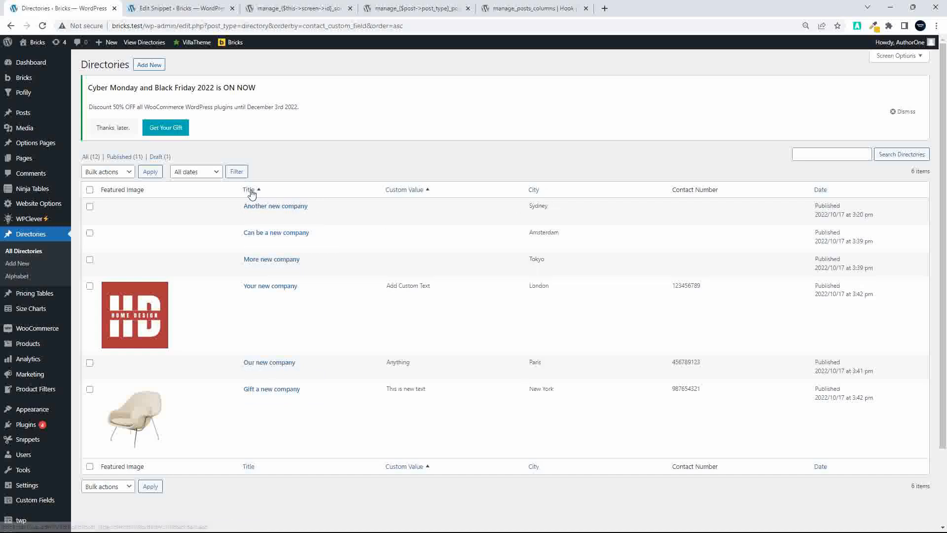
Step: Clear the Custom Value sort so the Directories list shows all 12 entries, newest first
left_click(249, 190)
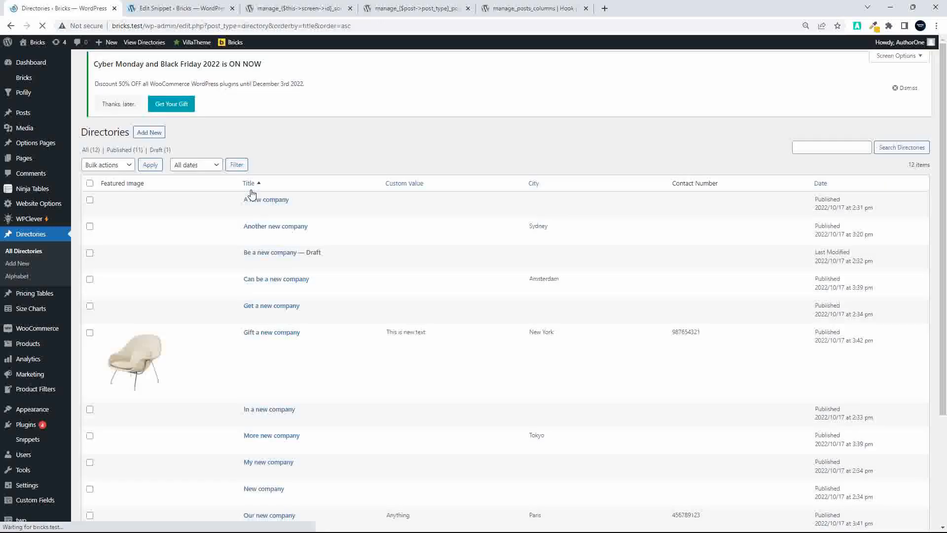
scroll("down", 3)
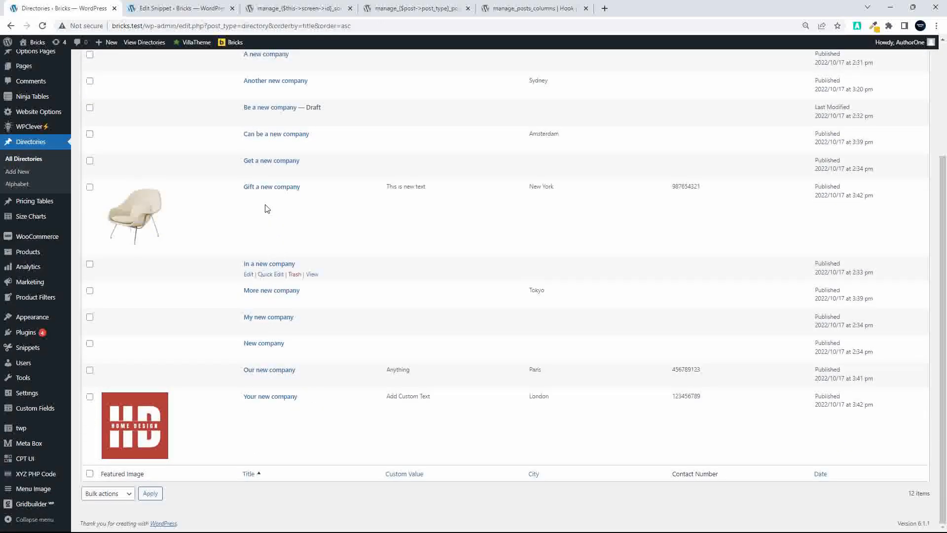
scroll("up", 3)
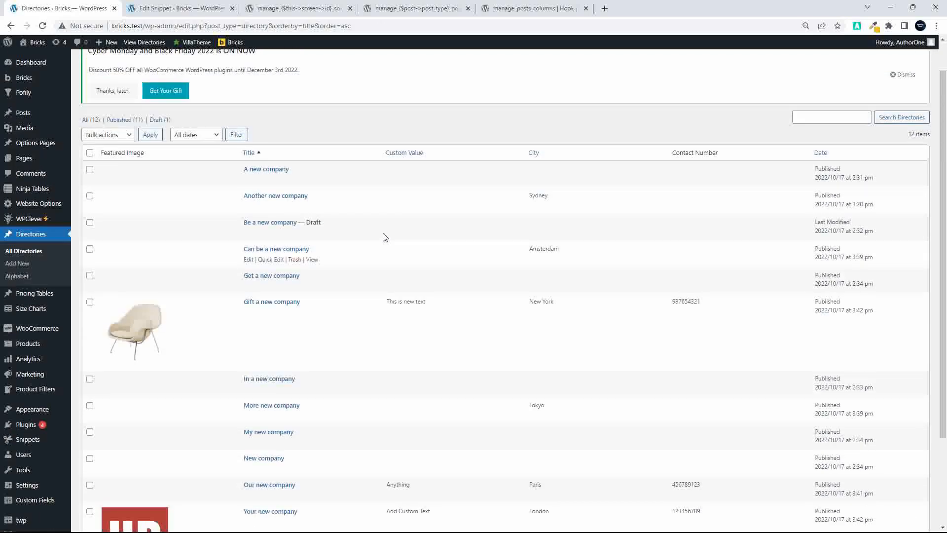
left_click(403, 152)
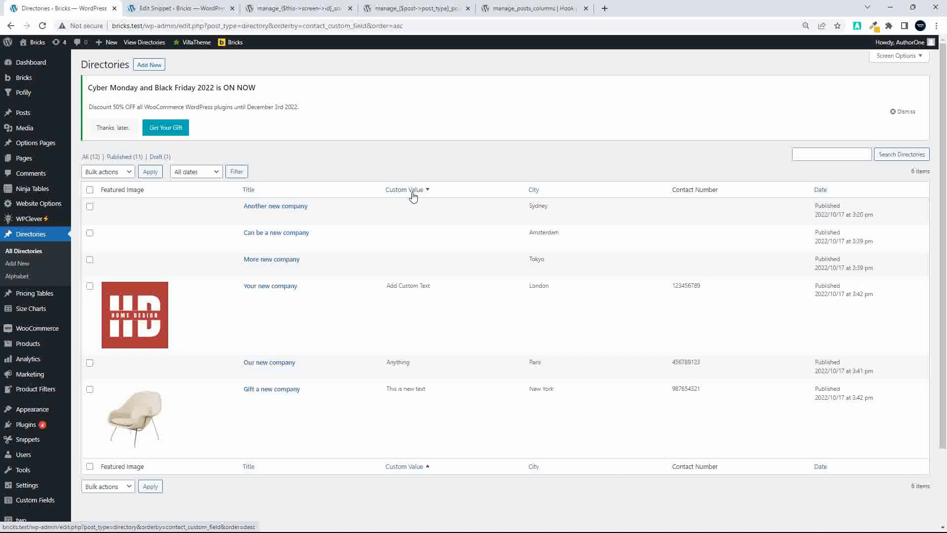
mouse_move(449, 201)
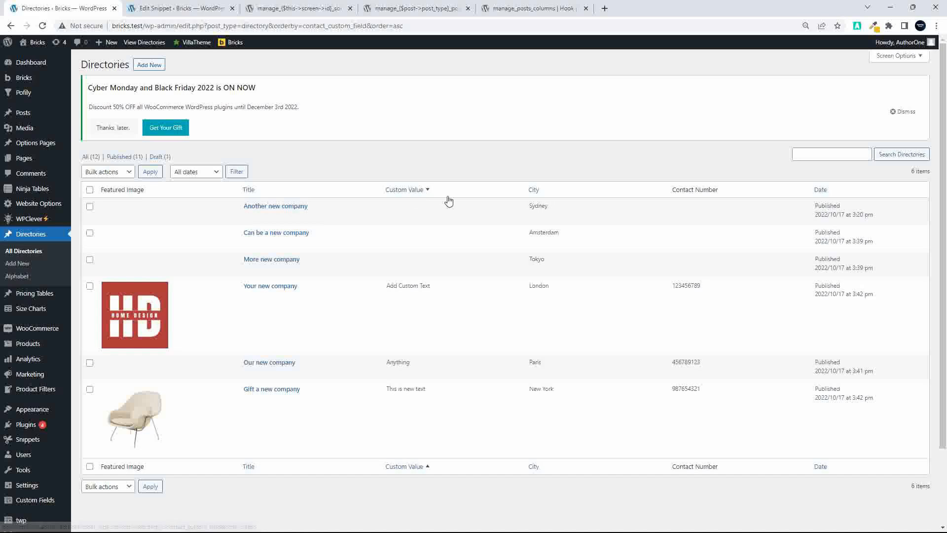
mouse_move(505, 202)
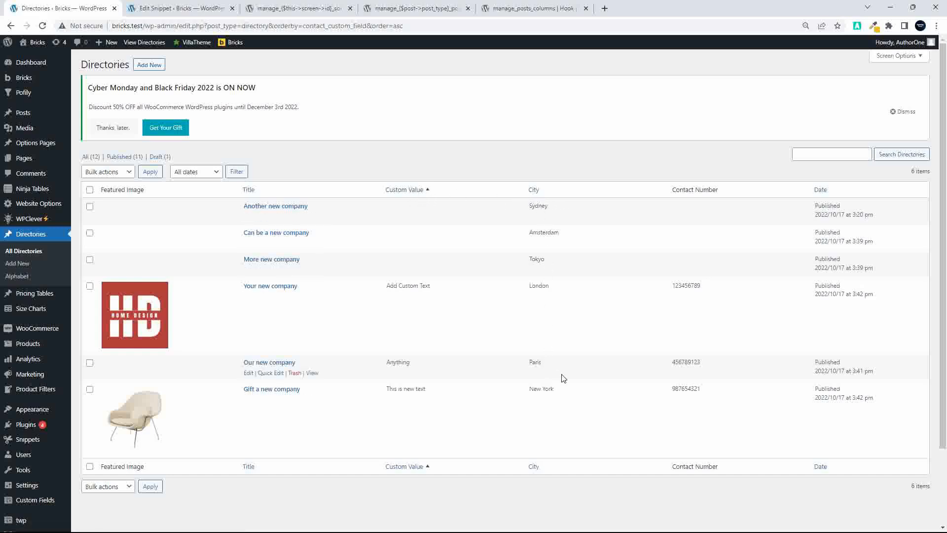
mouse_move(414, 371)
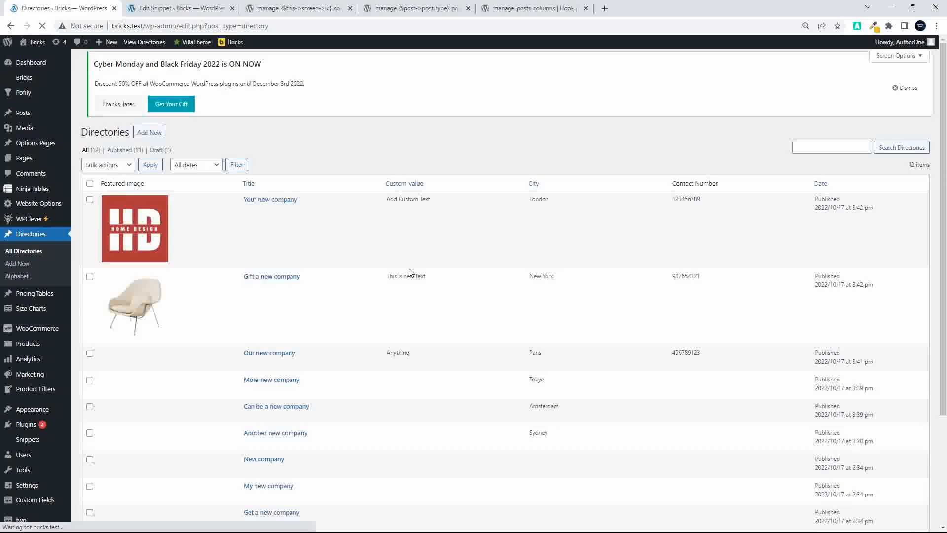
scroll("down", 3)
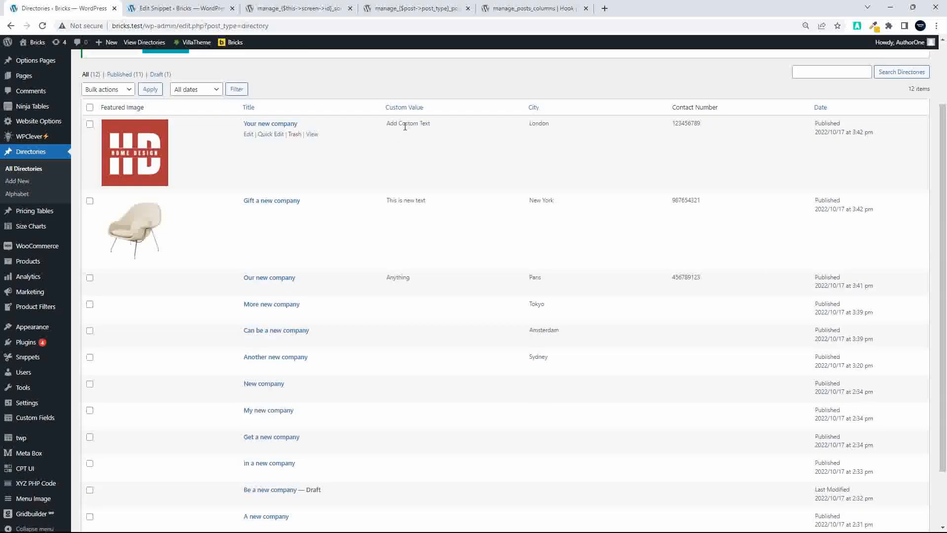
left_click(404, 107)
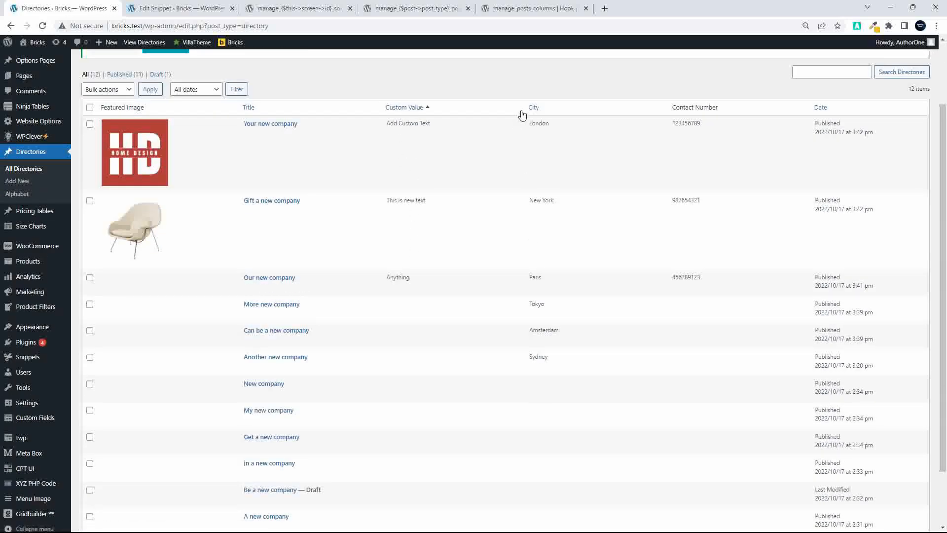
mouse_move(263, 382)
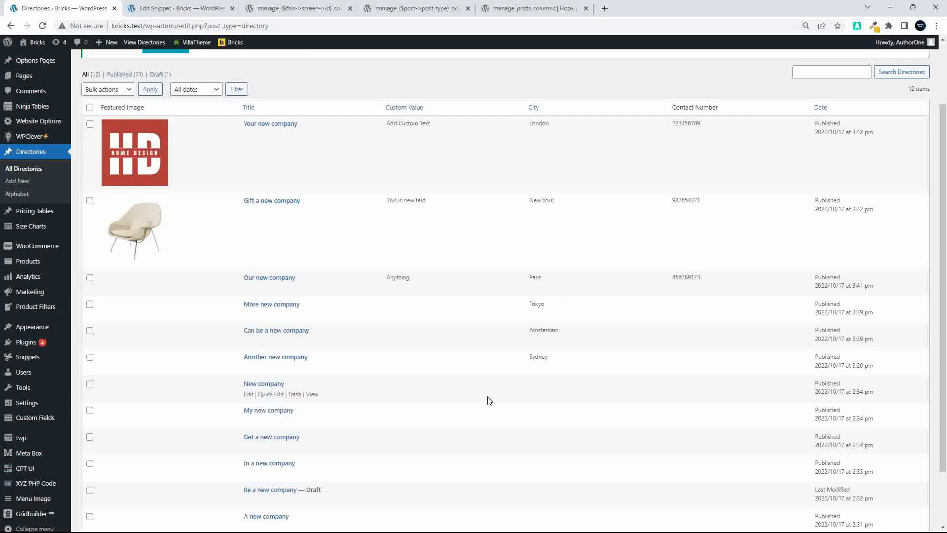
mouse_move(544, 353)
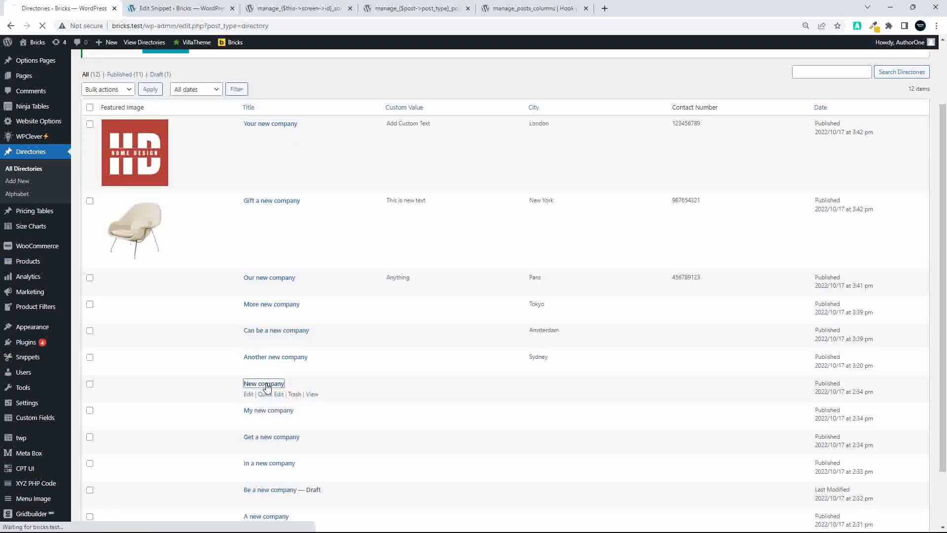
Step: Give New company the city Cape Town and letter N, update it, and return to the list
left_click(247, 393)
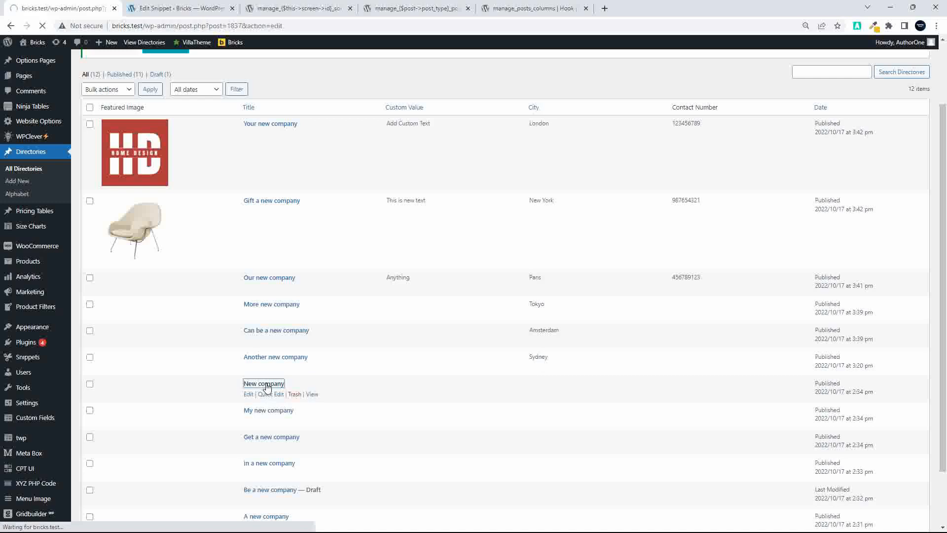
left_click(262, 384)
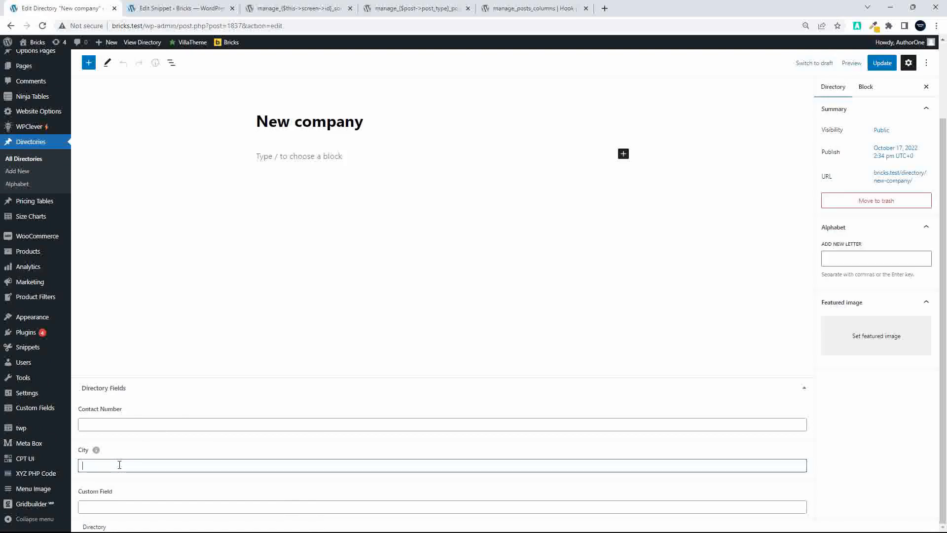
type("N")
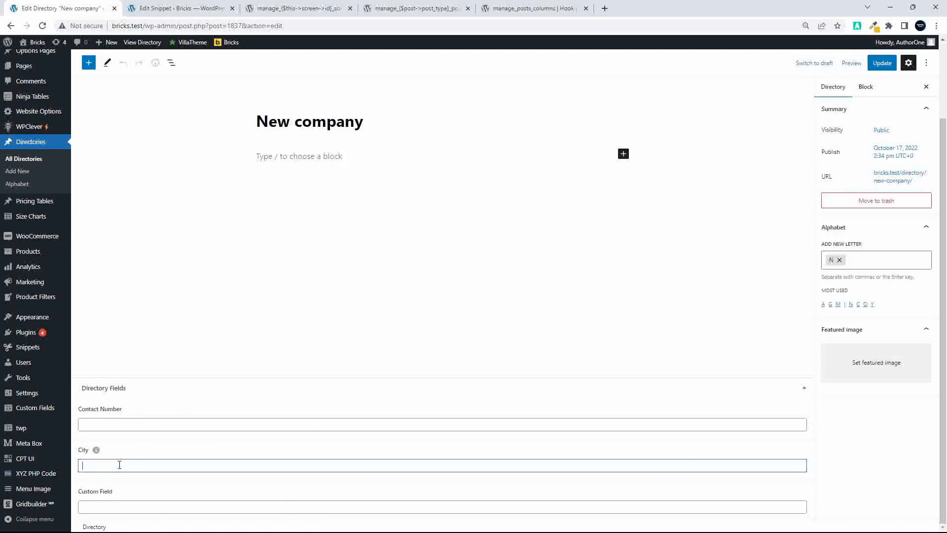
type("Cape")
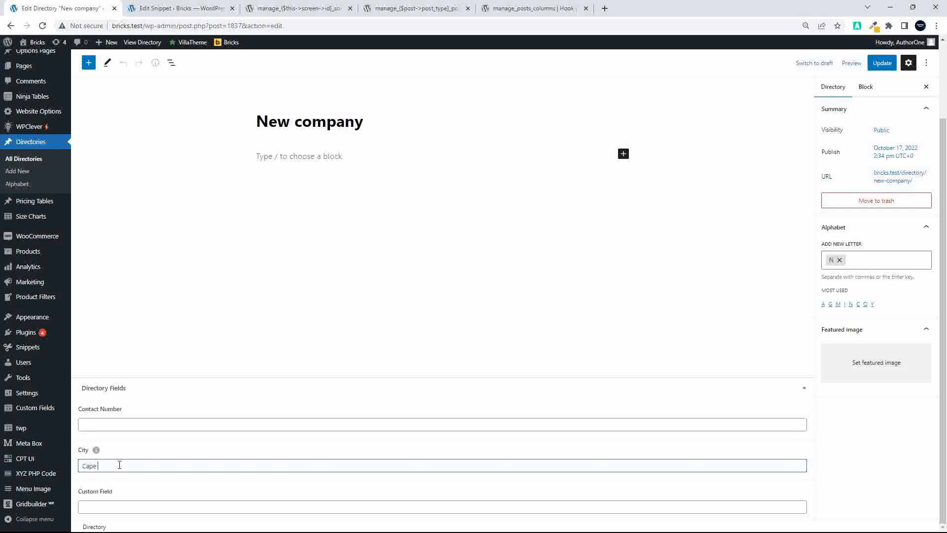
type("Town")
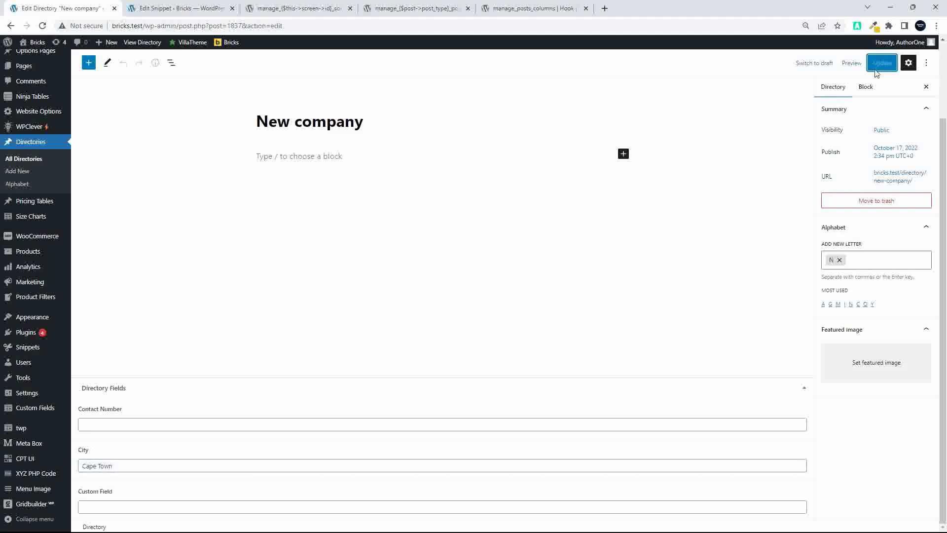
left_click(881, 64)
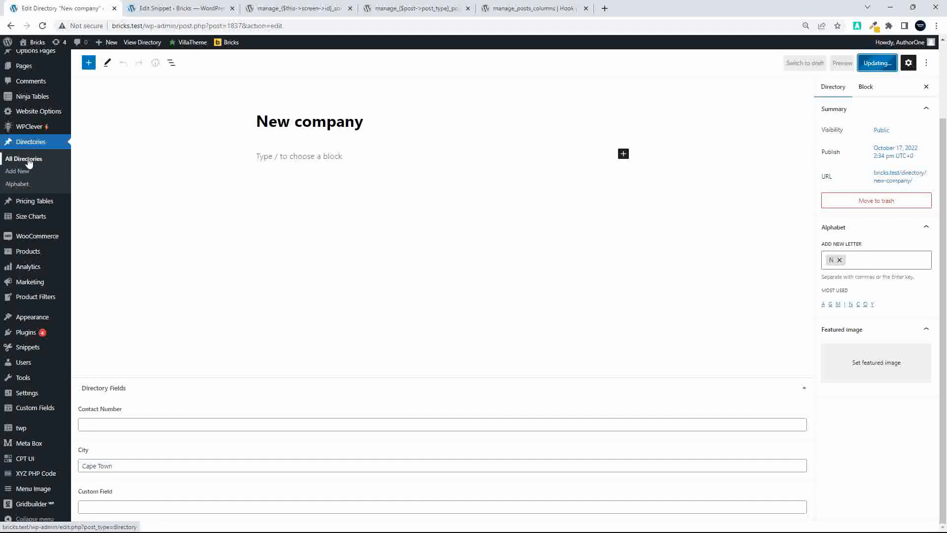
left_click(876, 63)
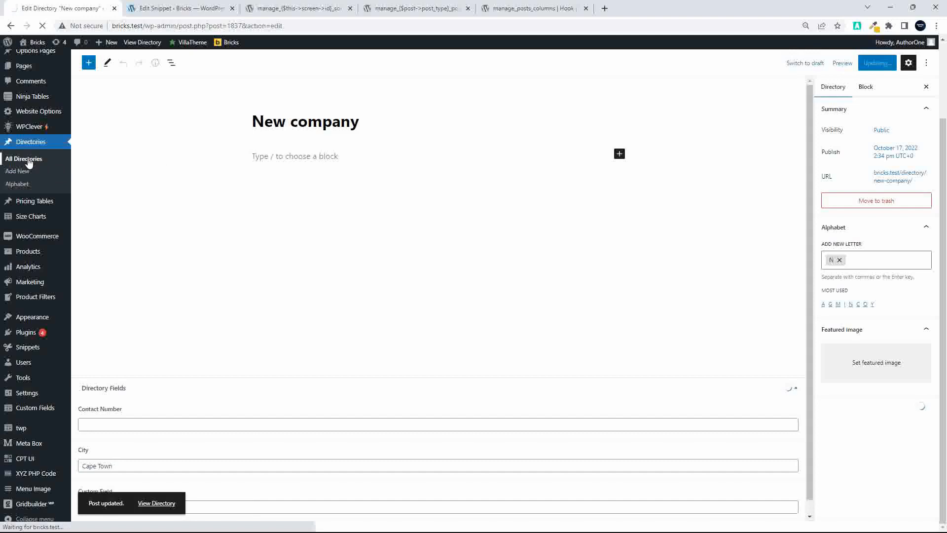
Step: Show the full Directories list where New company now lists Cape Town as its city
left_click(23, 158)
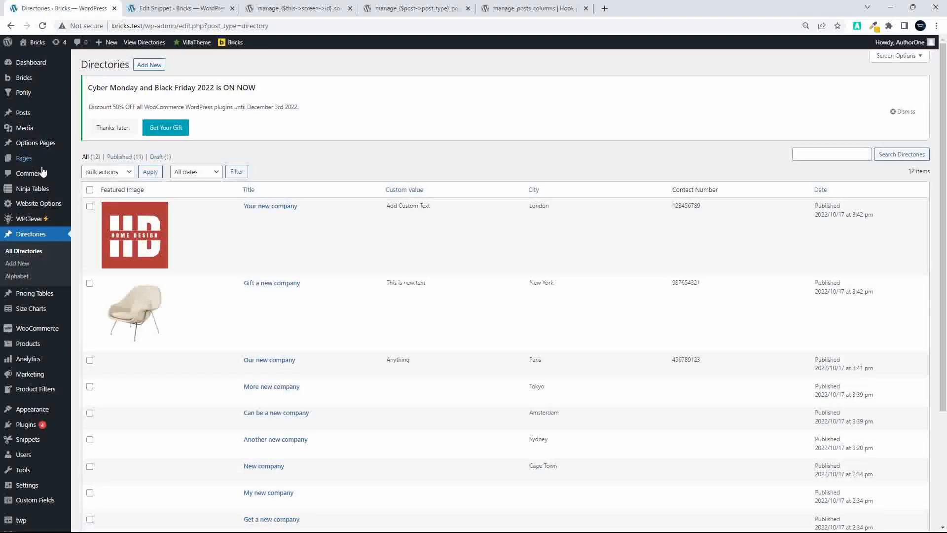
mouse_move(253, 188)
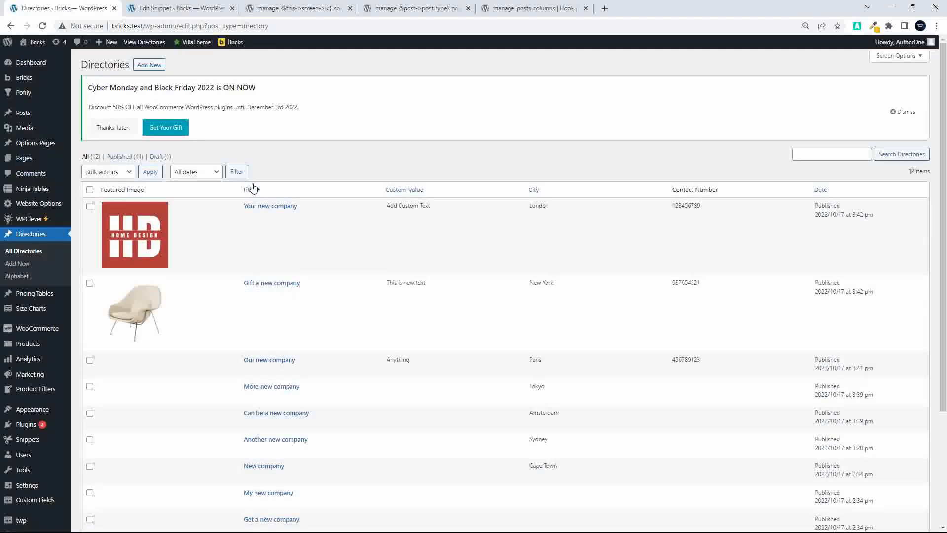
scroll("down", 3)
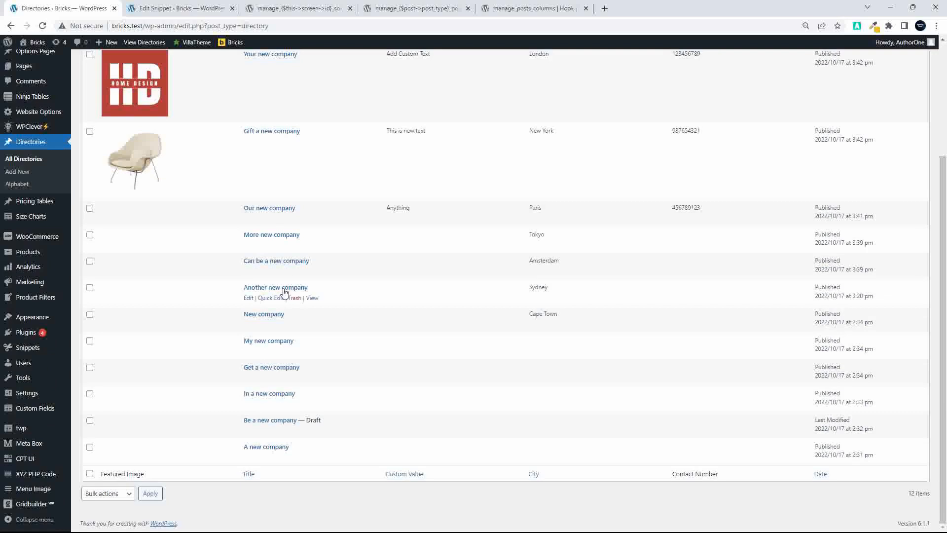
scroll("up", 3)
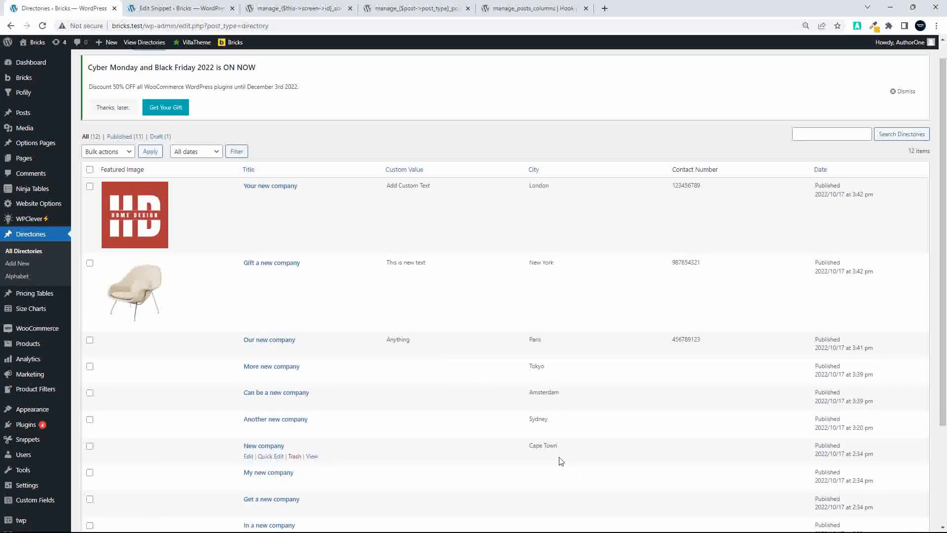
mouse_move(281, 470)
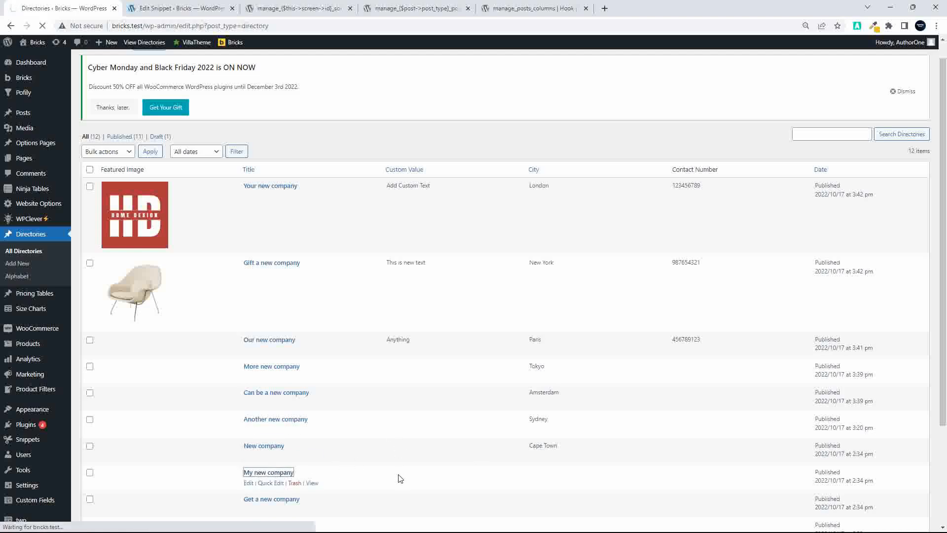
Step: Set My new company's Custom Field to X Custom Value, update it, and return to the list
left_click(269, 472)
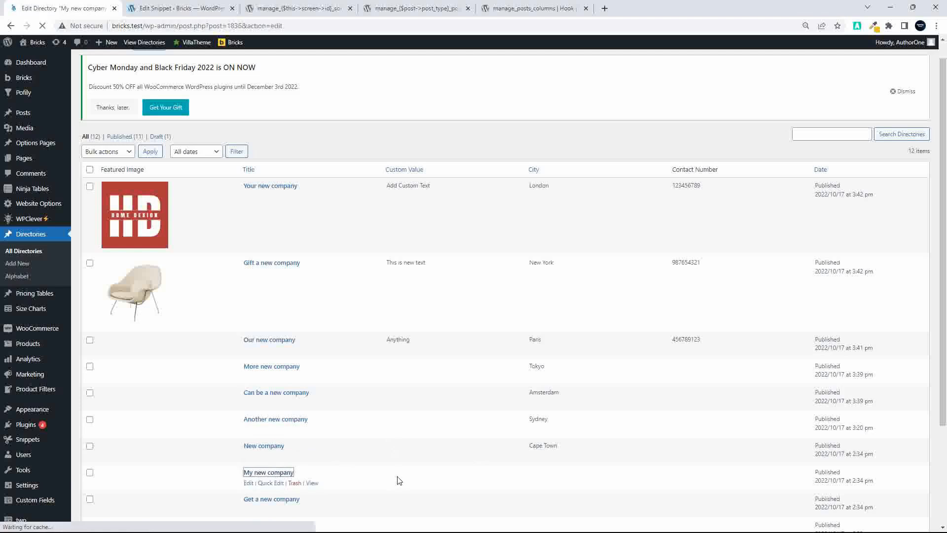
left_click(268, 471)
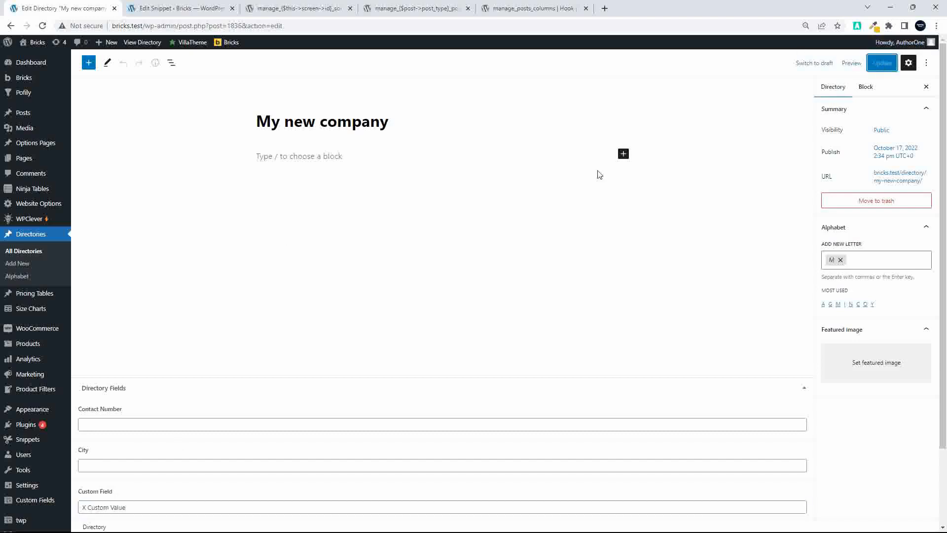
left_click(881, 63)
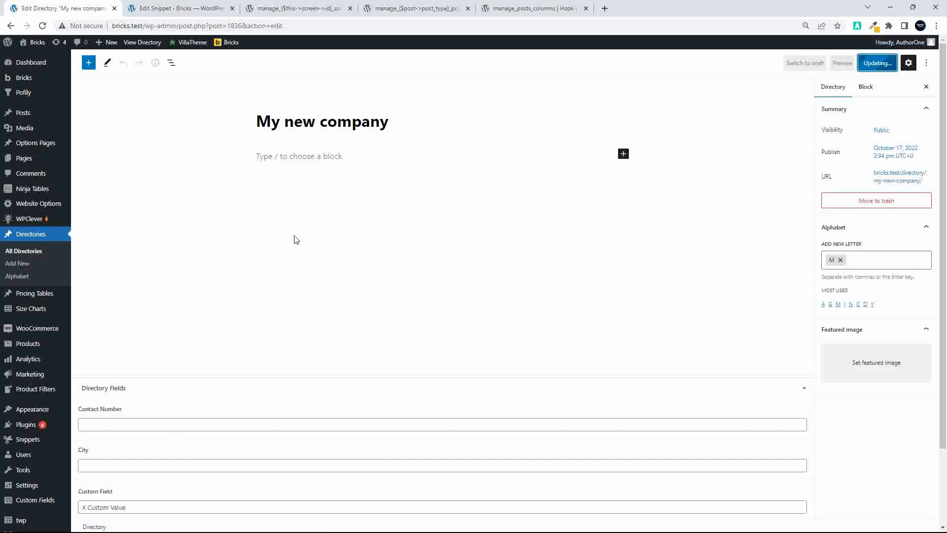
left_click(876, 63)
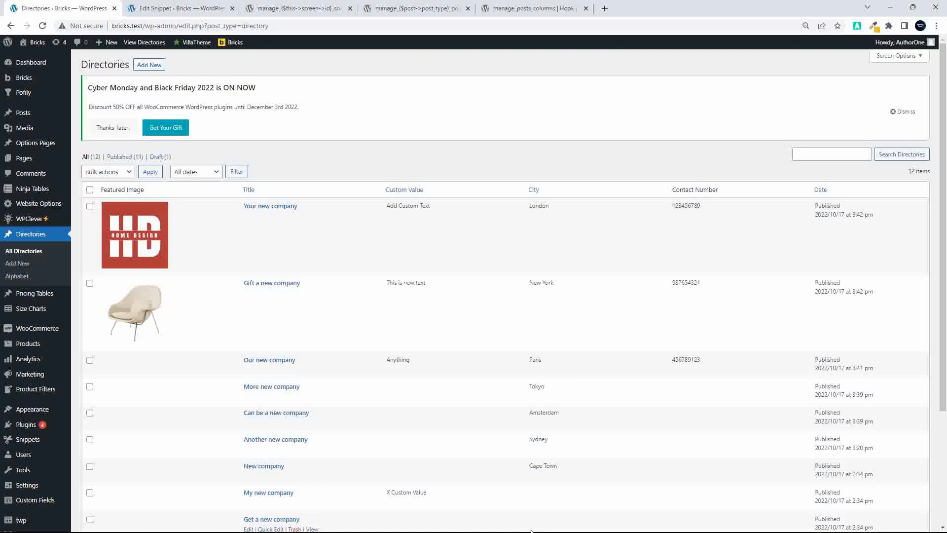
Step: Sort the Directories list by City A to Z, Amsterdam through Tokyo
left_click(533, 189)
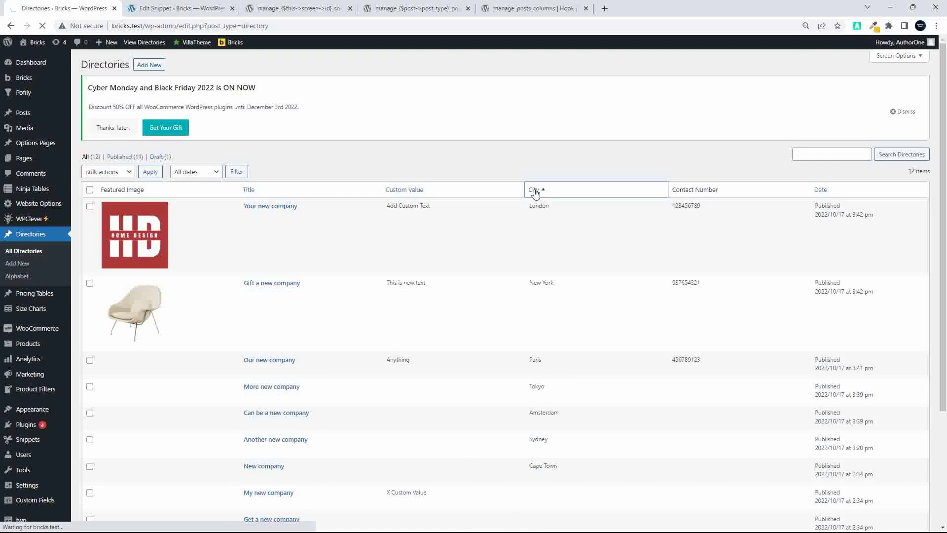
left_click(534, 190)
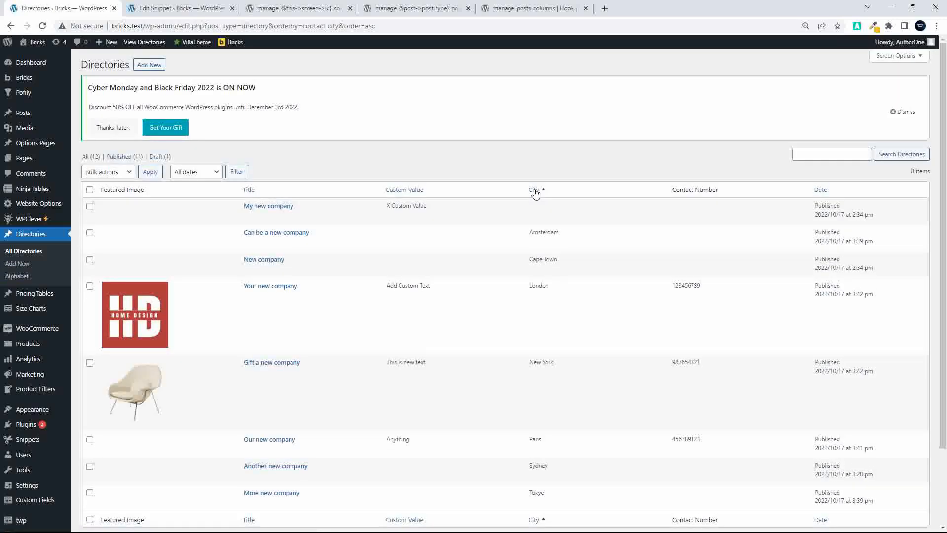
mouse_move(268, 206)
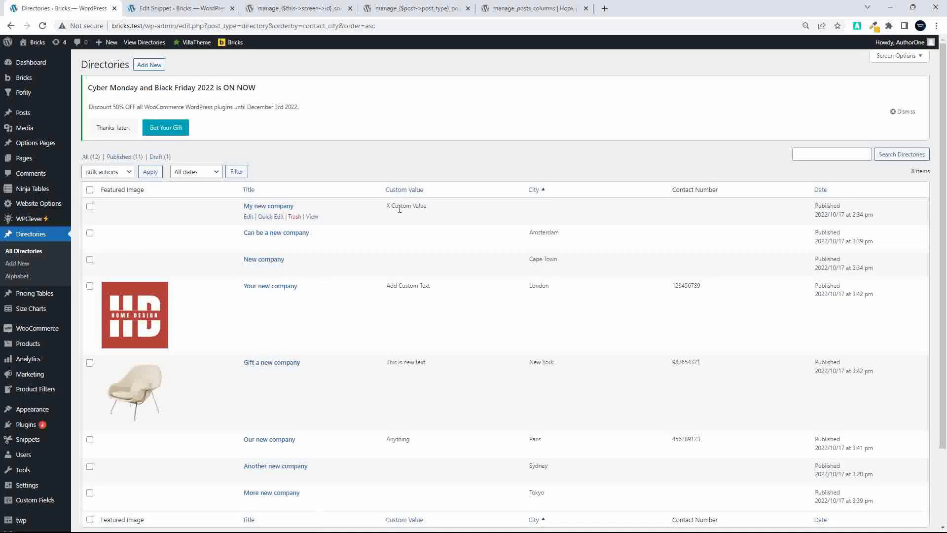
mouse_move(536, 385)
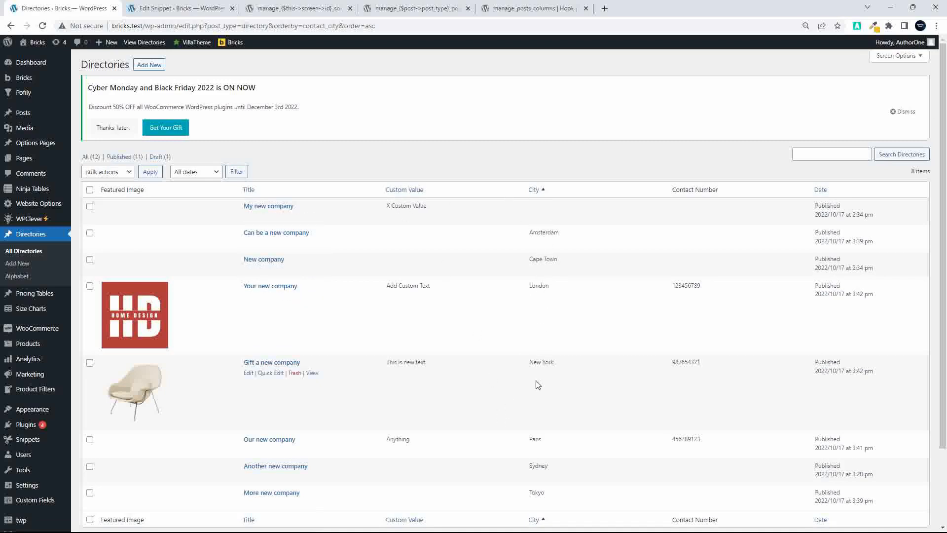
mouse_move(472, 213)
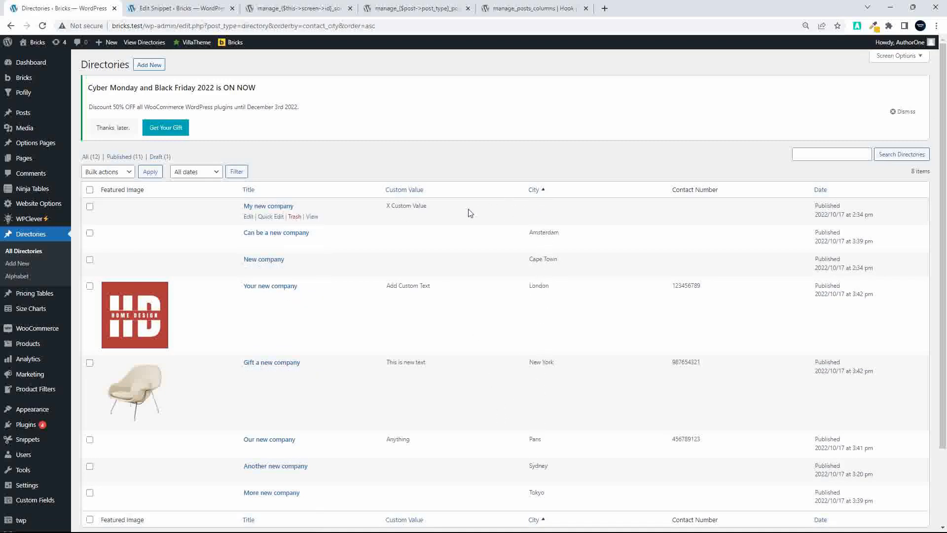
mouse_move(439, 216)
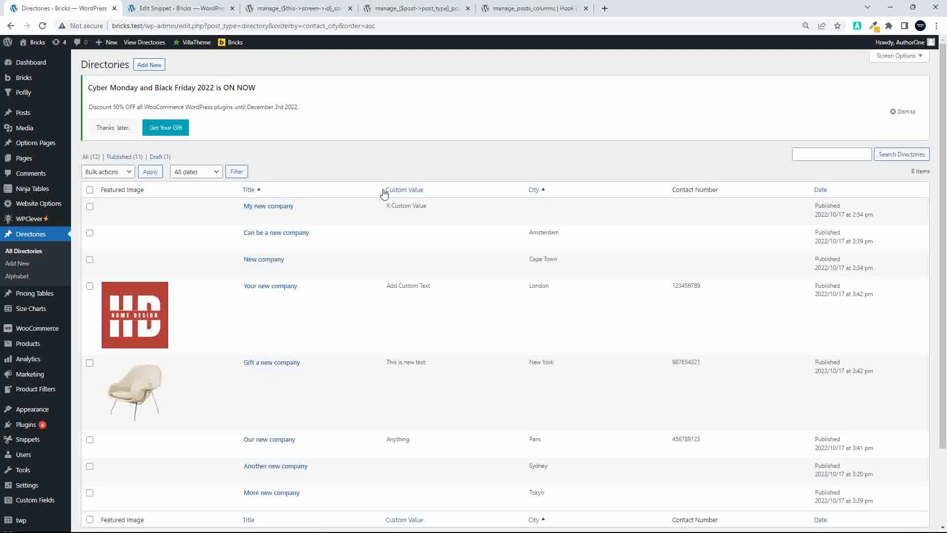
mouse_move(269, 206)
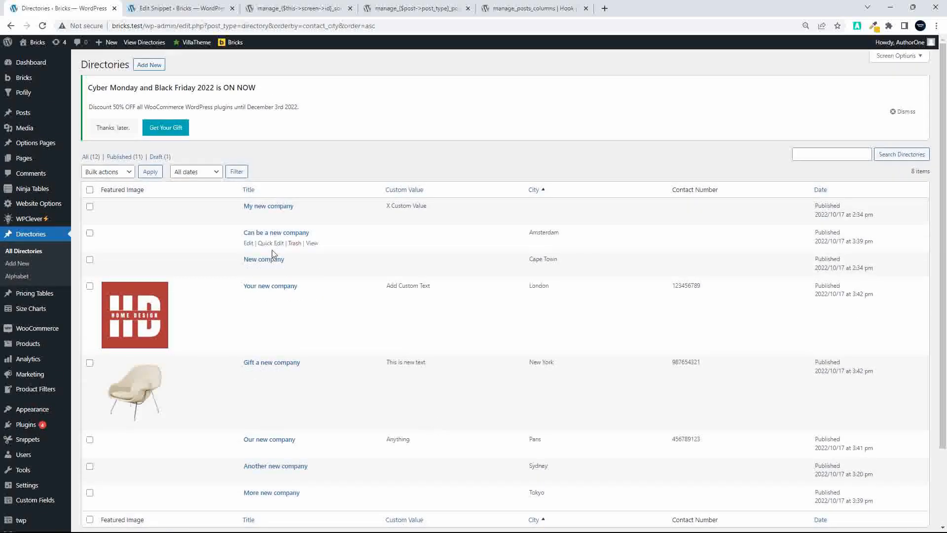
mouse_move(279, 499)
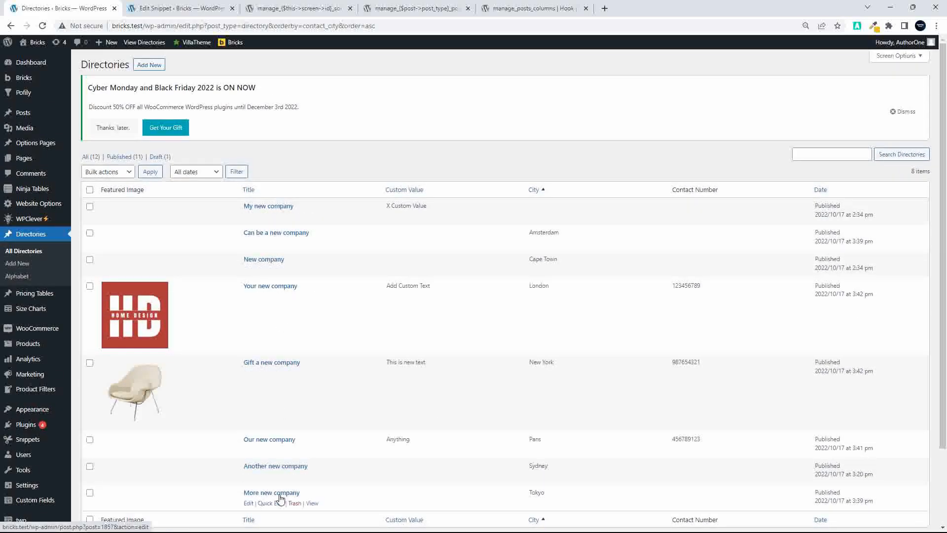
mouse_move(279, 439)
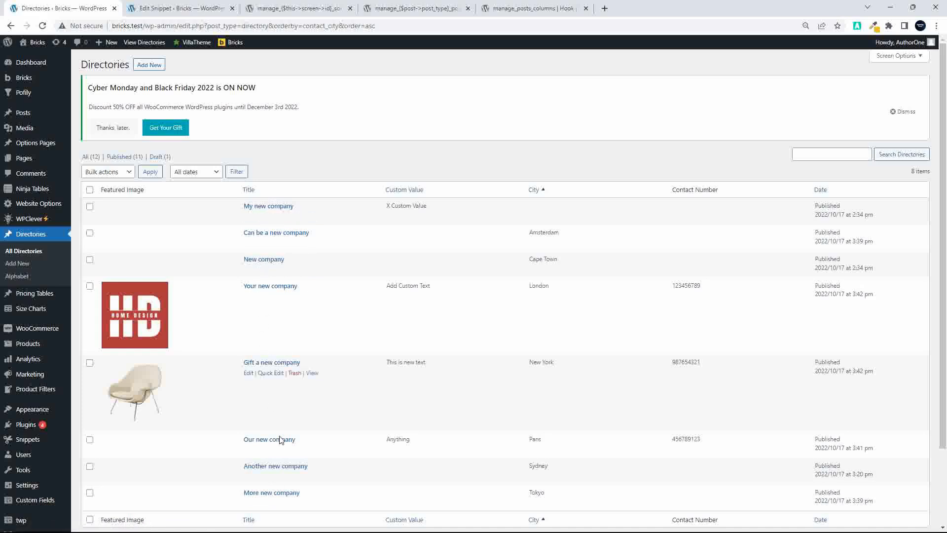
mouse_move(361, 251)
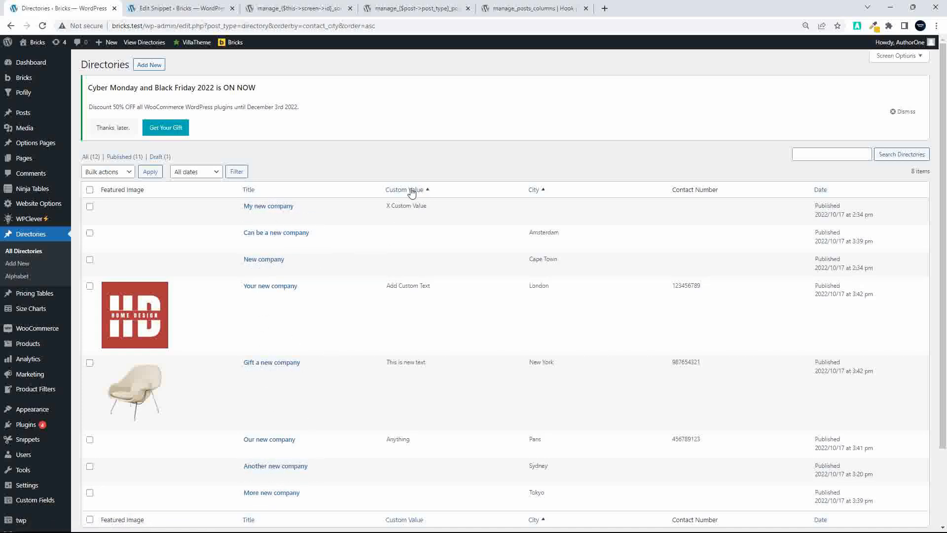
Step: Sort by Custom Value ascending, then descending so X Custom Value comes first
left_click(404, 189)
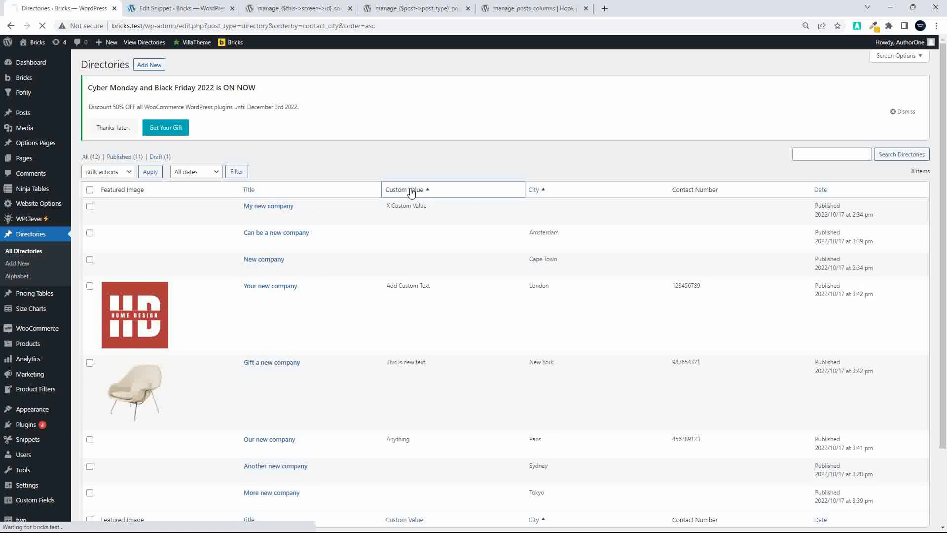
left_click(403, 189)
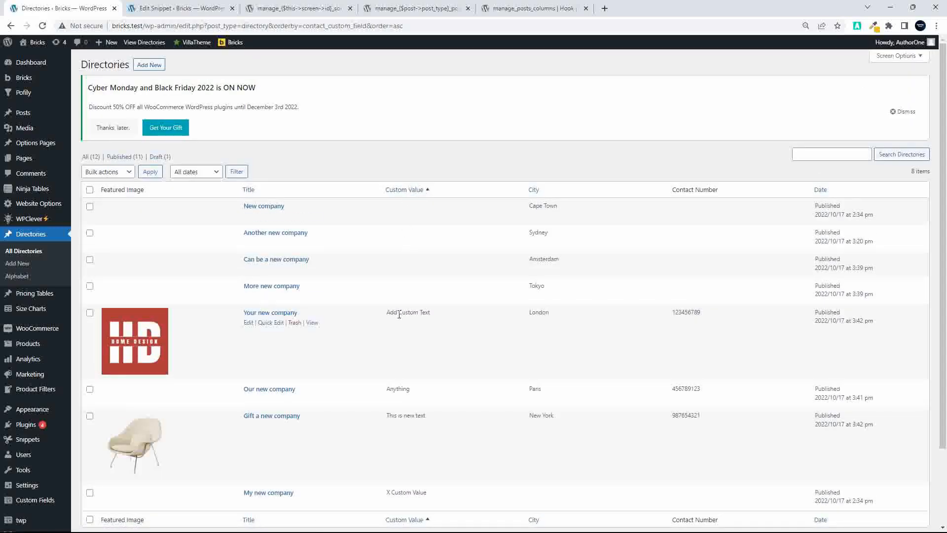
mouse_move(396, 405)
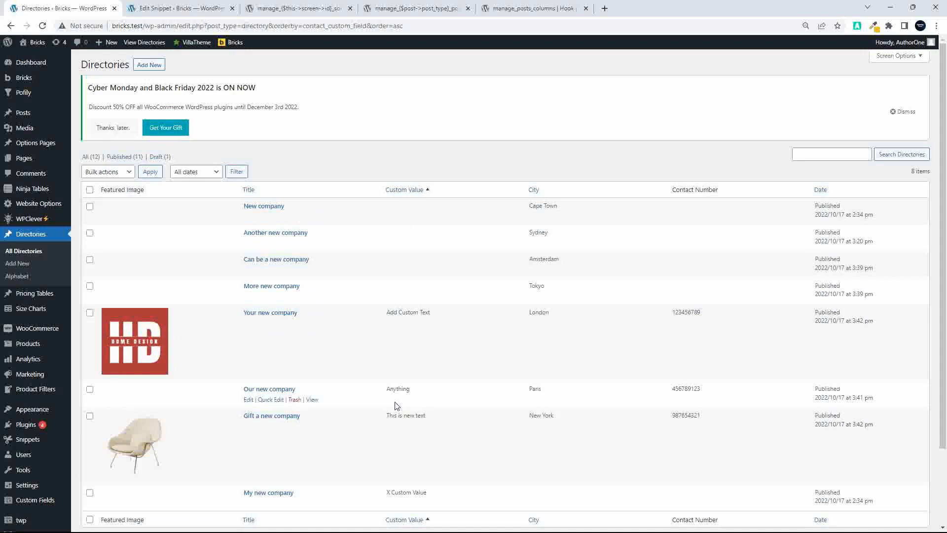
mouse_move(391, 180)
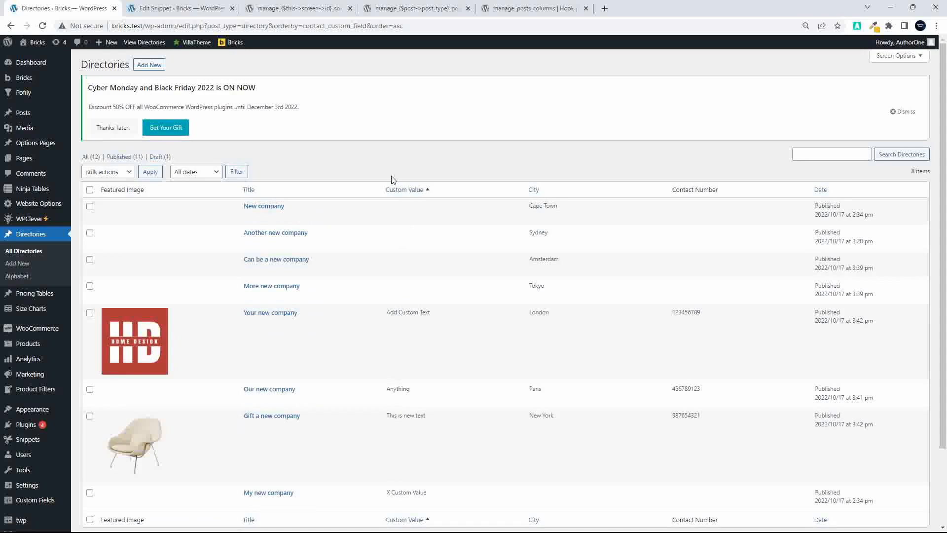
left_click(404, 189)
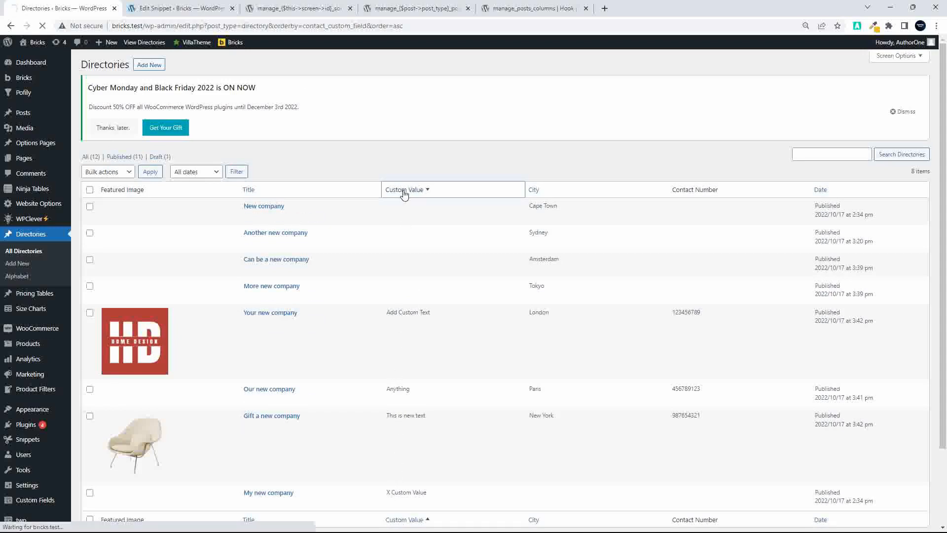
left_click(405, 189)
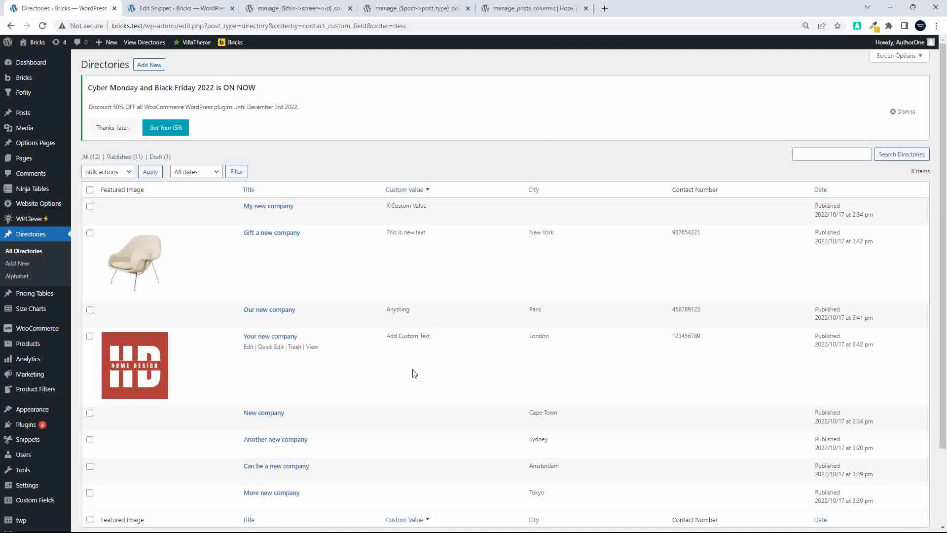
mouse_move(424, 399)
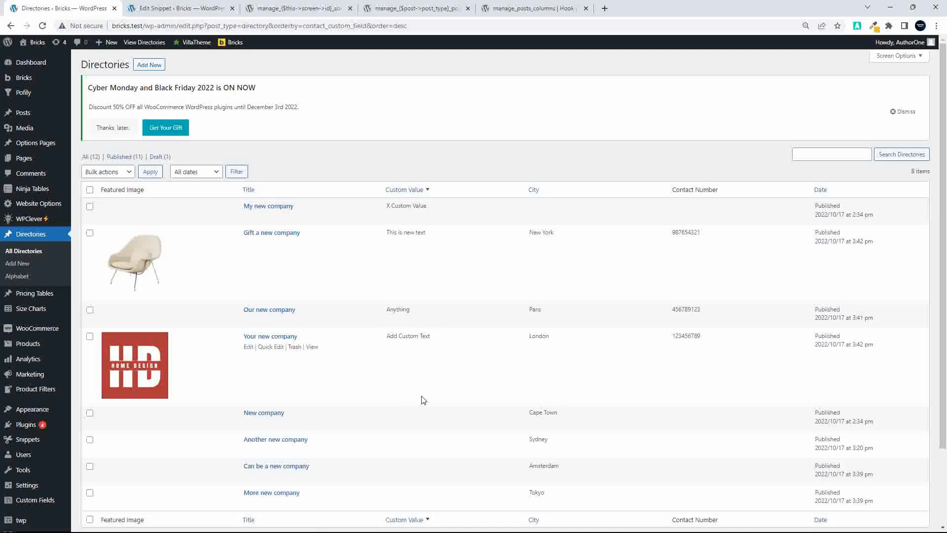
mouse_move(399, 420)
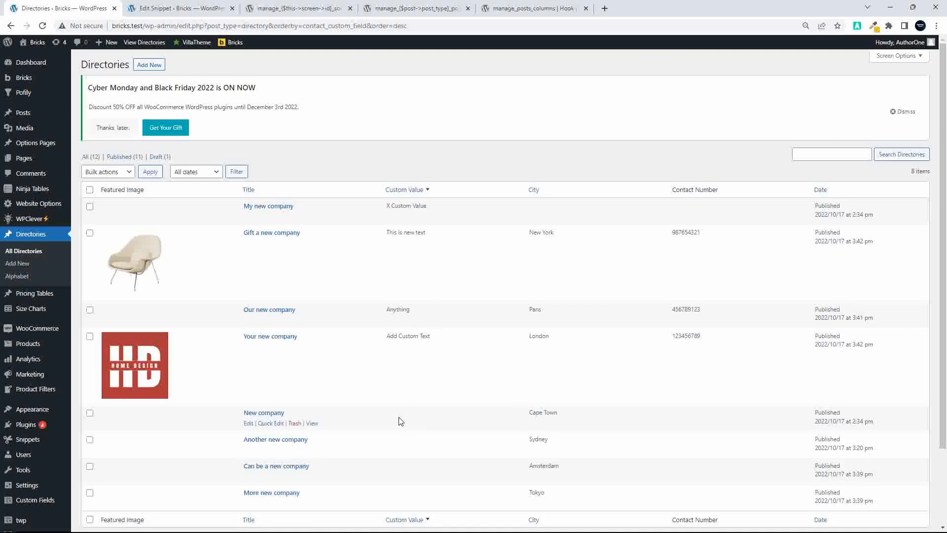
mouse_move(413, 398)
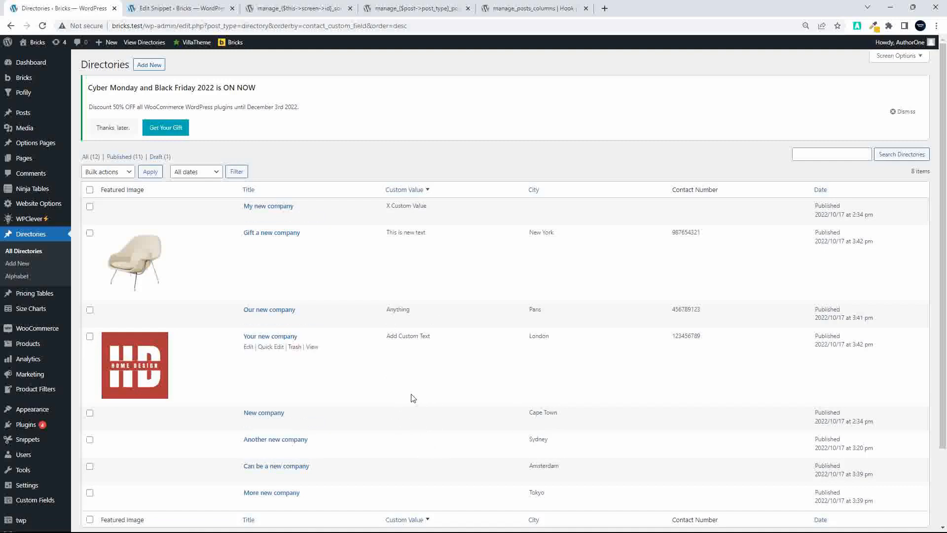
mouse_move(424, 410)
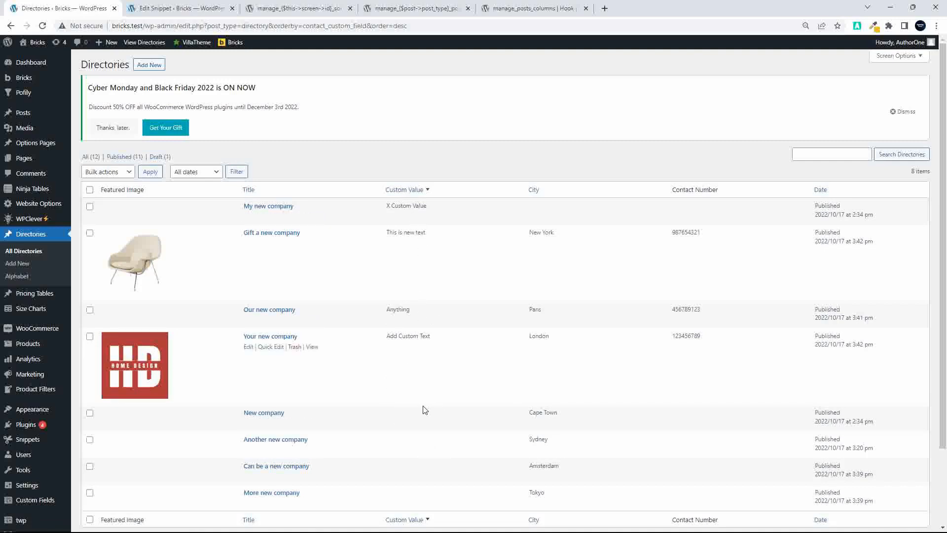
mouse_move(457, 509)
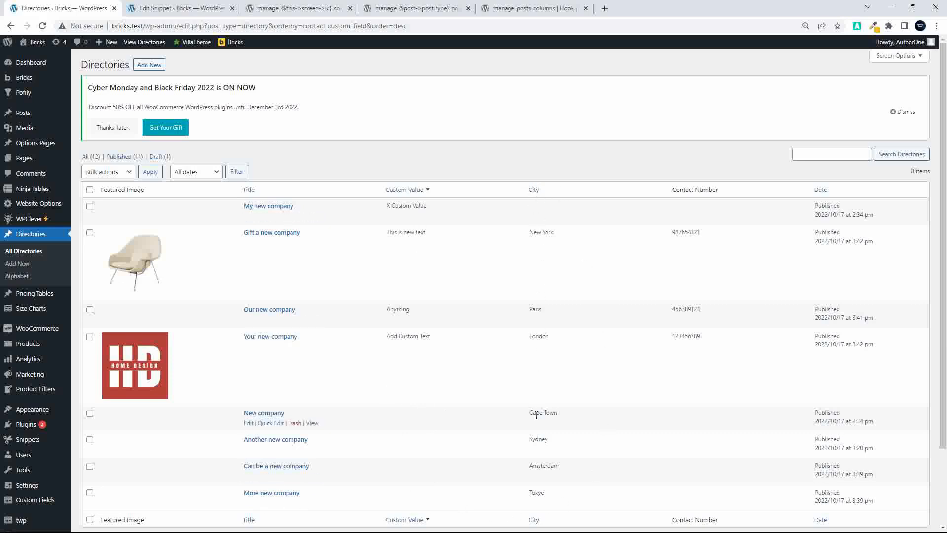
mouse_move(268, 206)
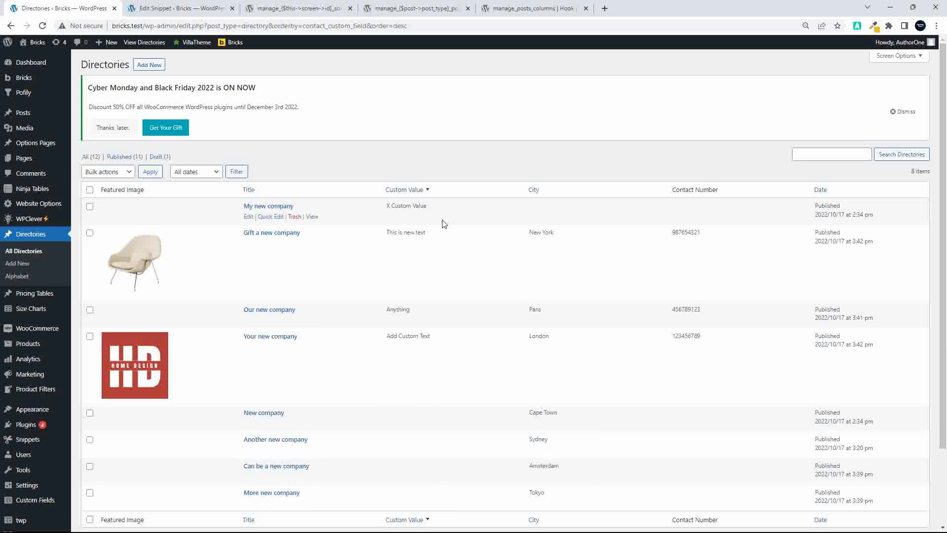
mouse_move(337, 390)
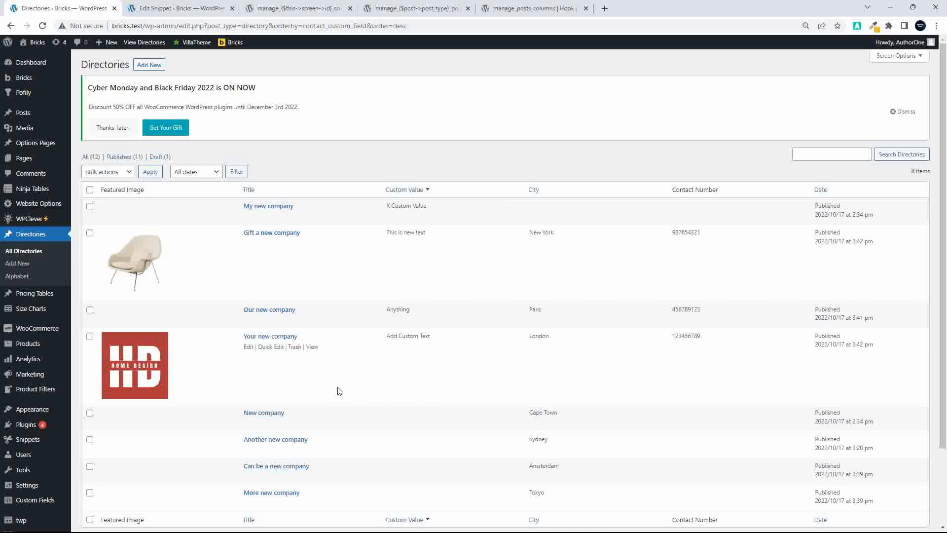
Step: Sort by Title A to Z, then Z to A putting Your new company first
left_click(248, 189)
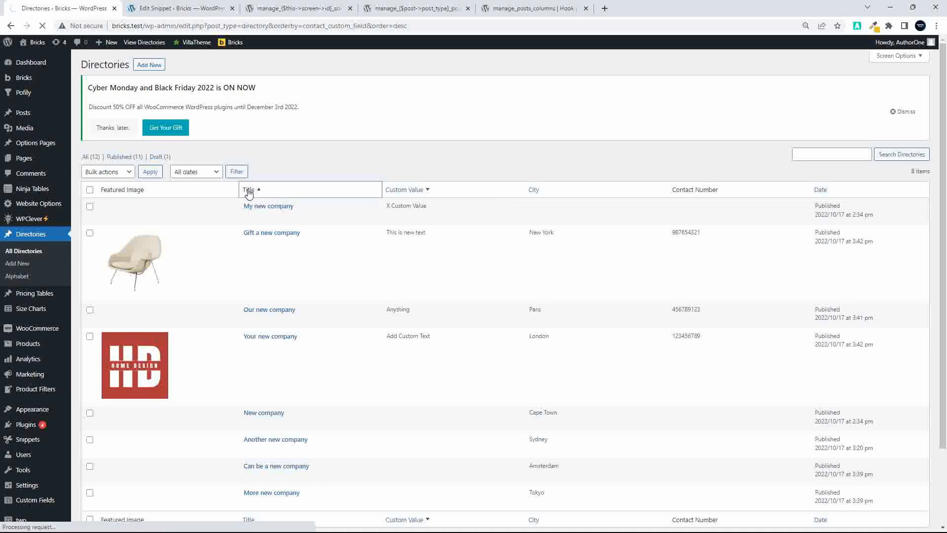
left_click(249, 189)
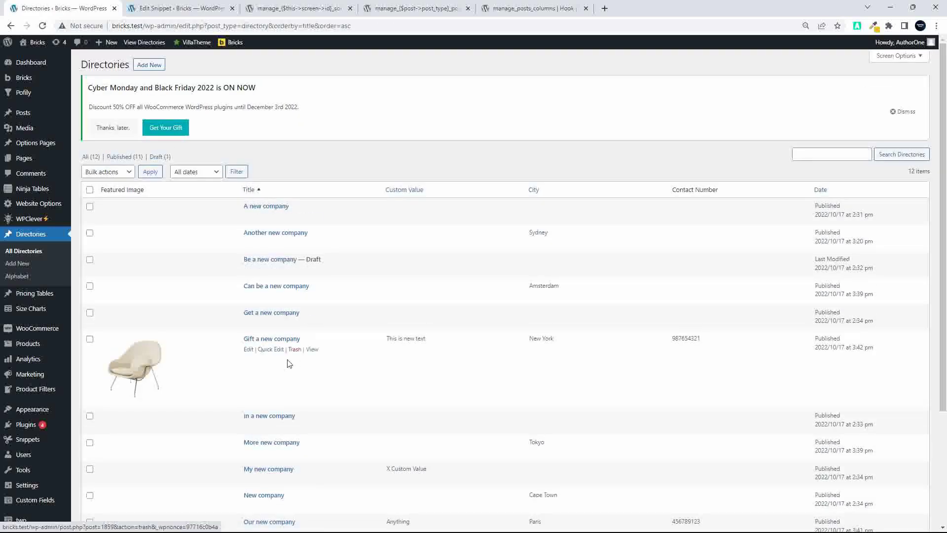
scroll("down", 3)
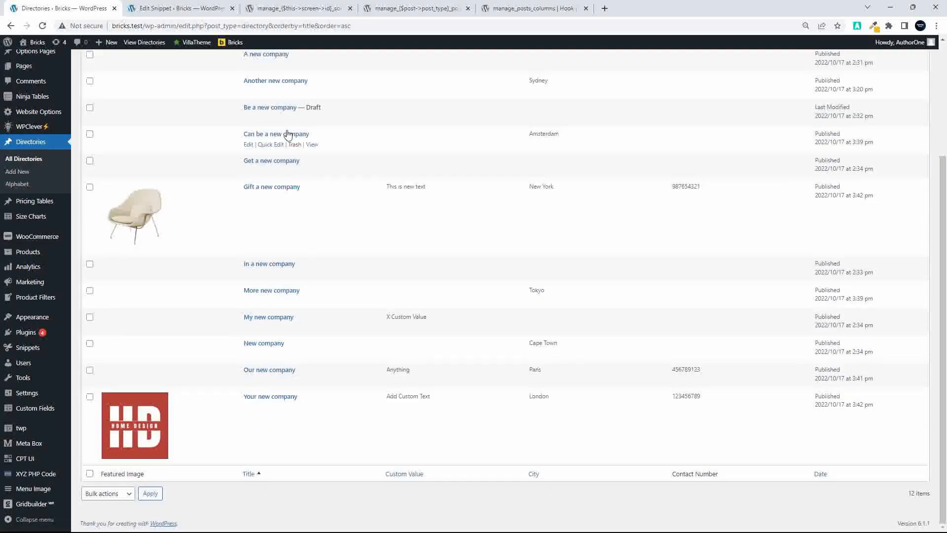
scroll("up", 3)
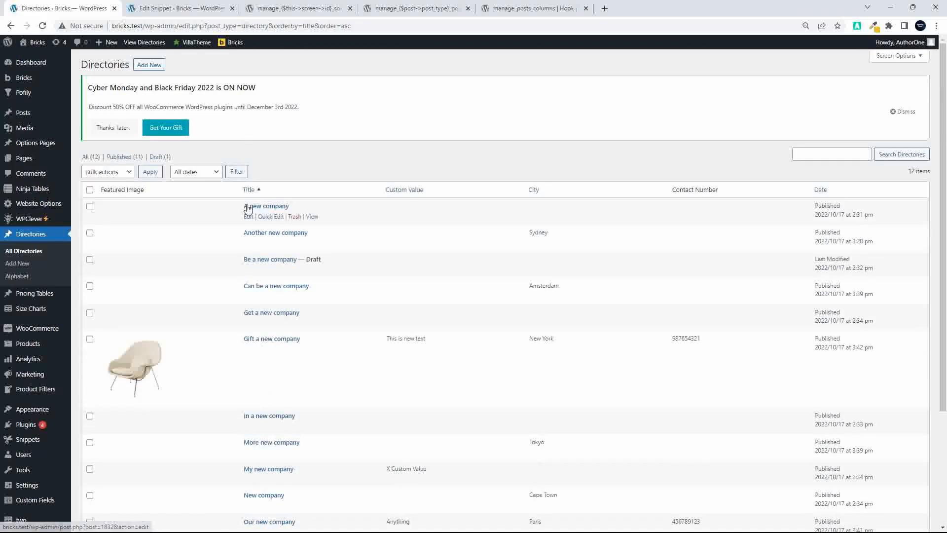
left_click(247, 190)
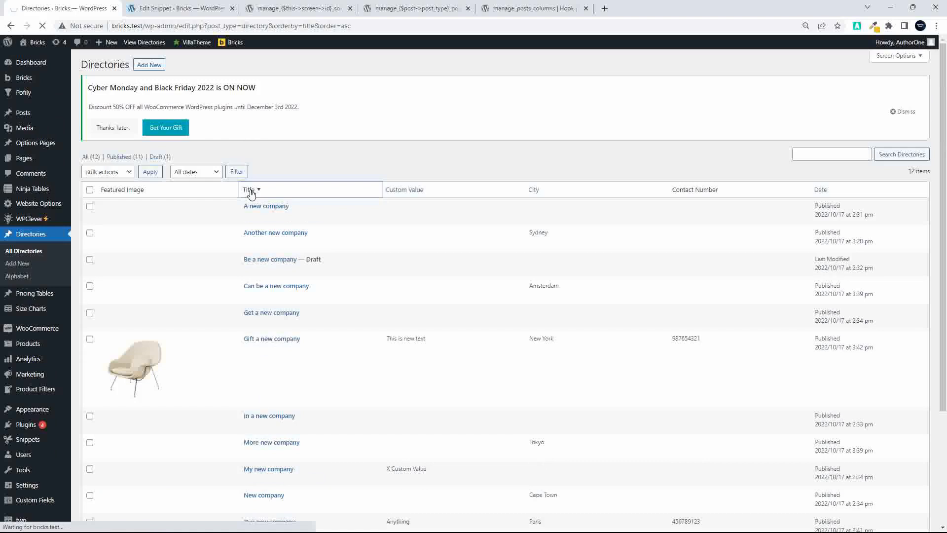
left_click(247, 190)
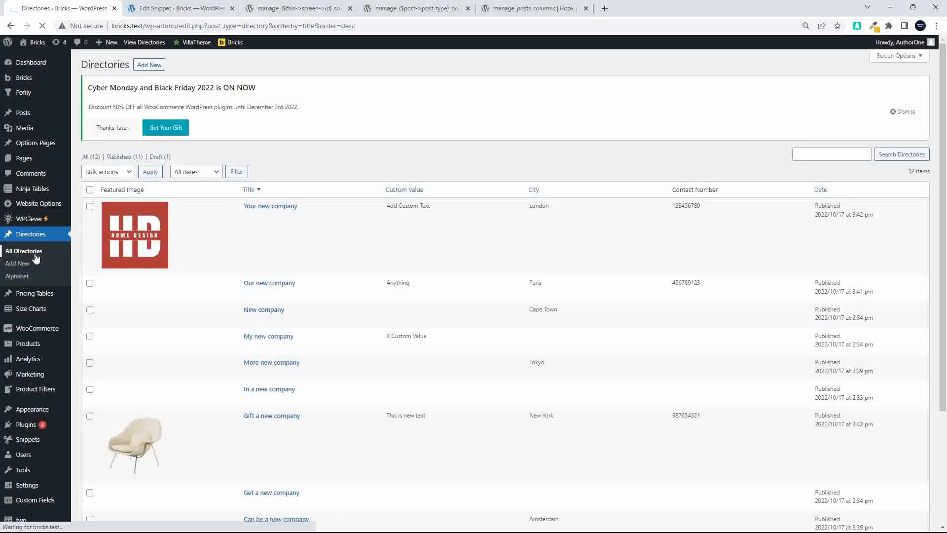
Step: Reset the list to default order, then sort by Date oldest first
left_click(249, 190)
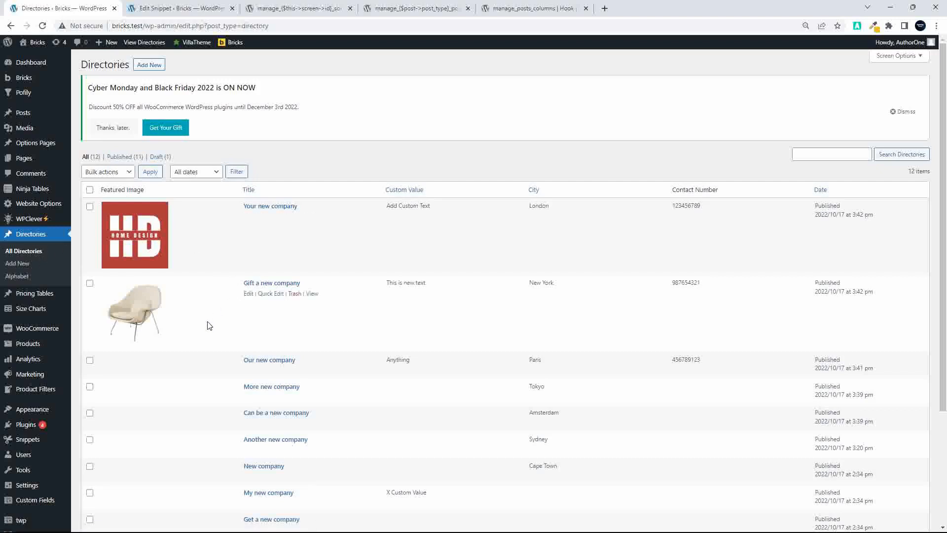
scroll("down", 3)
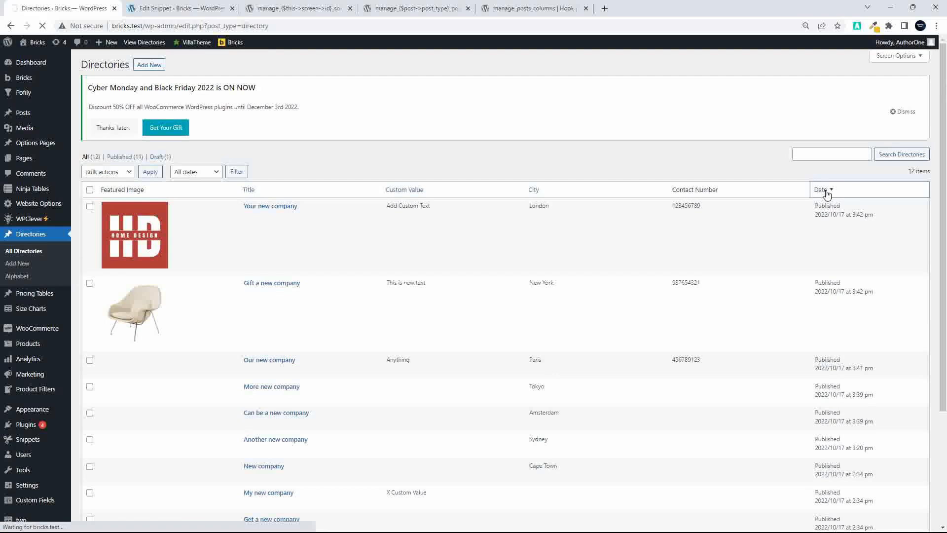
left_click(822, 190)
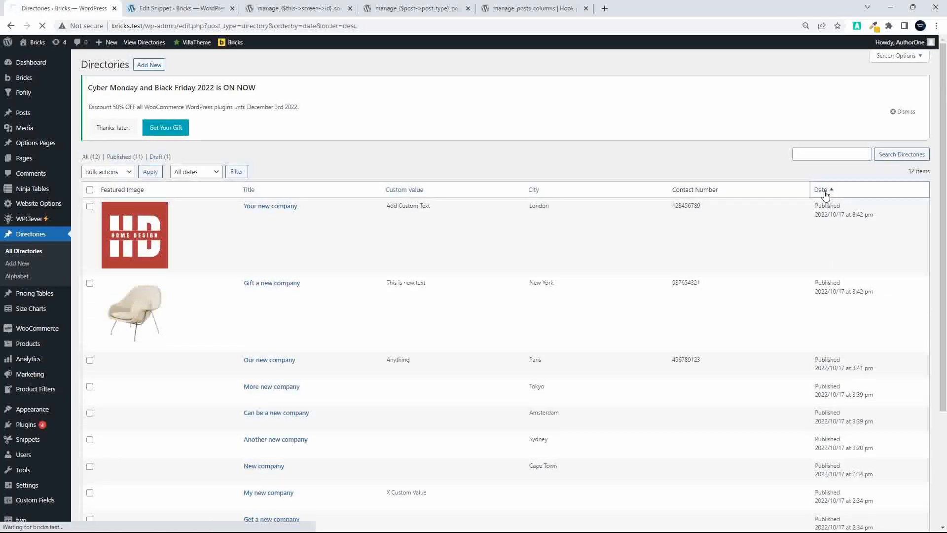
left_click(822, 189)
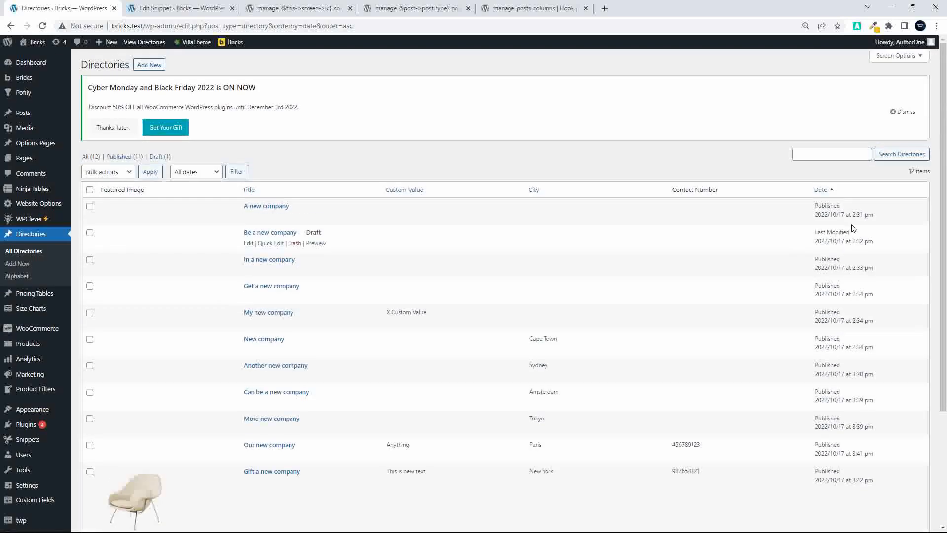
Step: Sort by Date newest first again and bring up the sorting code snippet
left_click(820, 189)
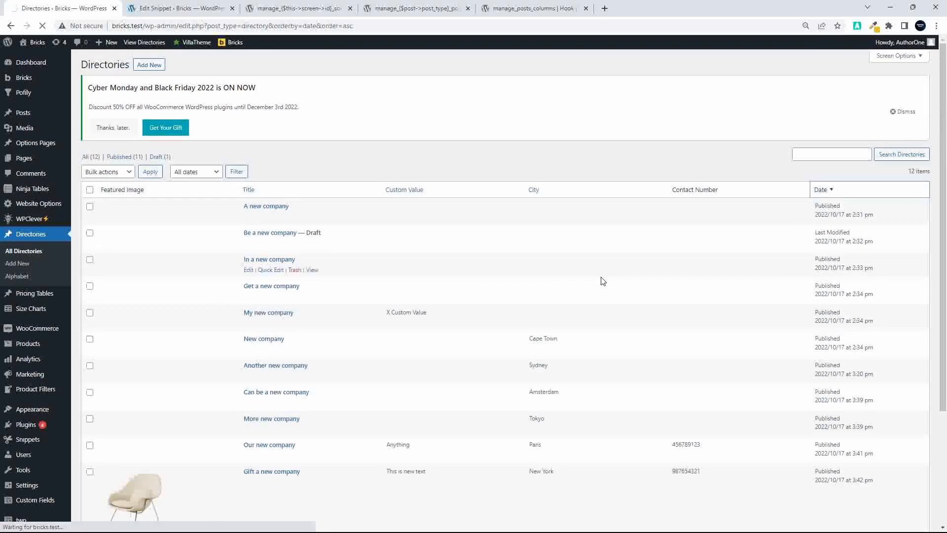
left_click(819, 189)
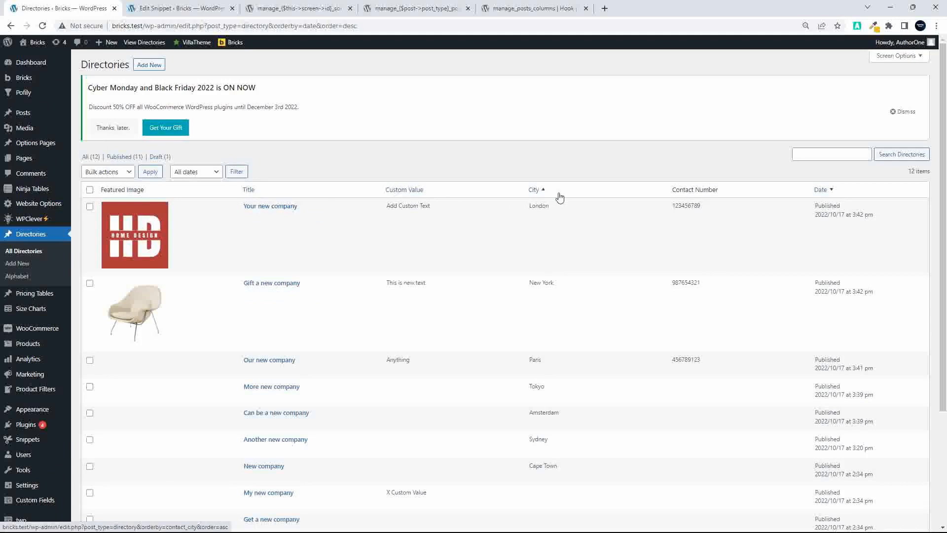
mouse_move(626, 197)
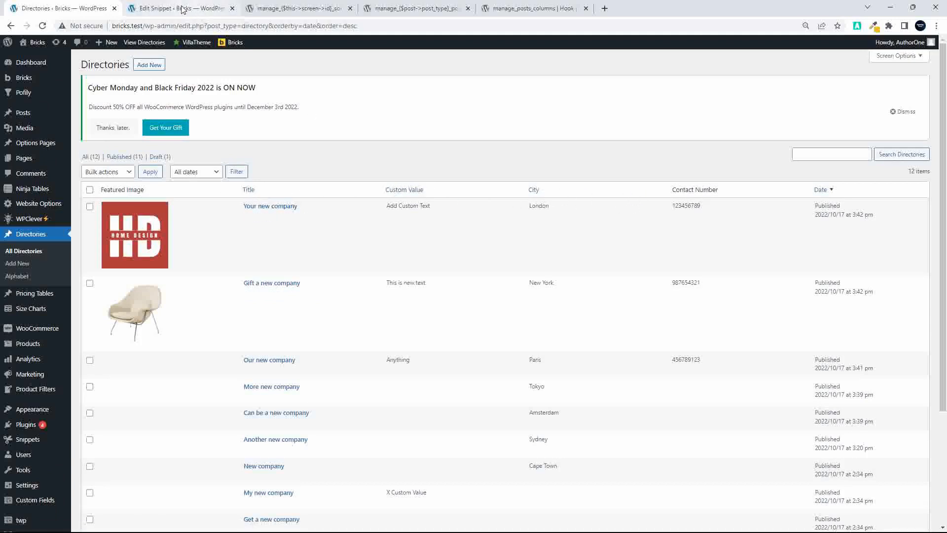
mouse_move(181, 8)
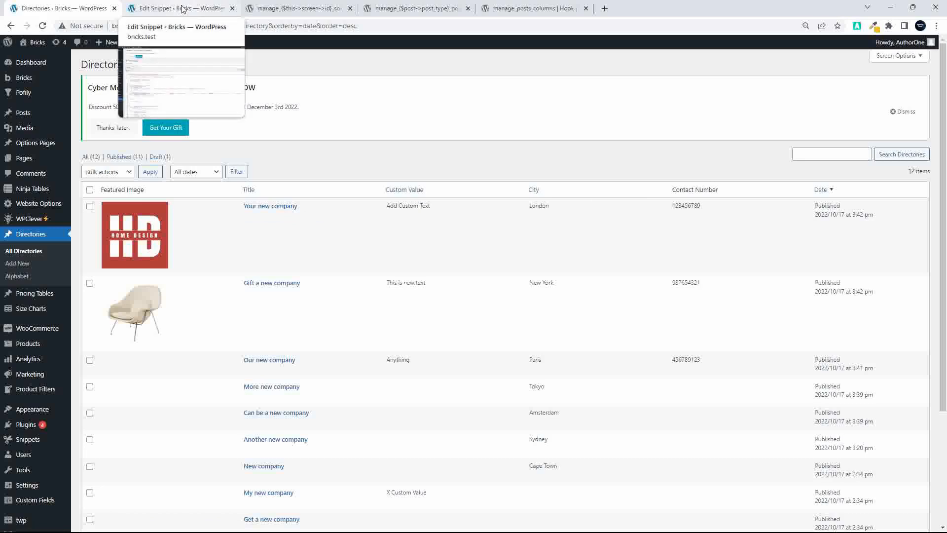
left_click(179, 7)
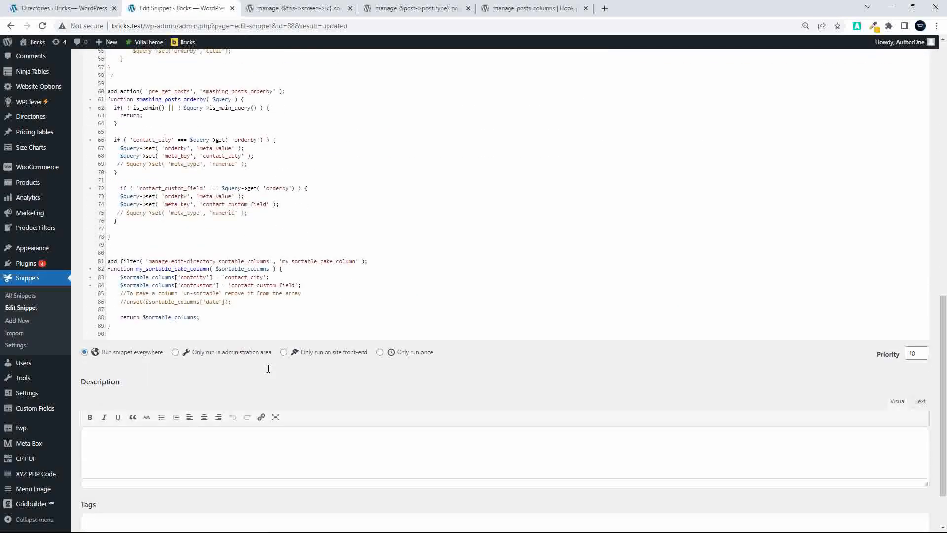